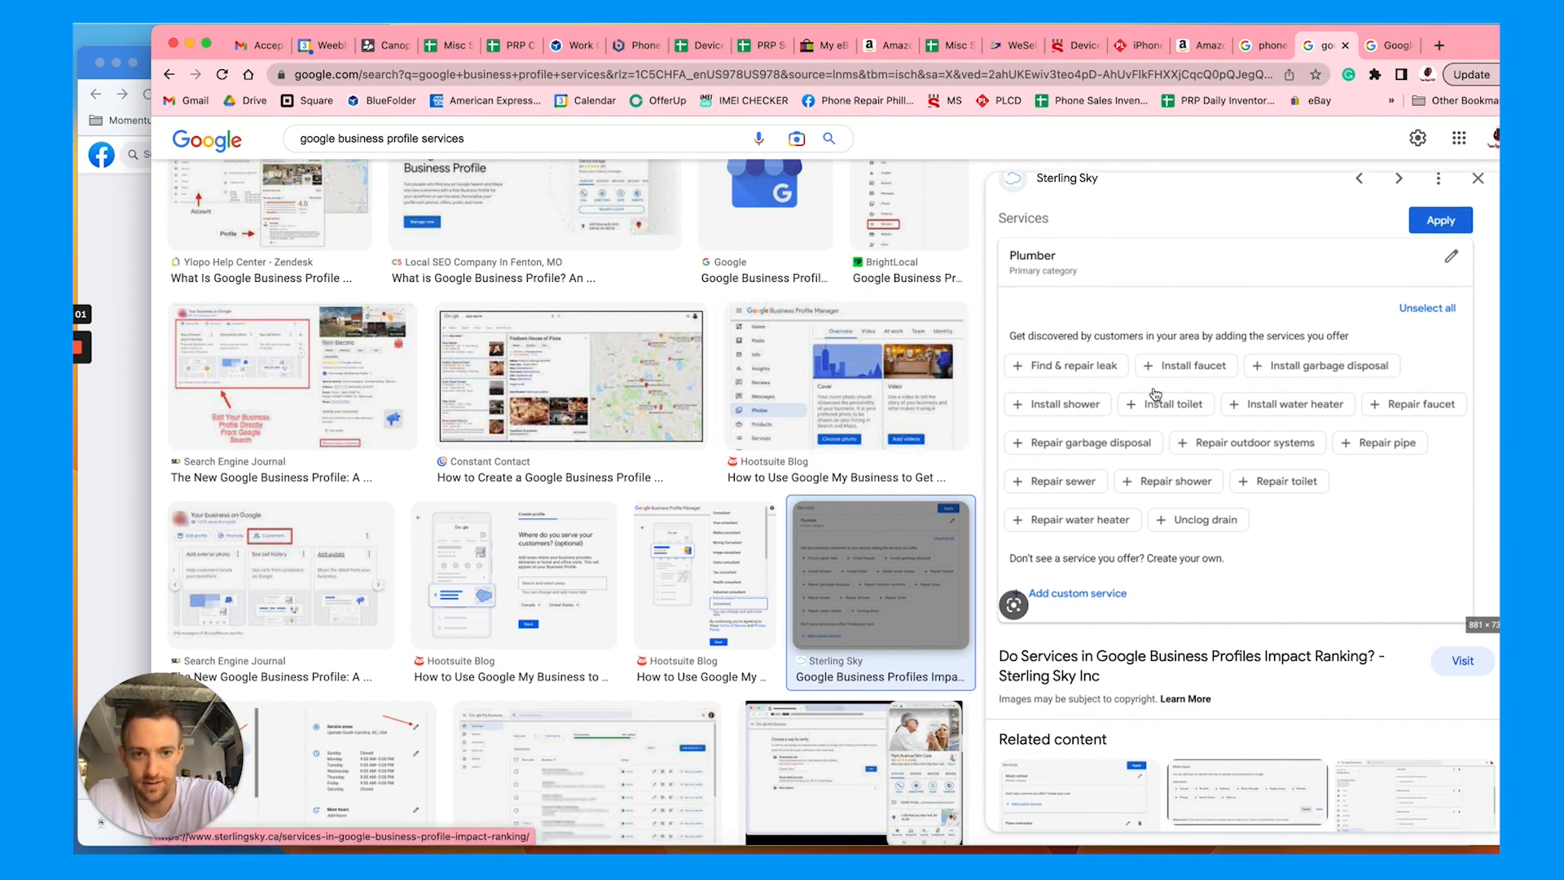
Search 'plumber near me' and view the services listed by William & Sons Plumbing.
scroll("down", 3)
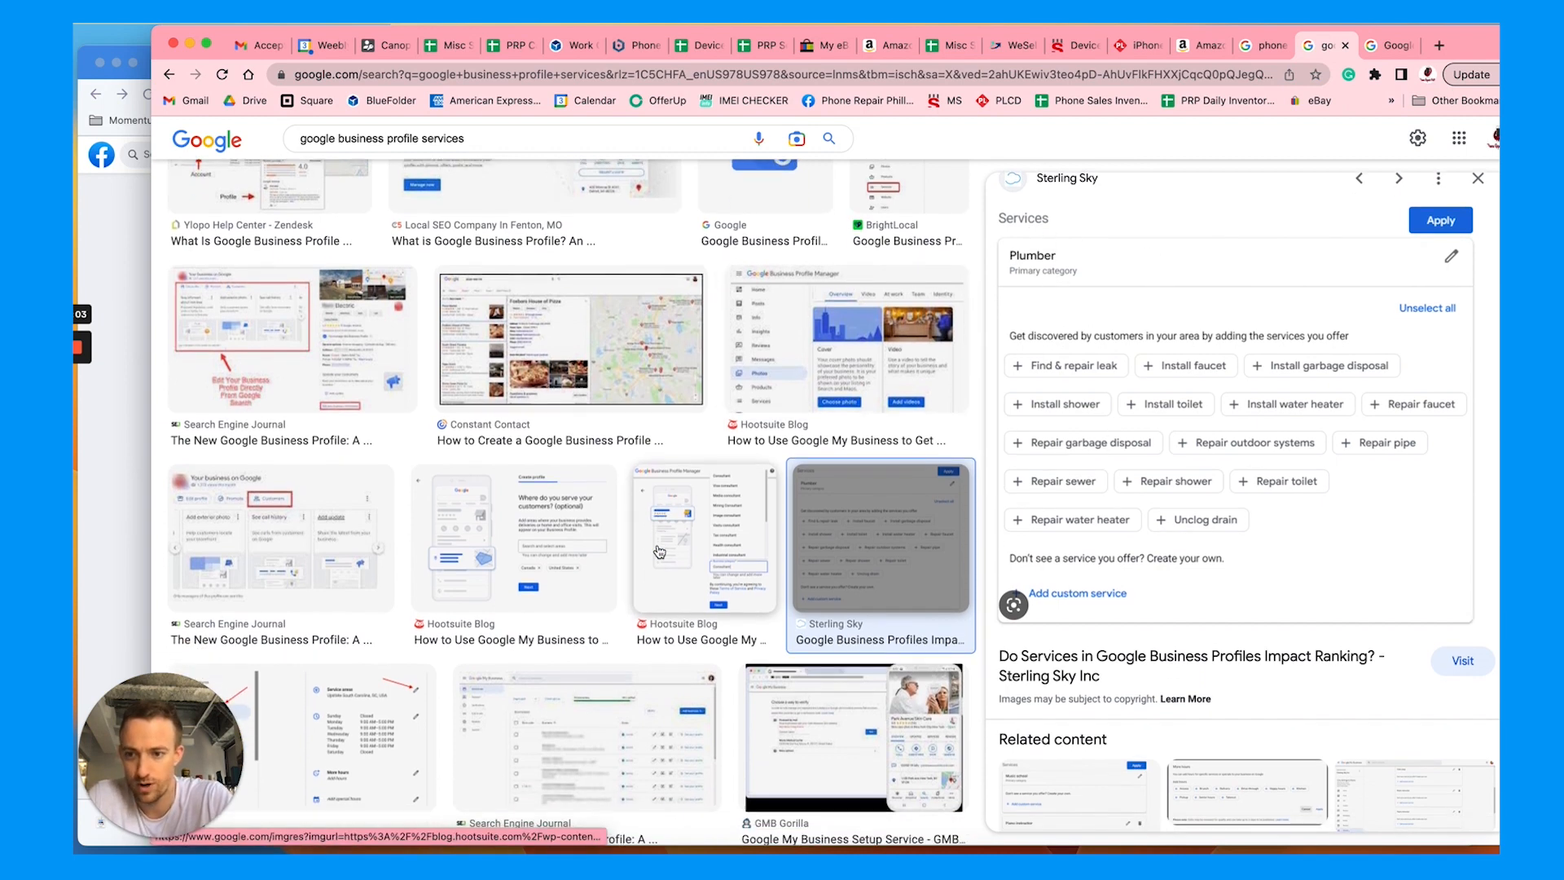
scroll("down", 3)
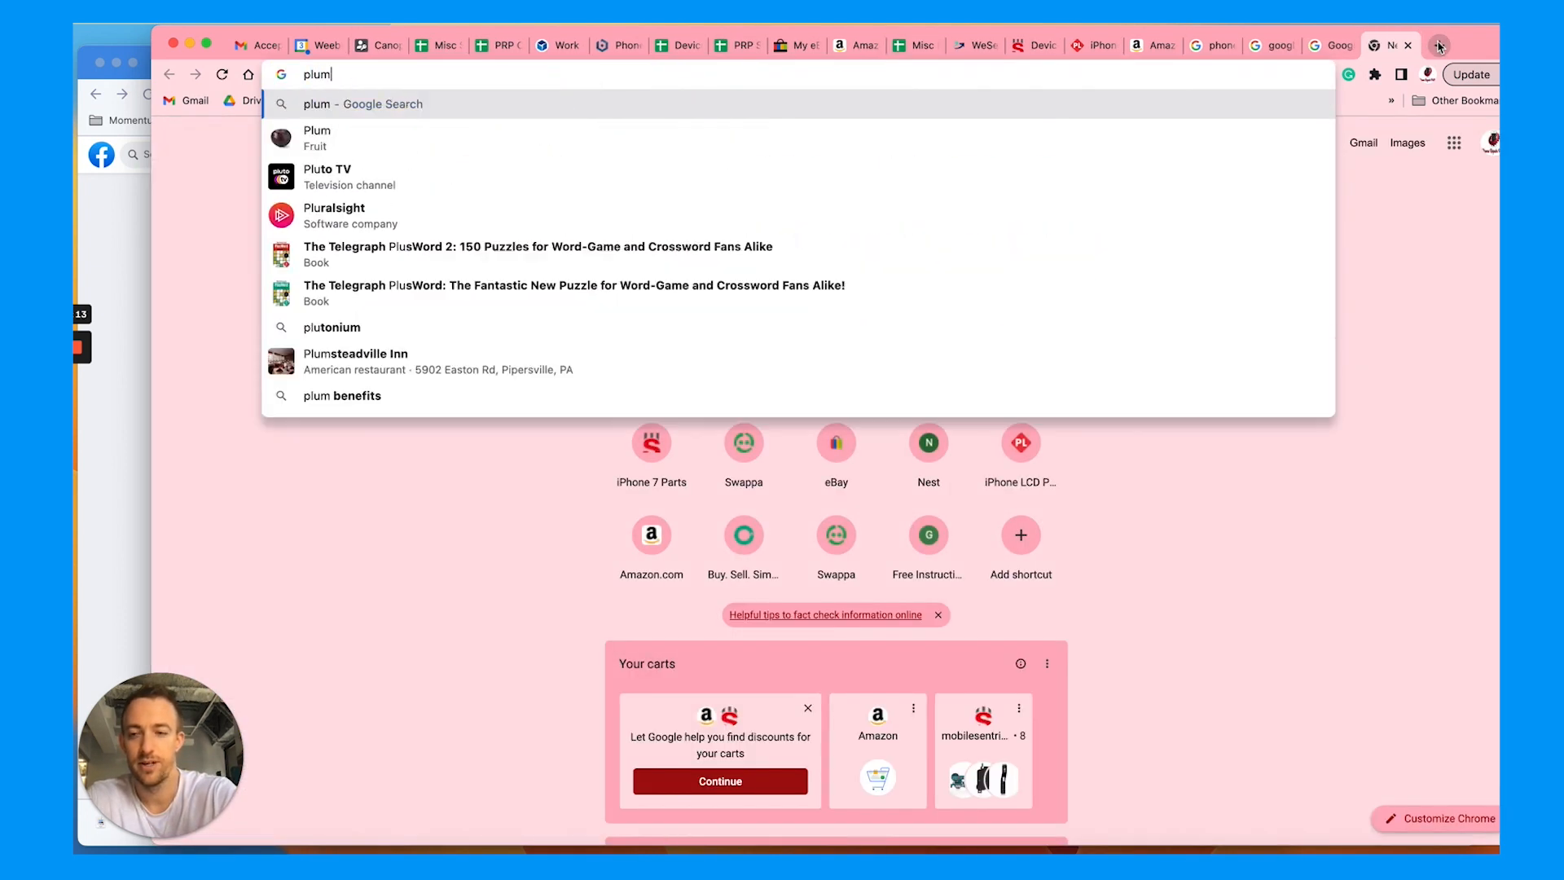
type("plumber near me")
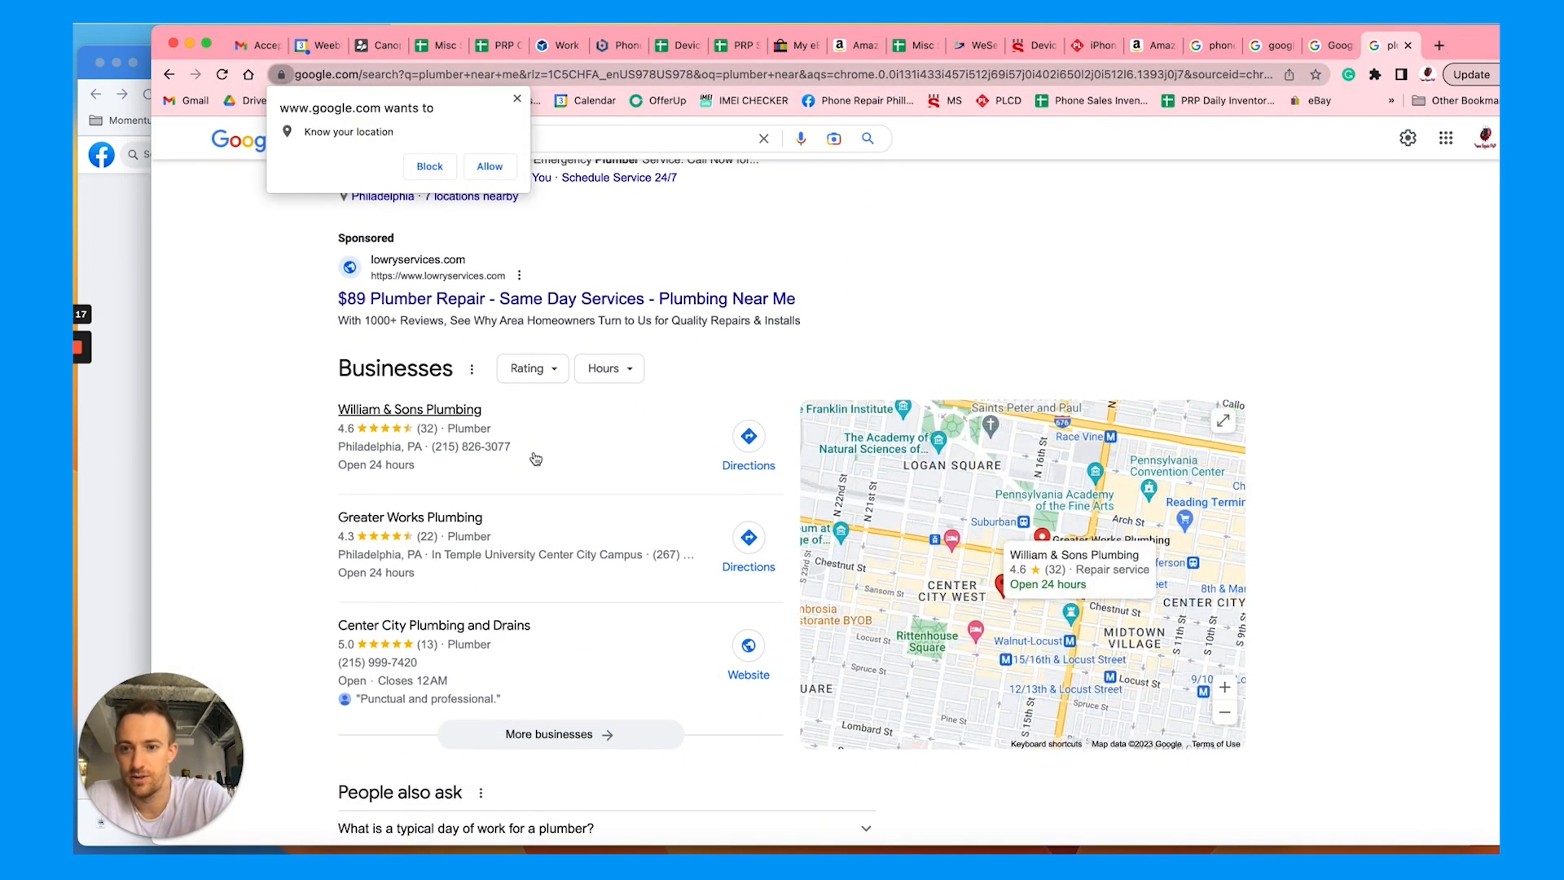
left_click(409, 409)
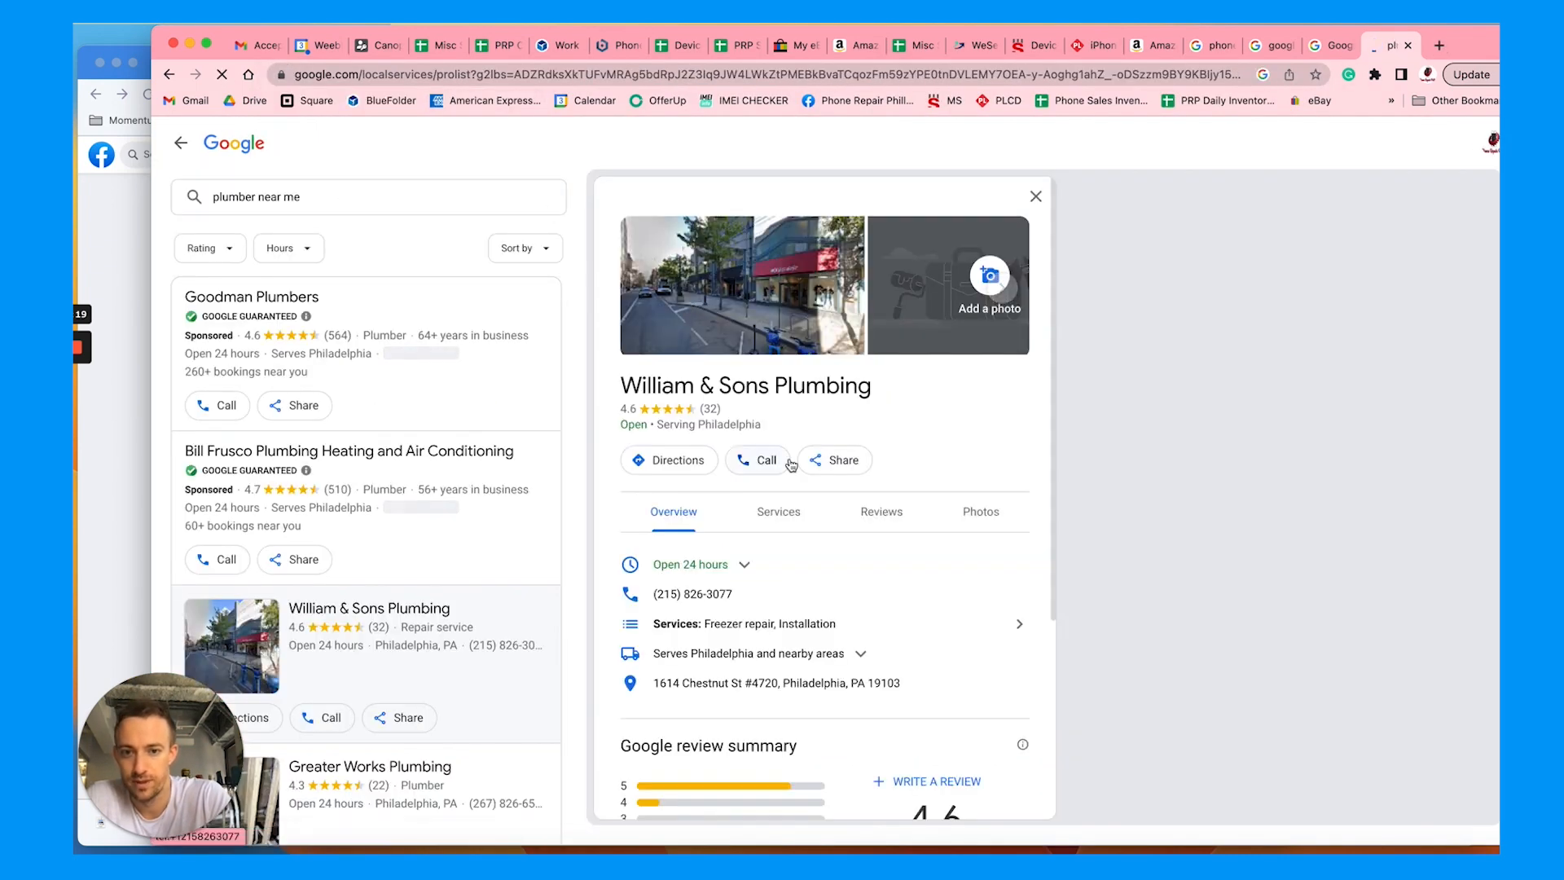
left_click(778, 511)
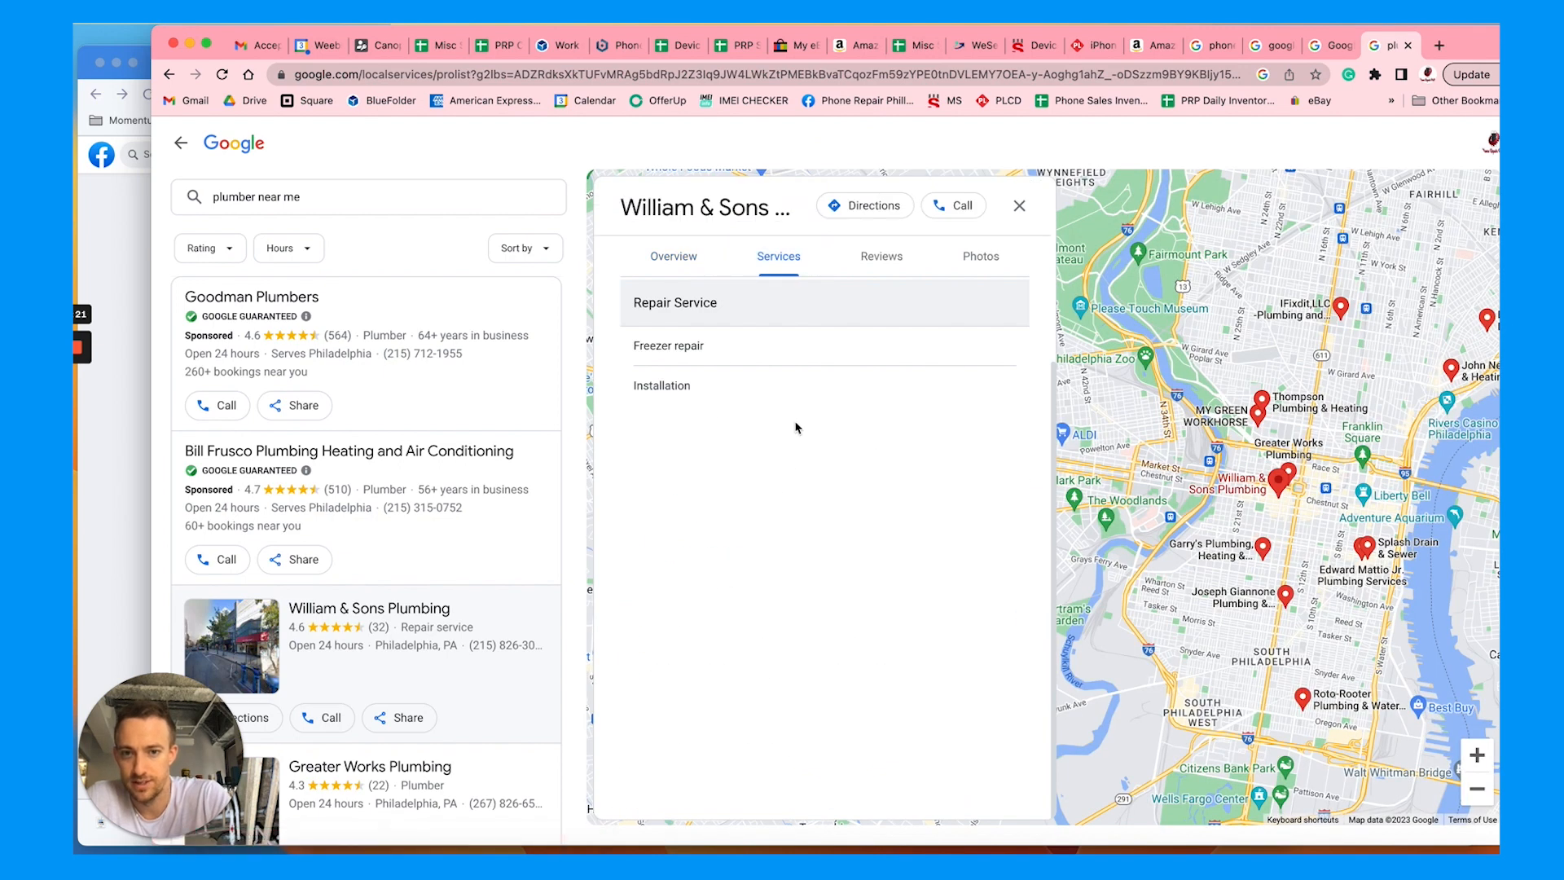
mouse_move(657, 382)
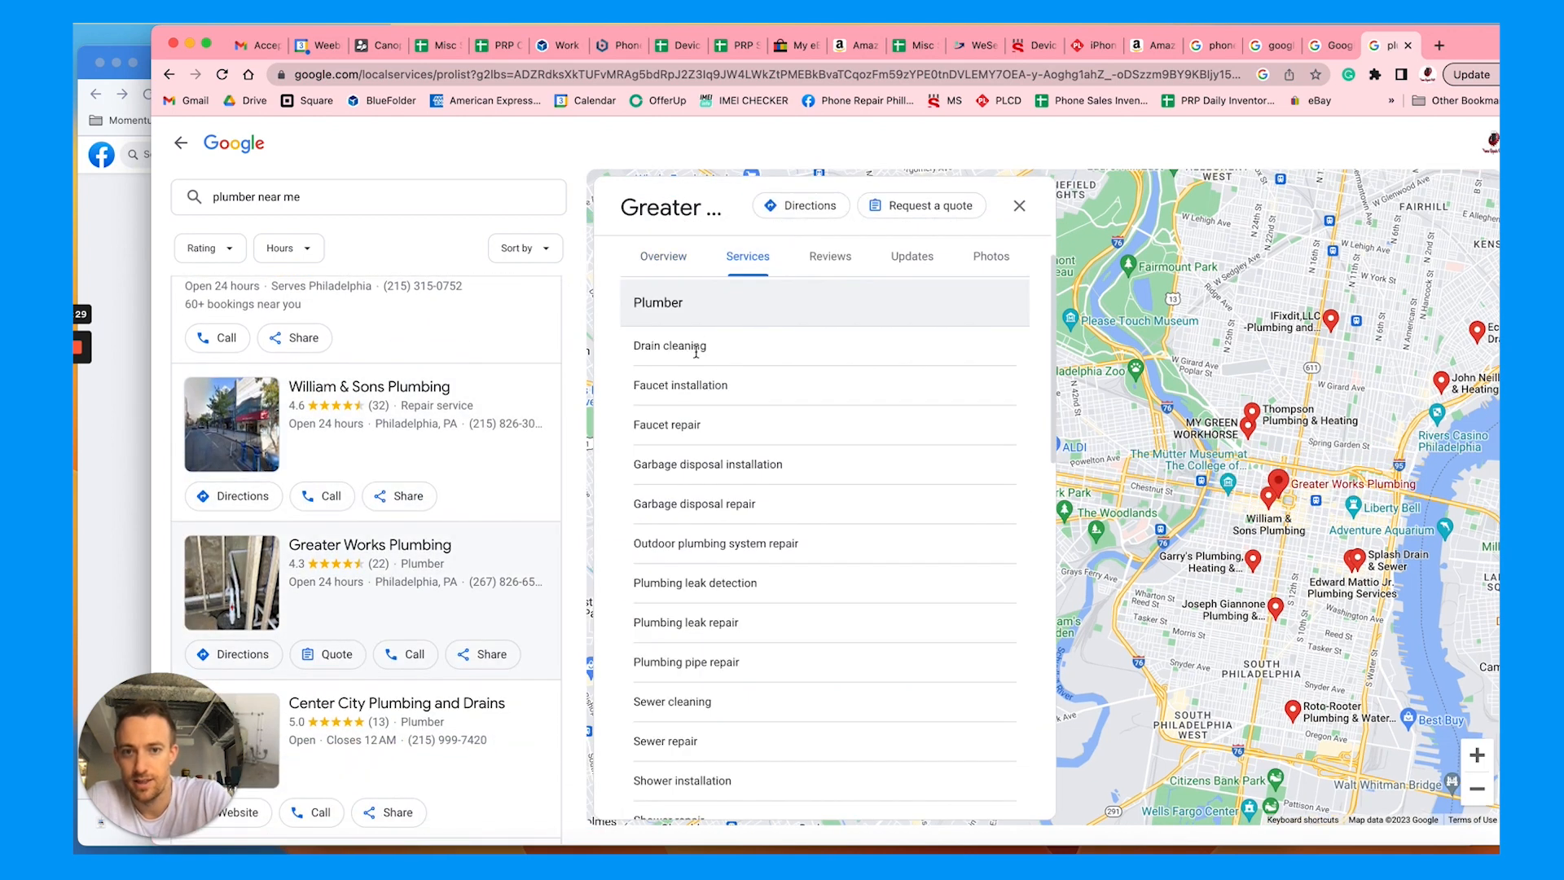
scroll("down", 3)
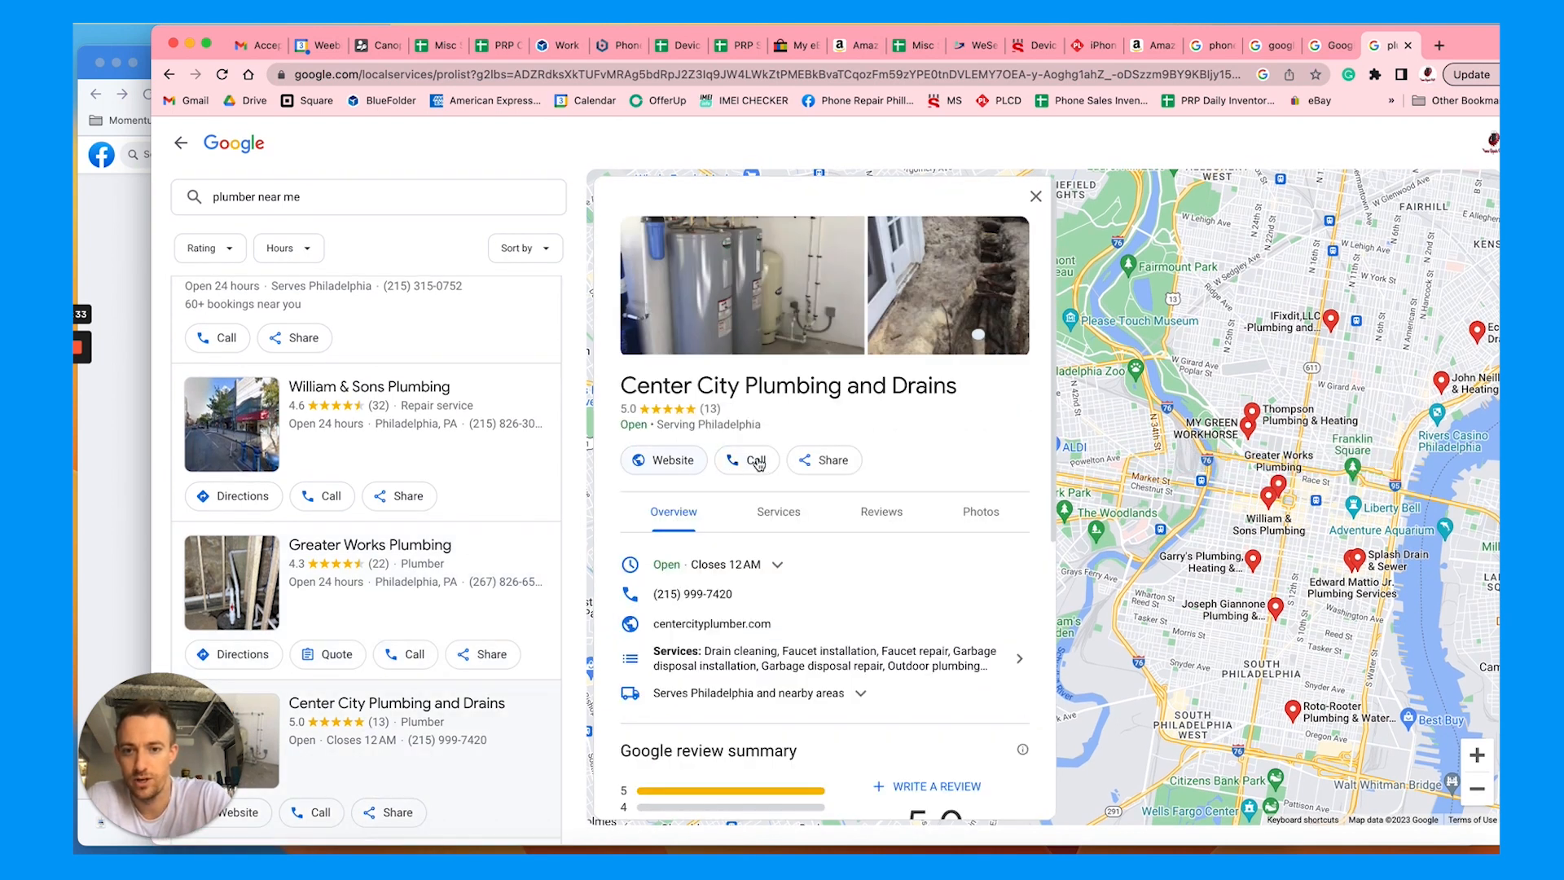
Browse further plumber listings and view the services of Center City Plumbing and Drains.
left_click(777, 510)
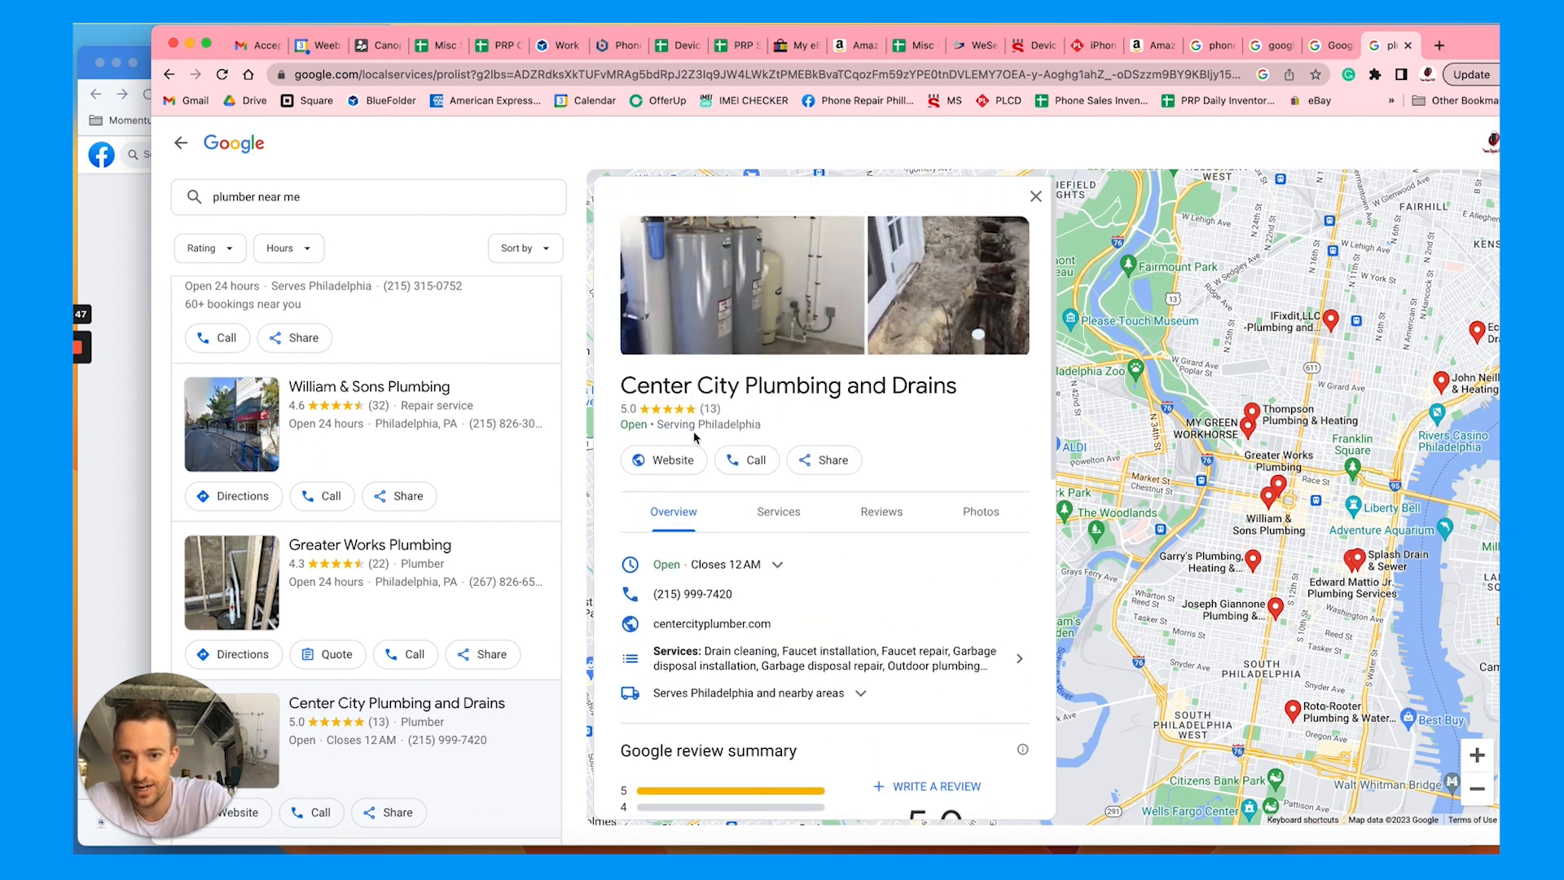
mouse_move(816, 508)
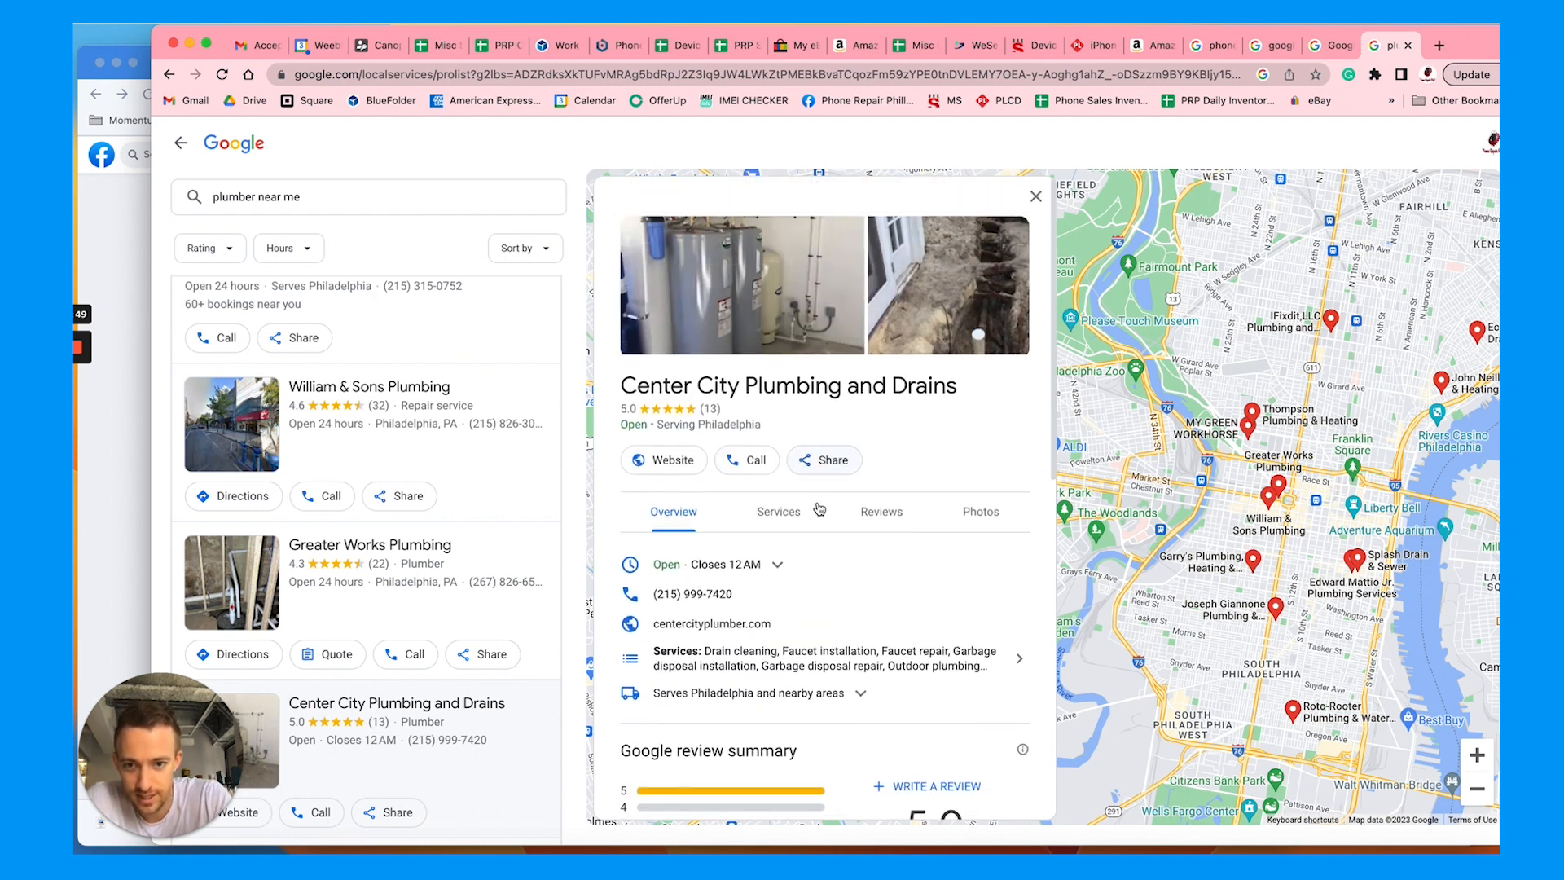
scroll("down", 3)
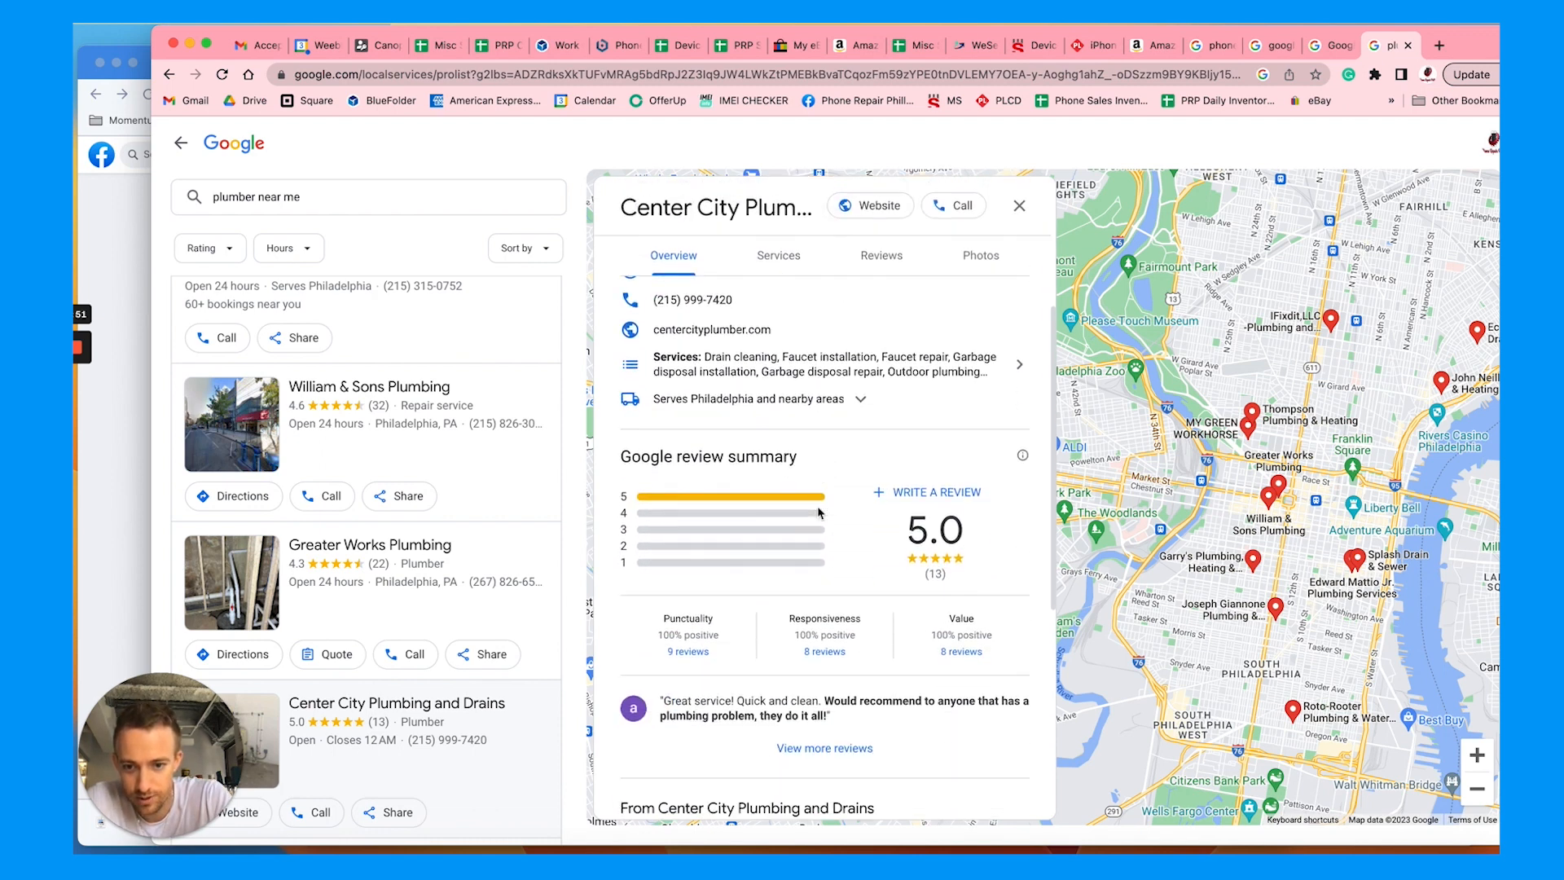
scroll("down", 3)
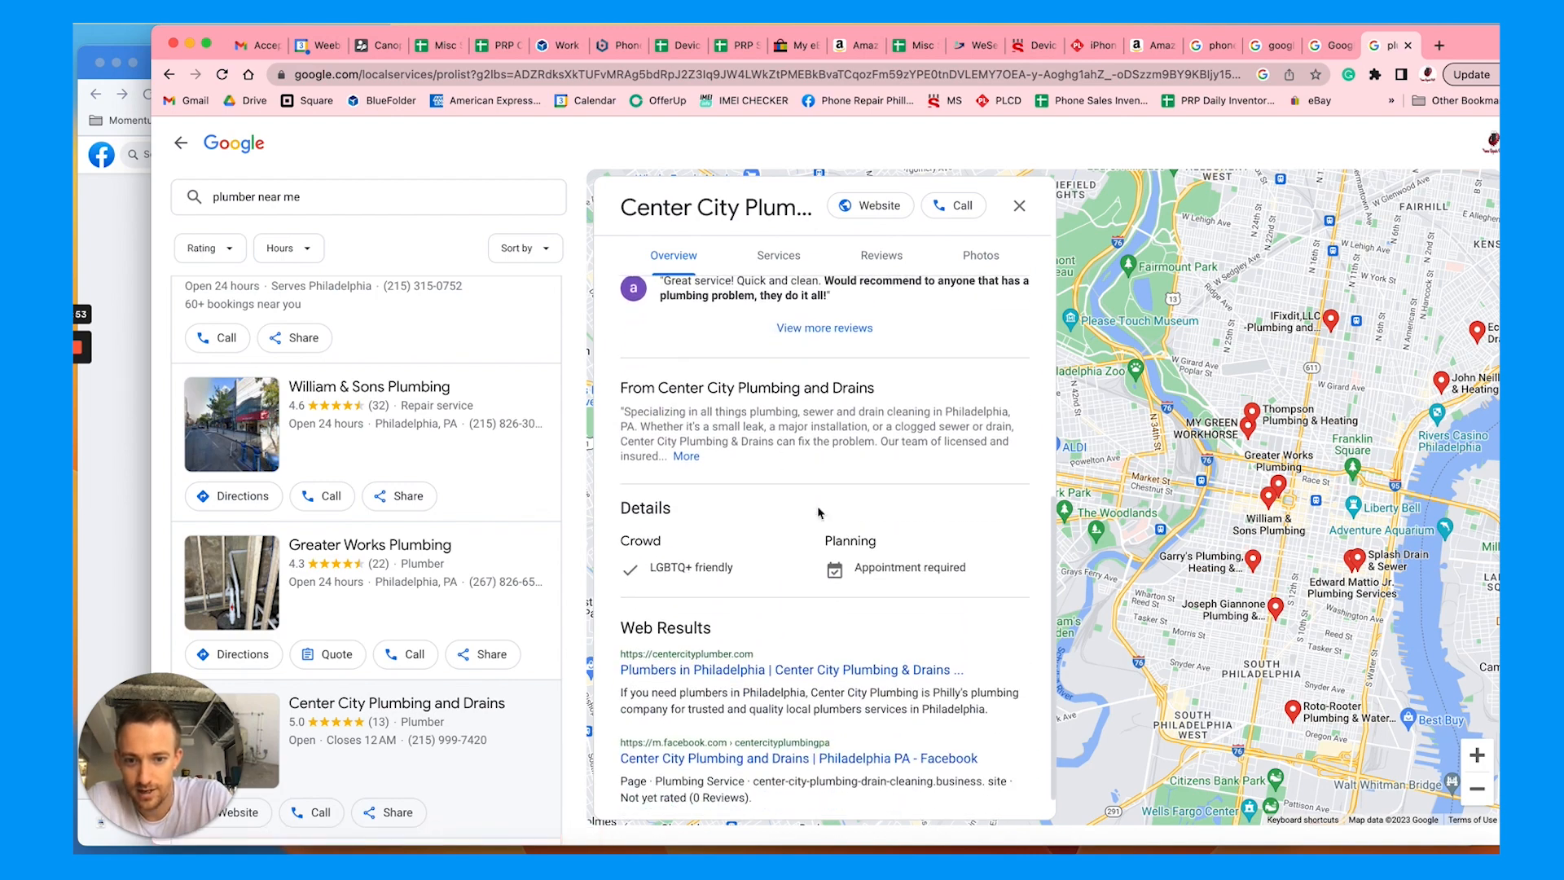
left_click(778, 255)
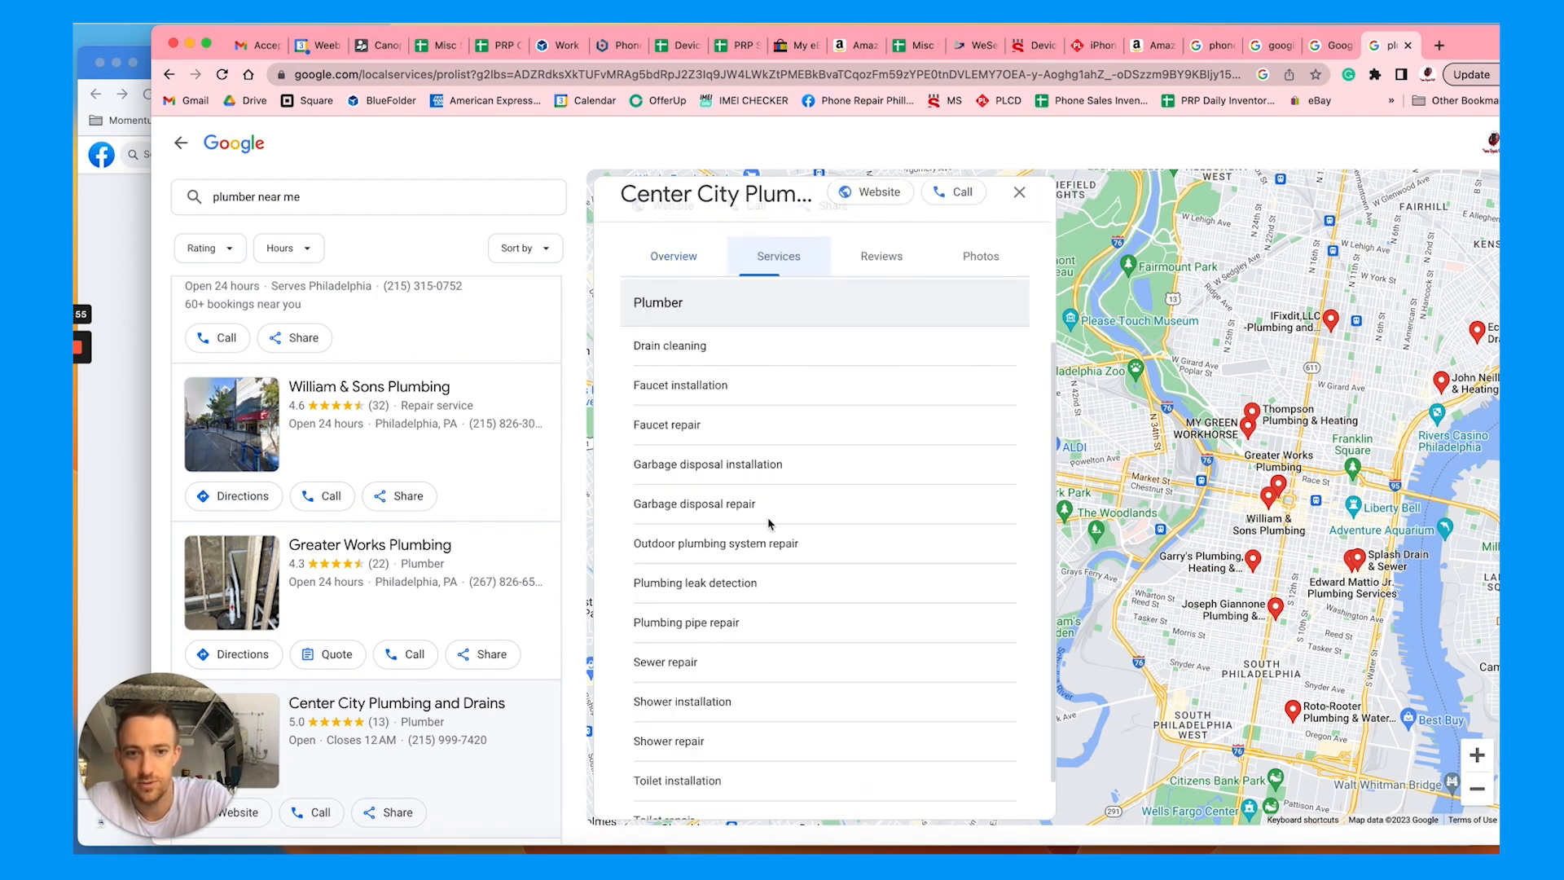
left_click(1019, 192)
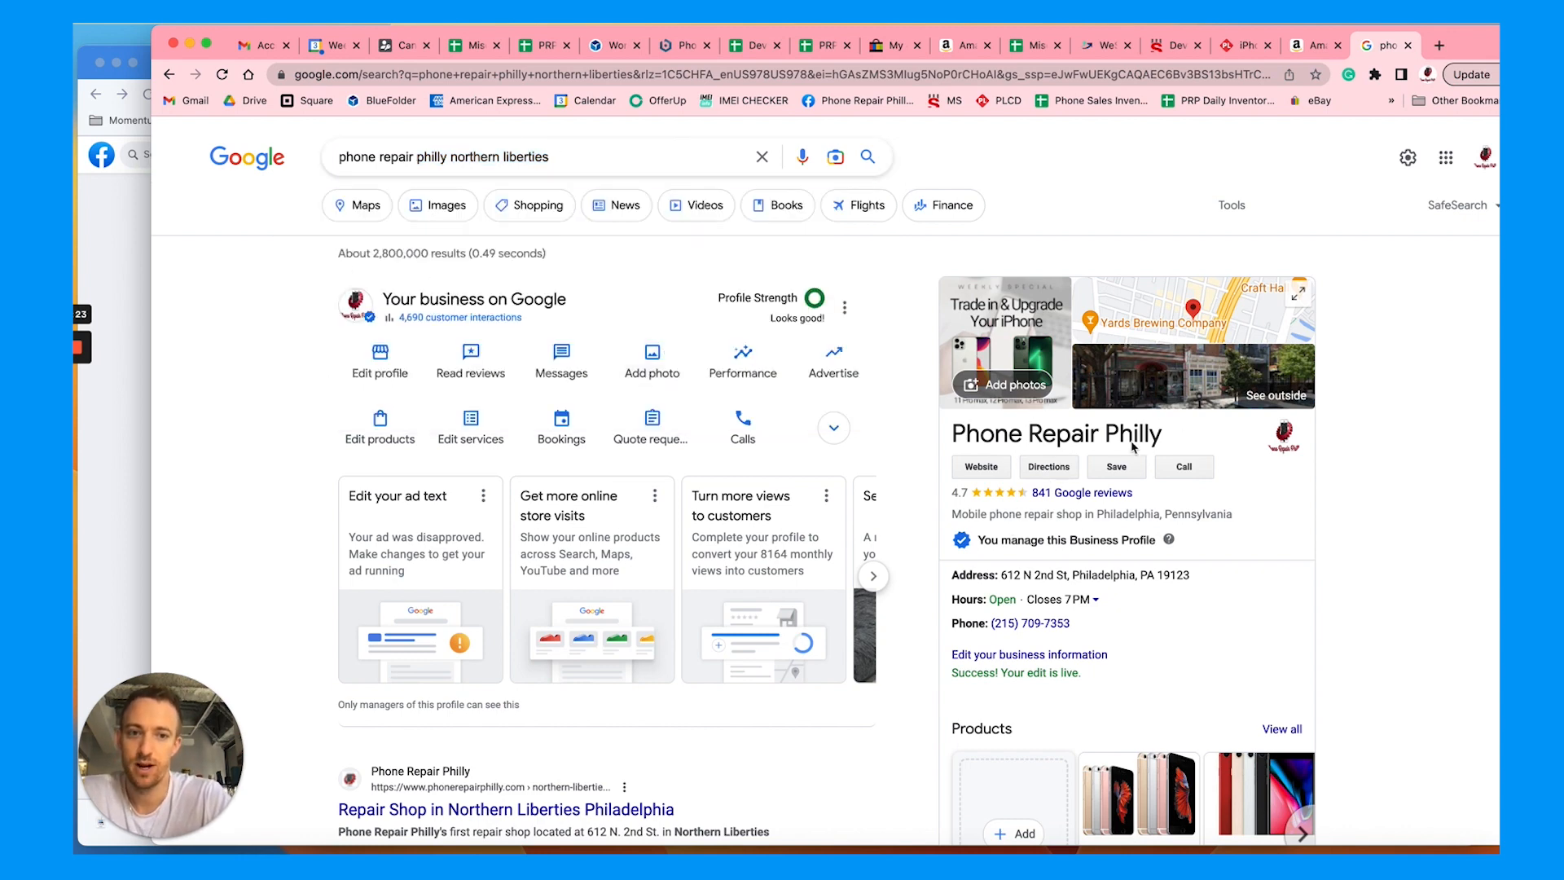
Scroll through the Phone Repair Philly knowledge panel and business management panel.
scroll("down", 3)
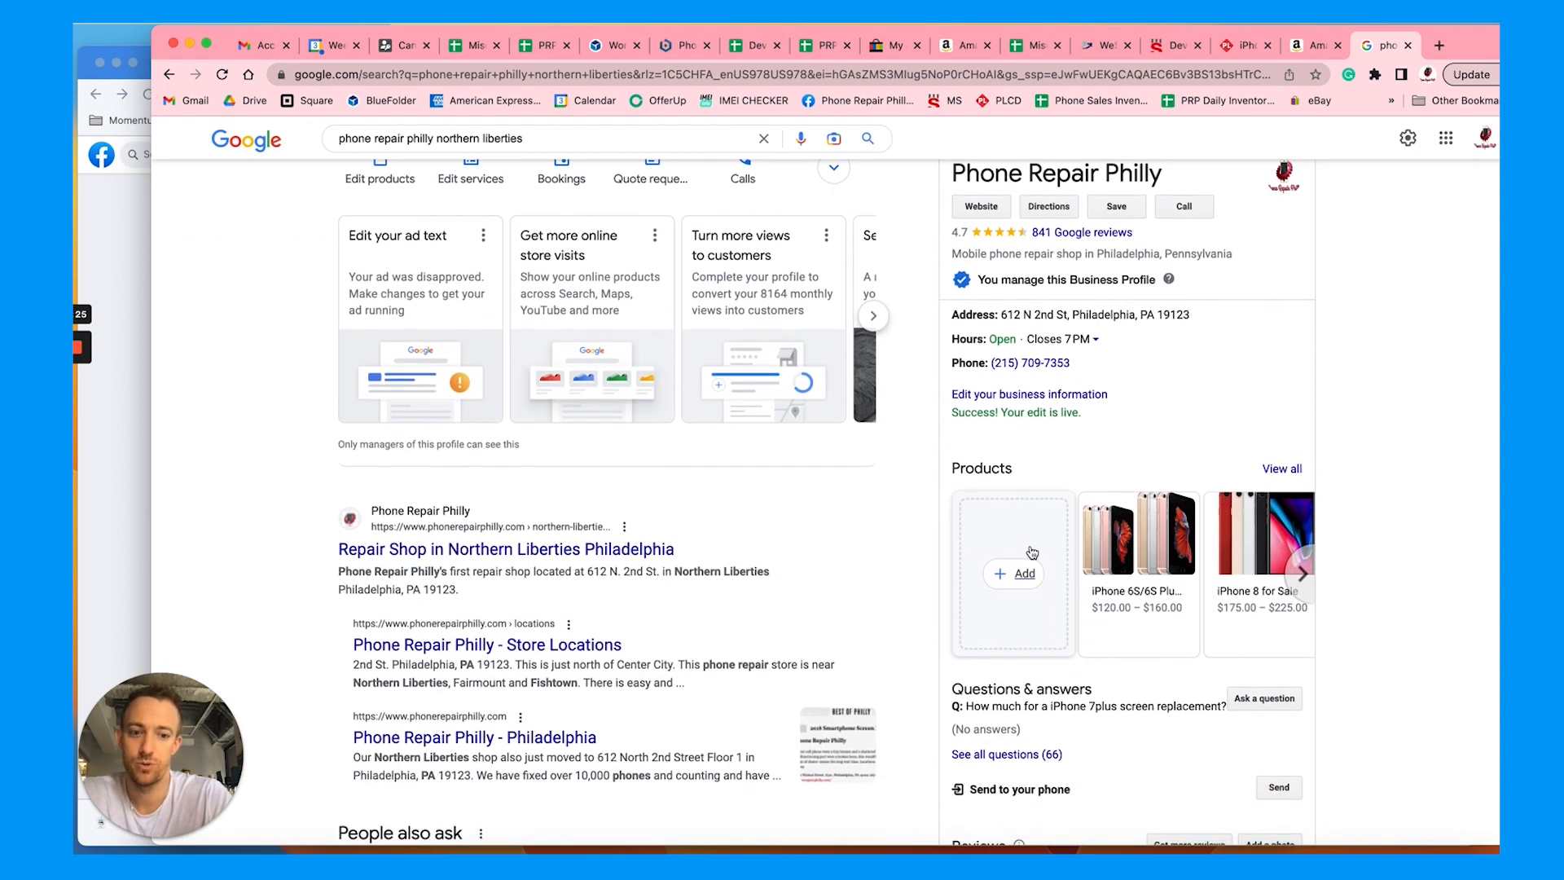
scroll("down", 3)
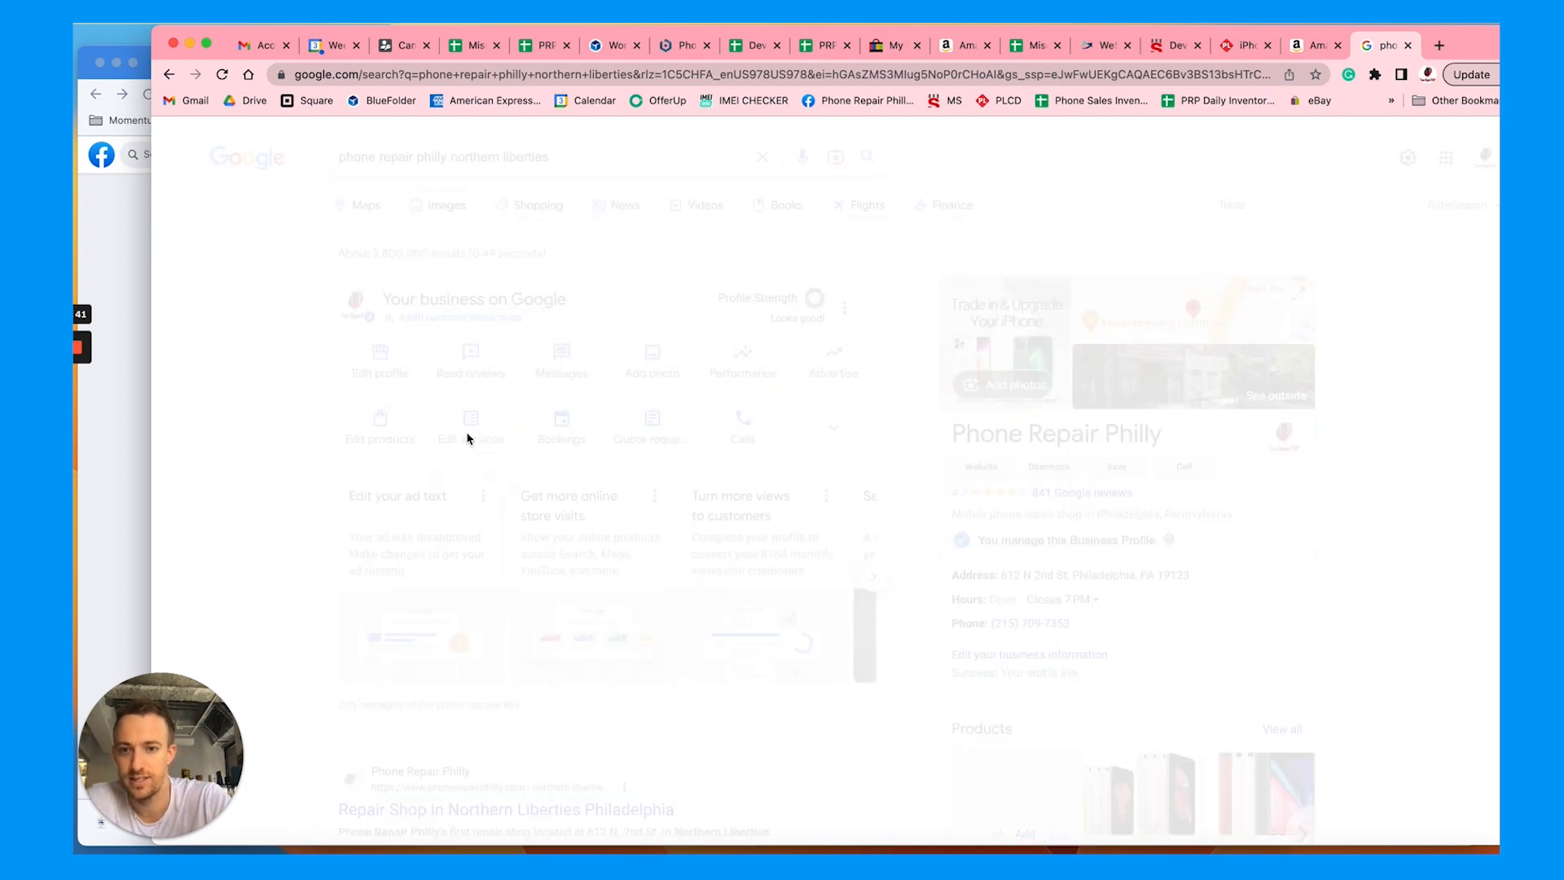
Enter Edit services, discarding the unsaved Battery replacement edit, and view extra panel options.
left_click(470, 418)
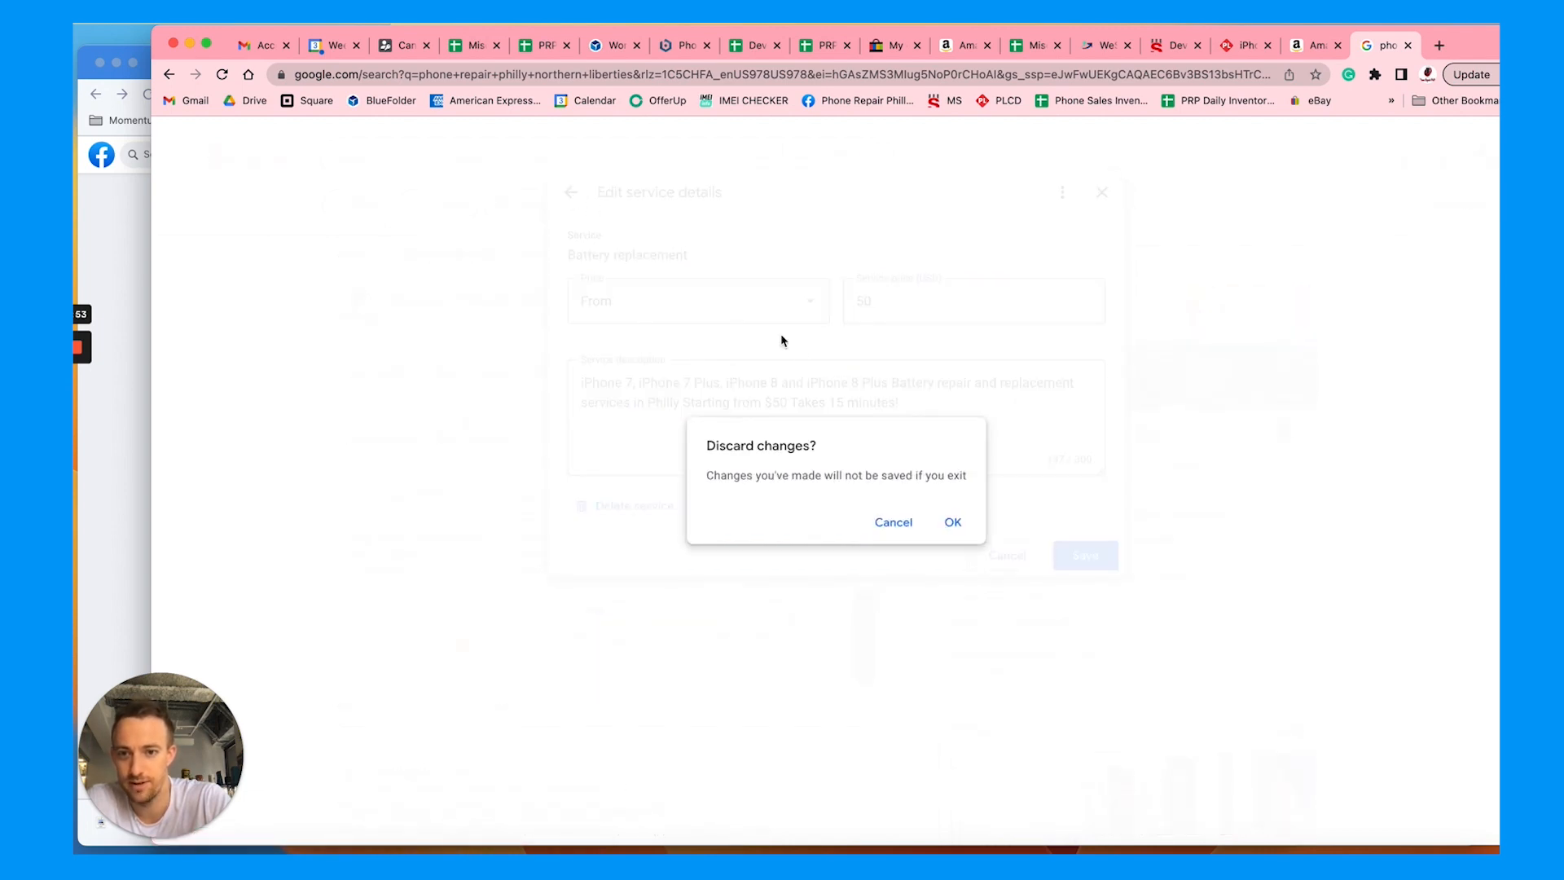
left_click(951, 521)
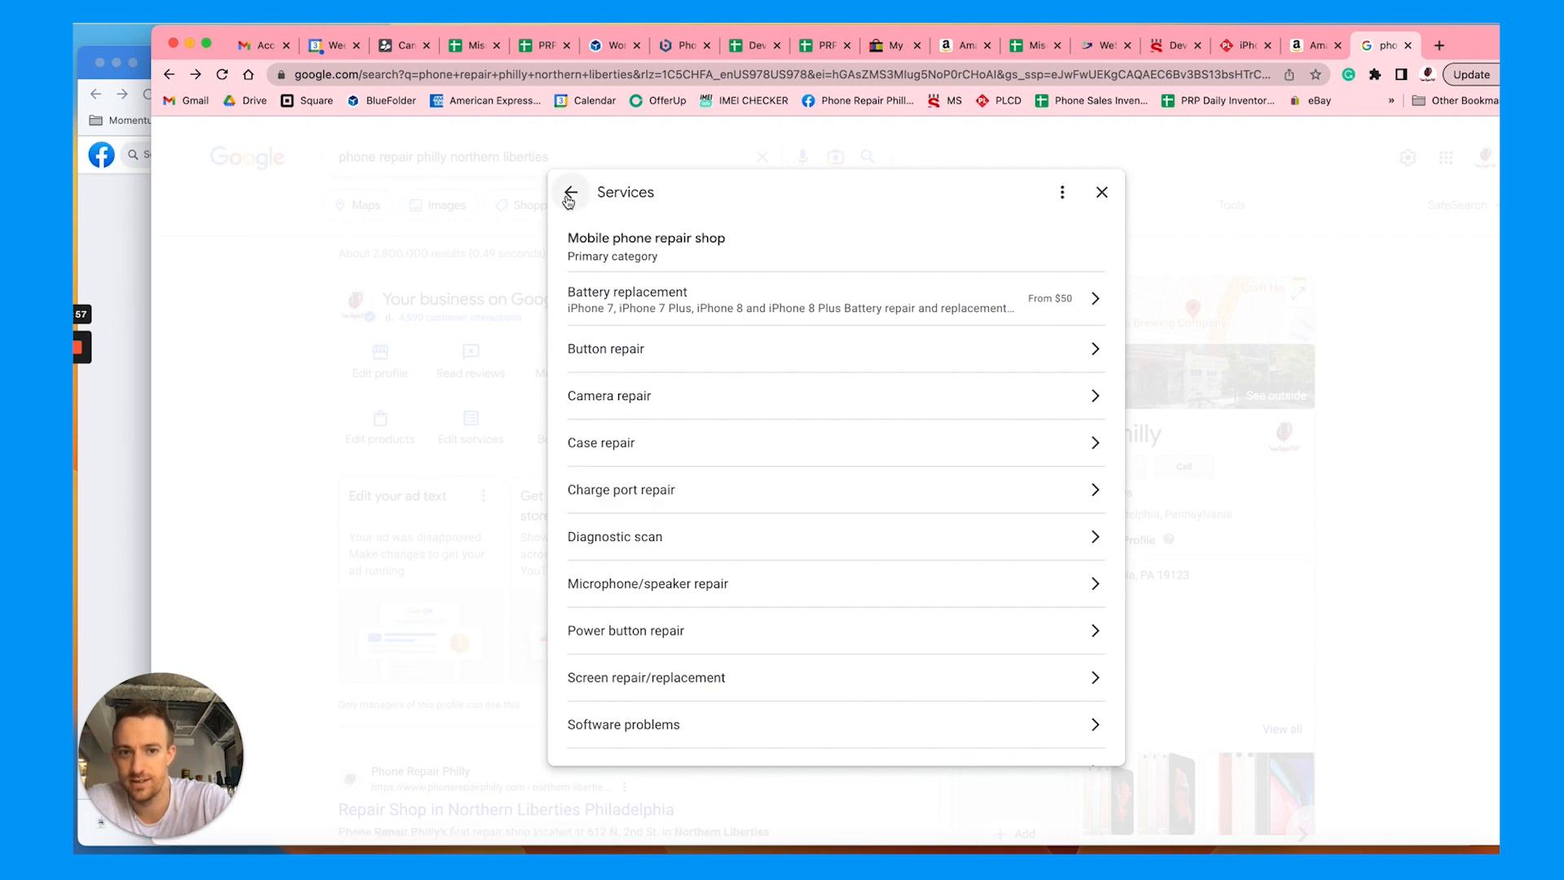
left_click(1061, 191)
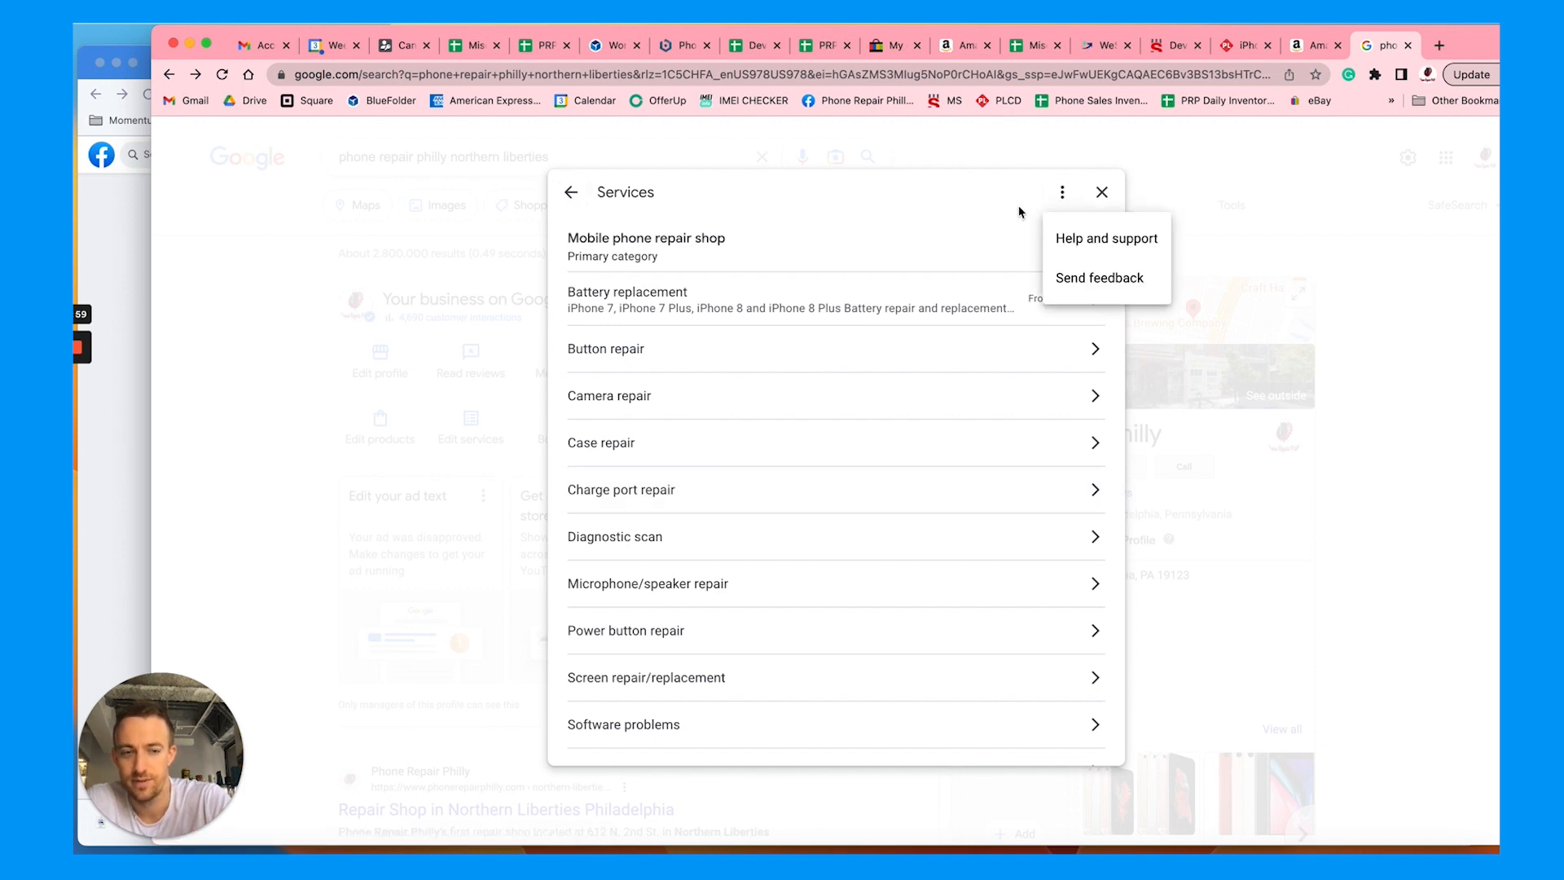
Scroll the Services list down through additional categories to Add another business category.
scroll("down", 3)
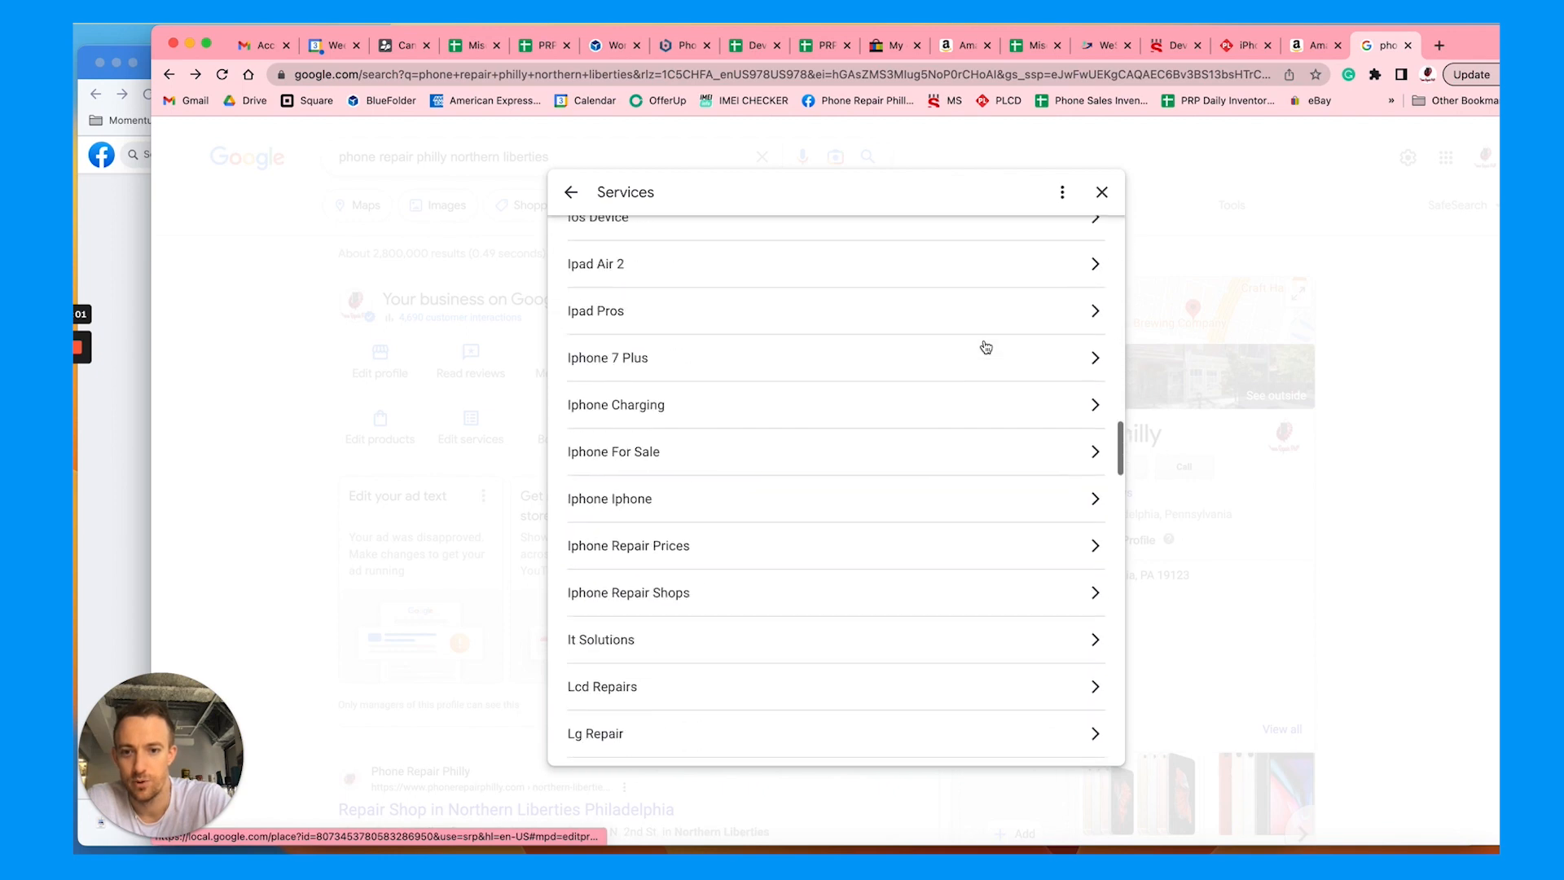
scroll("down", 3)
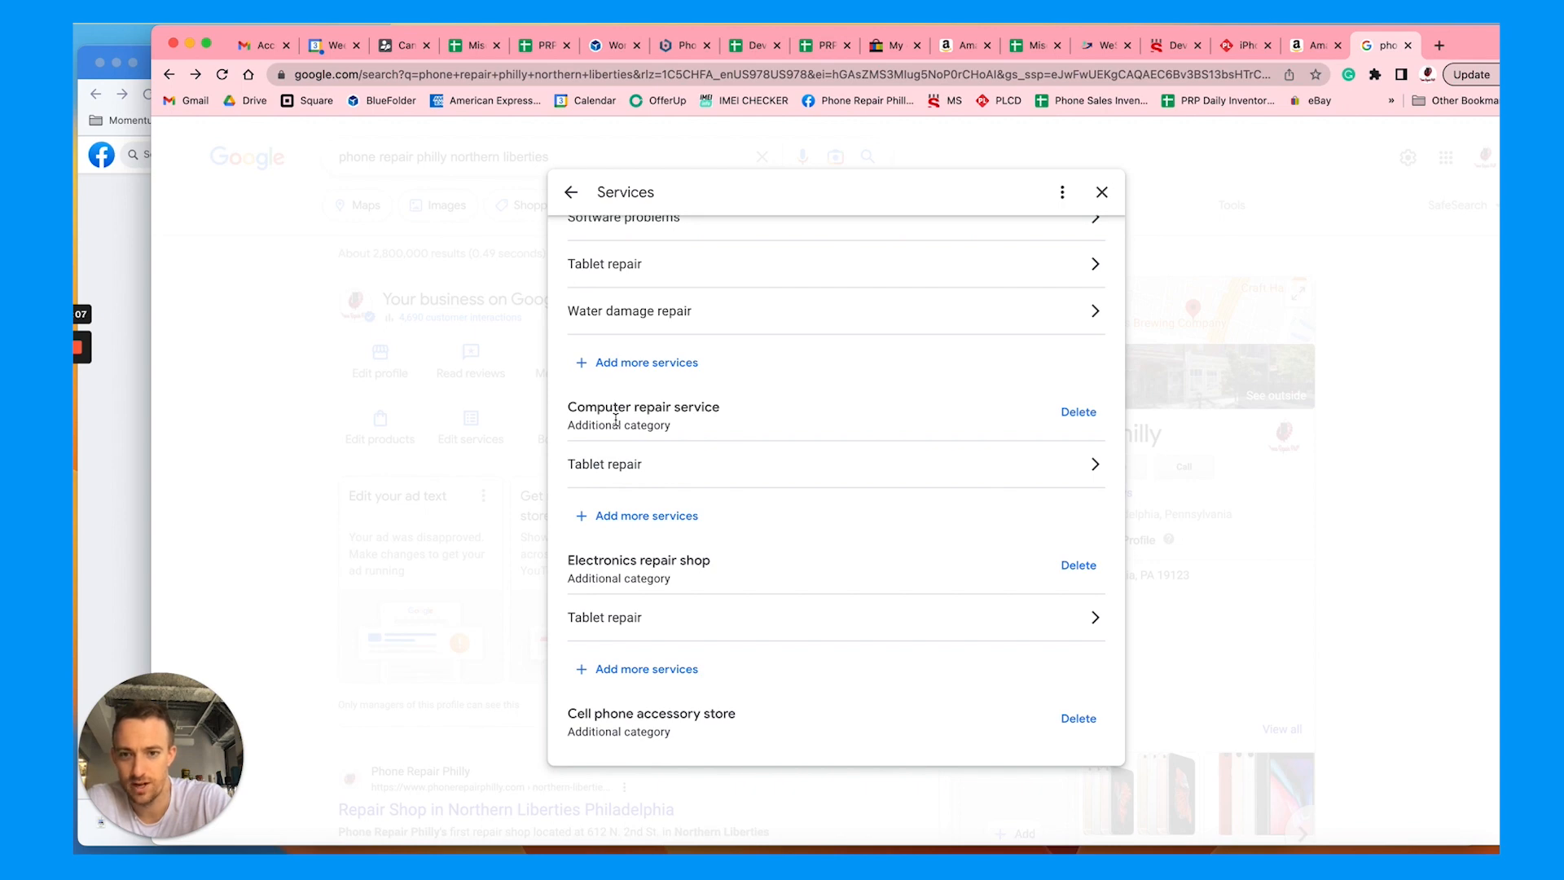
scroll("down", 3)
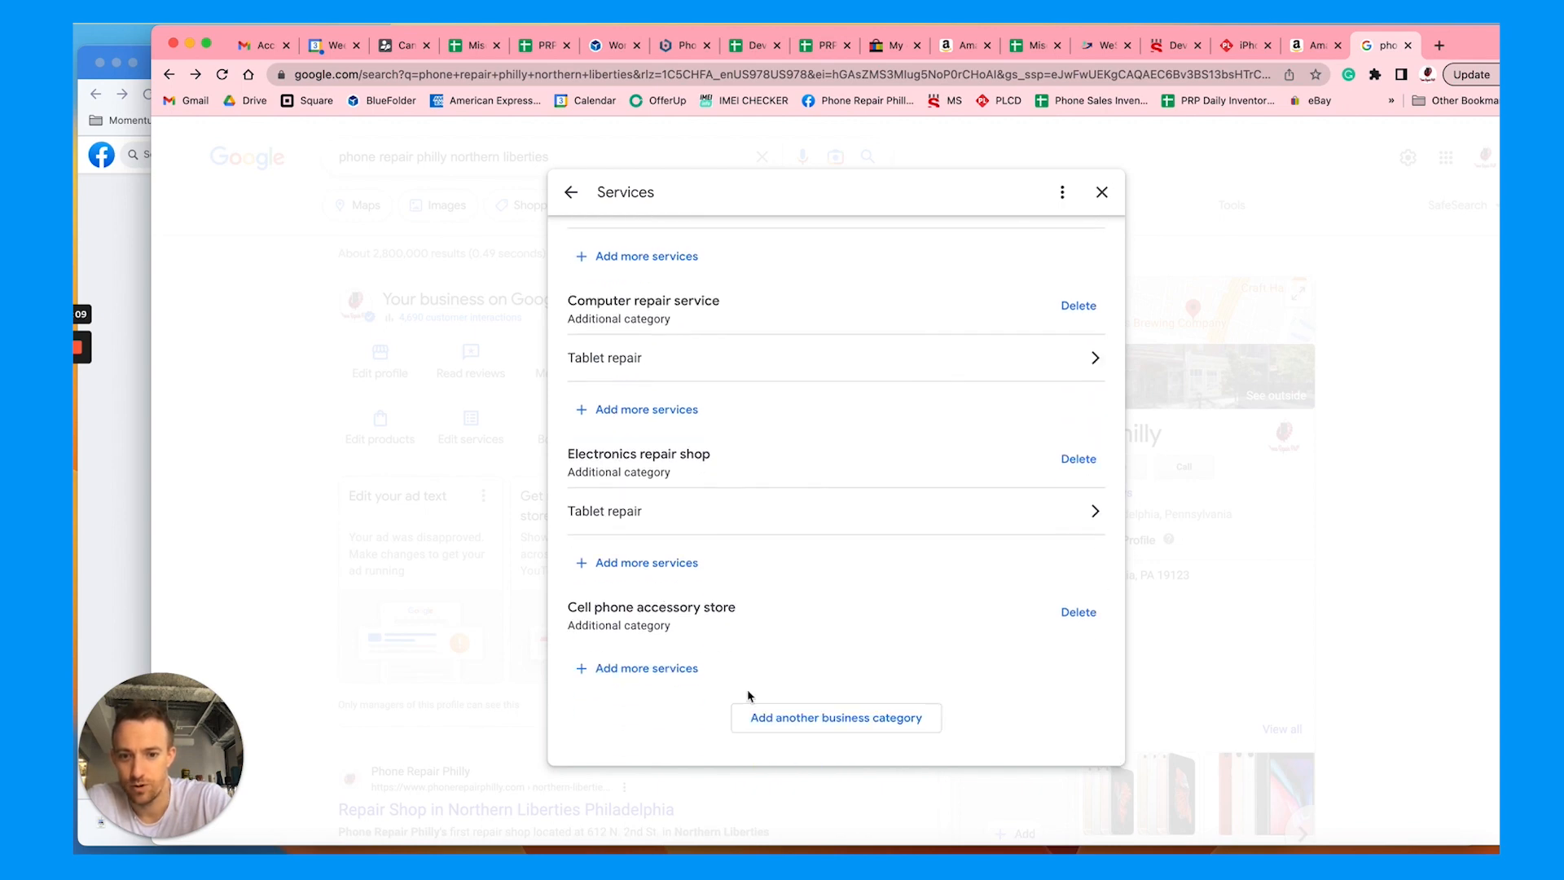
mouse_move(823, 588)
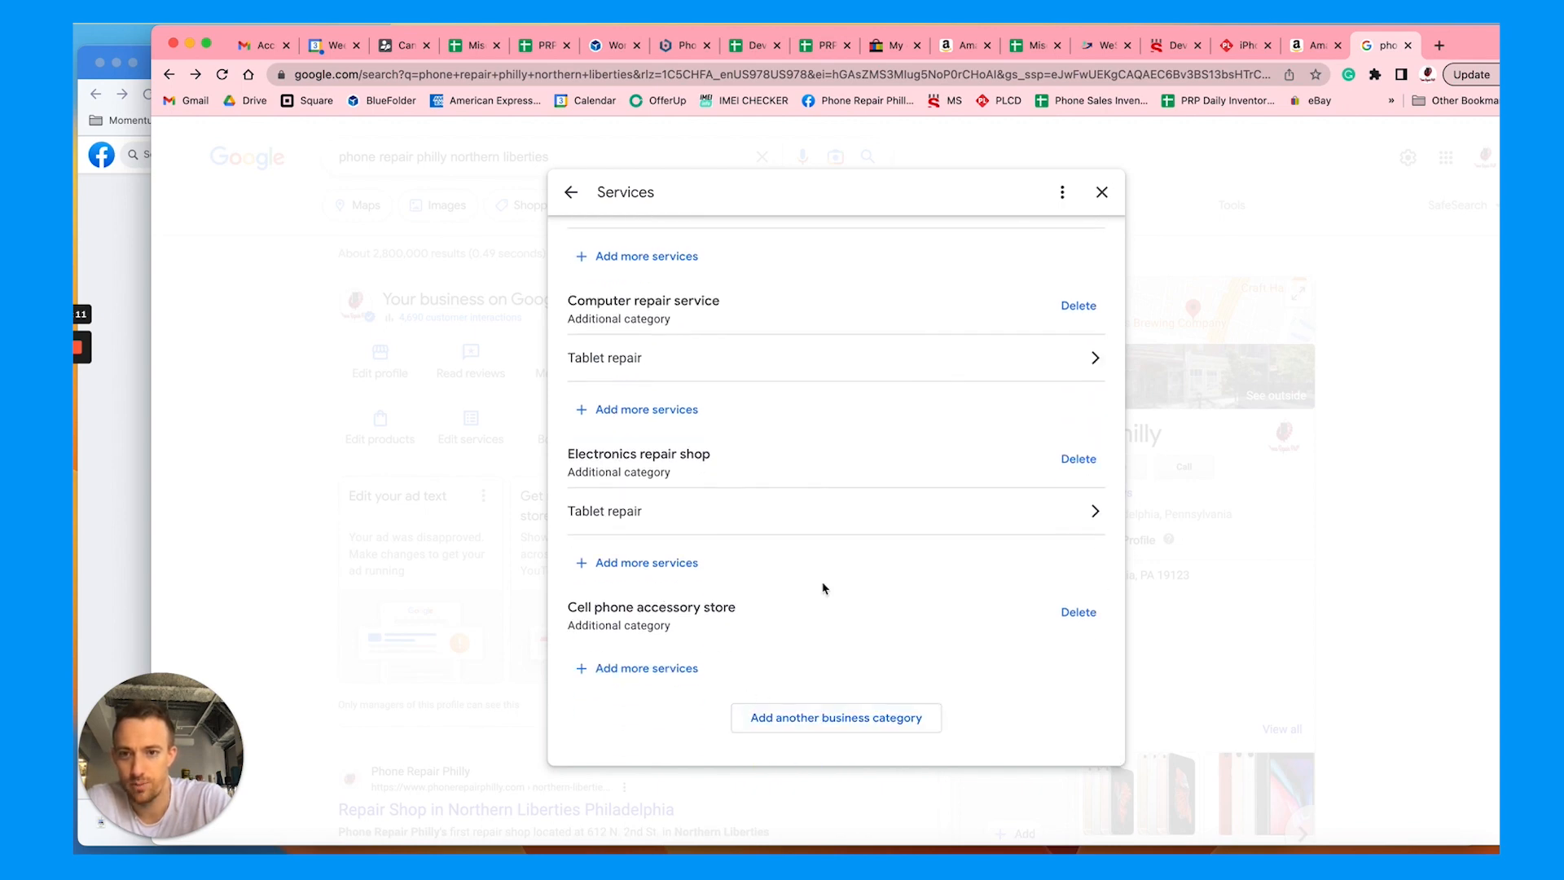
mouse_move(813, 679)
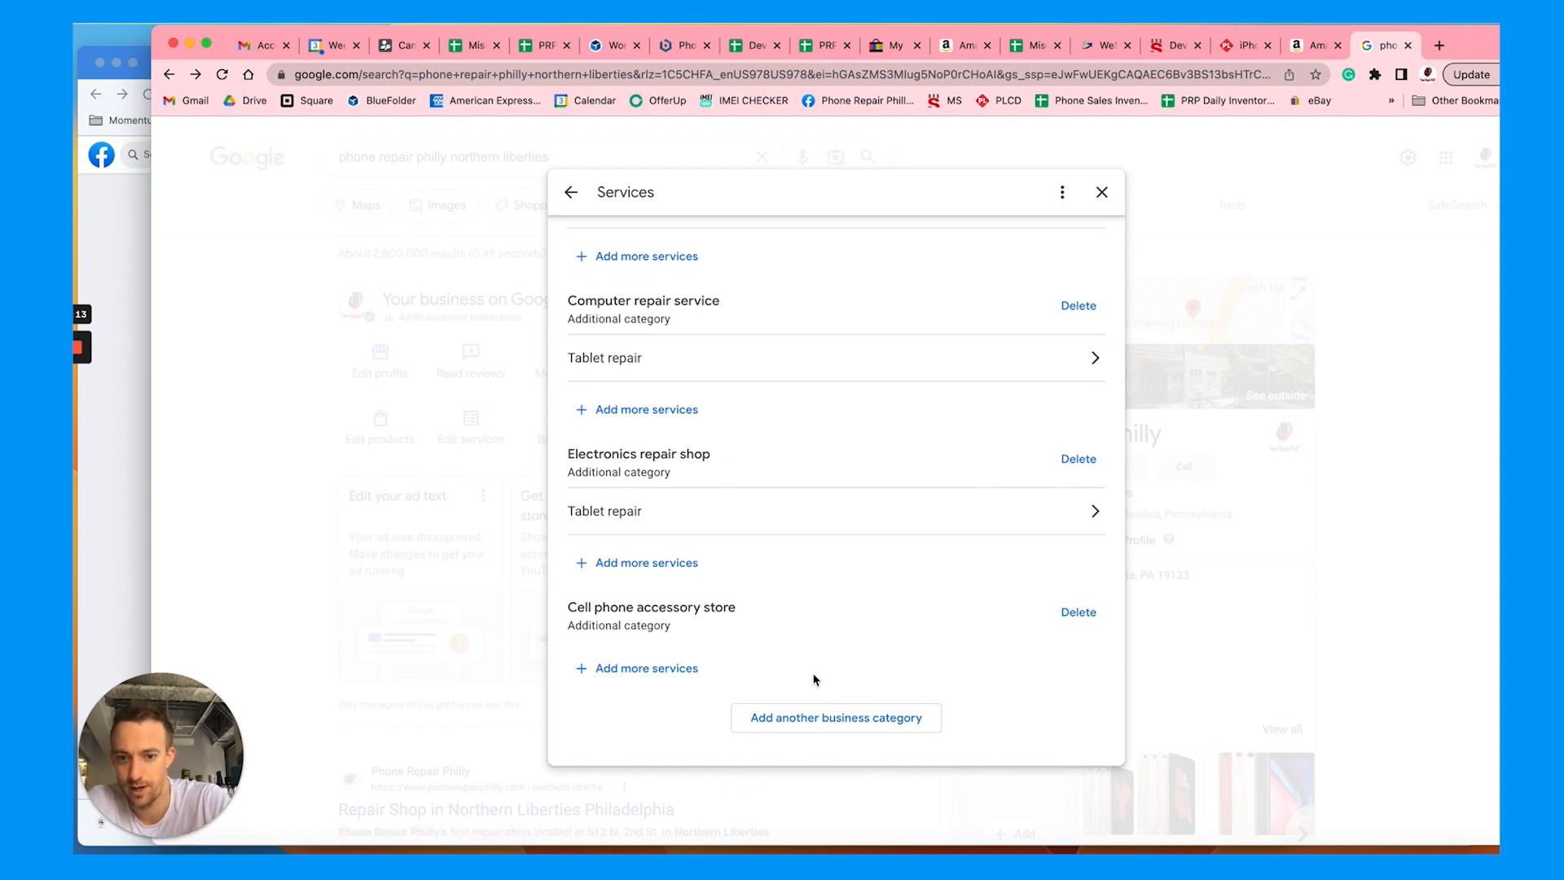
Browse category suggestions for 'Laptop Repair' and 'phone re' in Add business category.
left_click(835, 717)
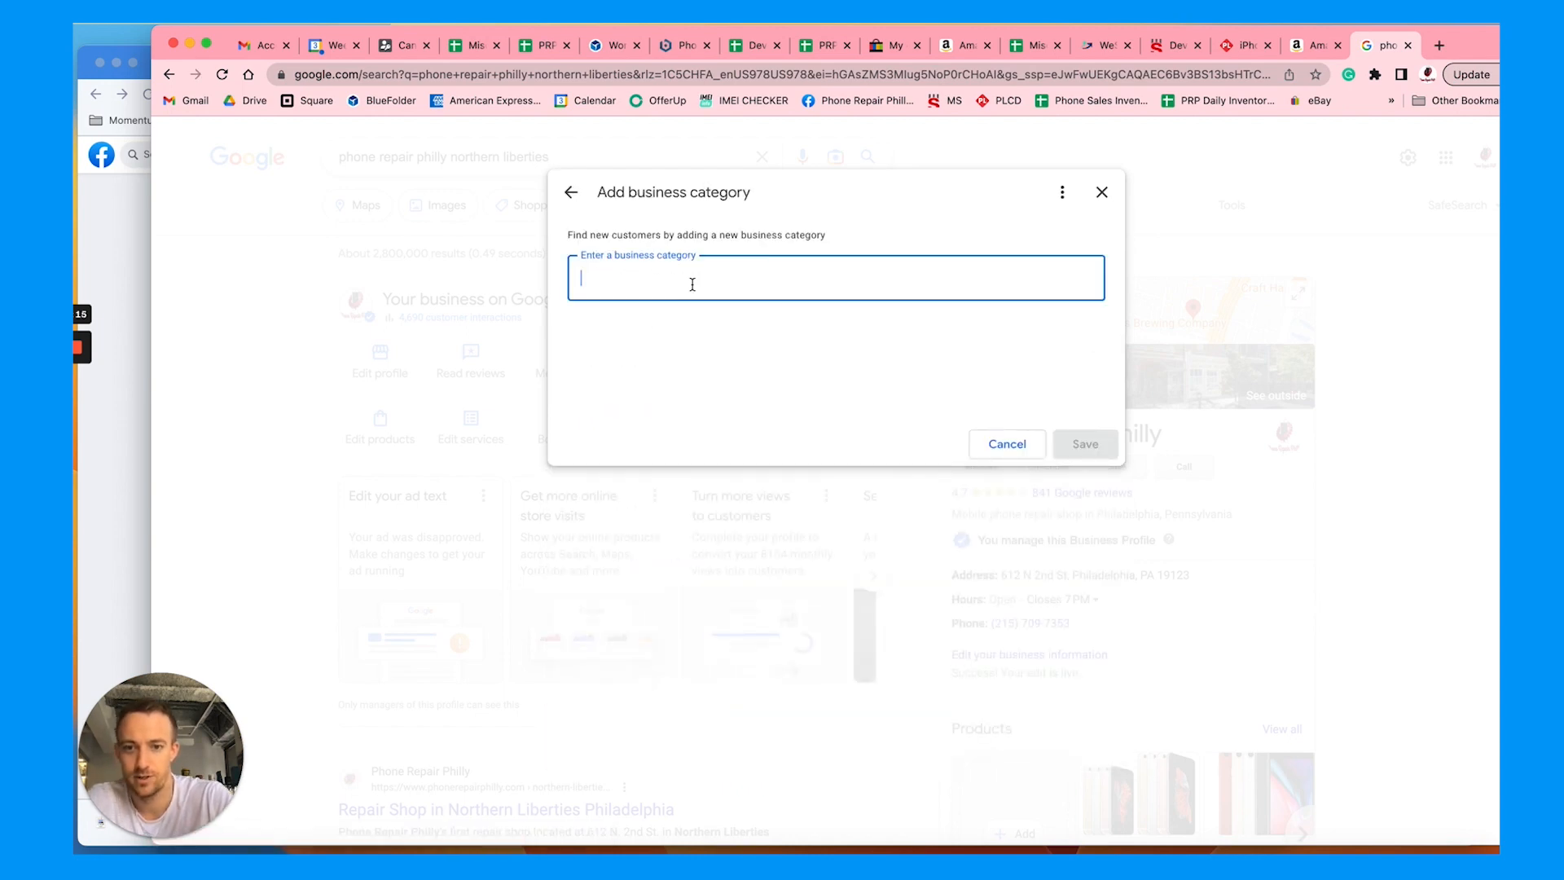
type("Laptop")
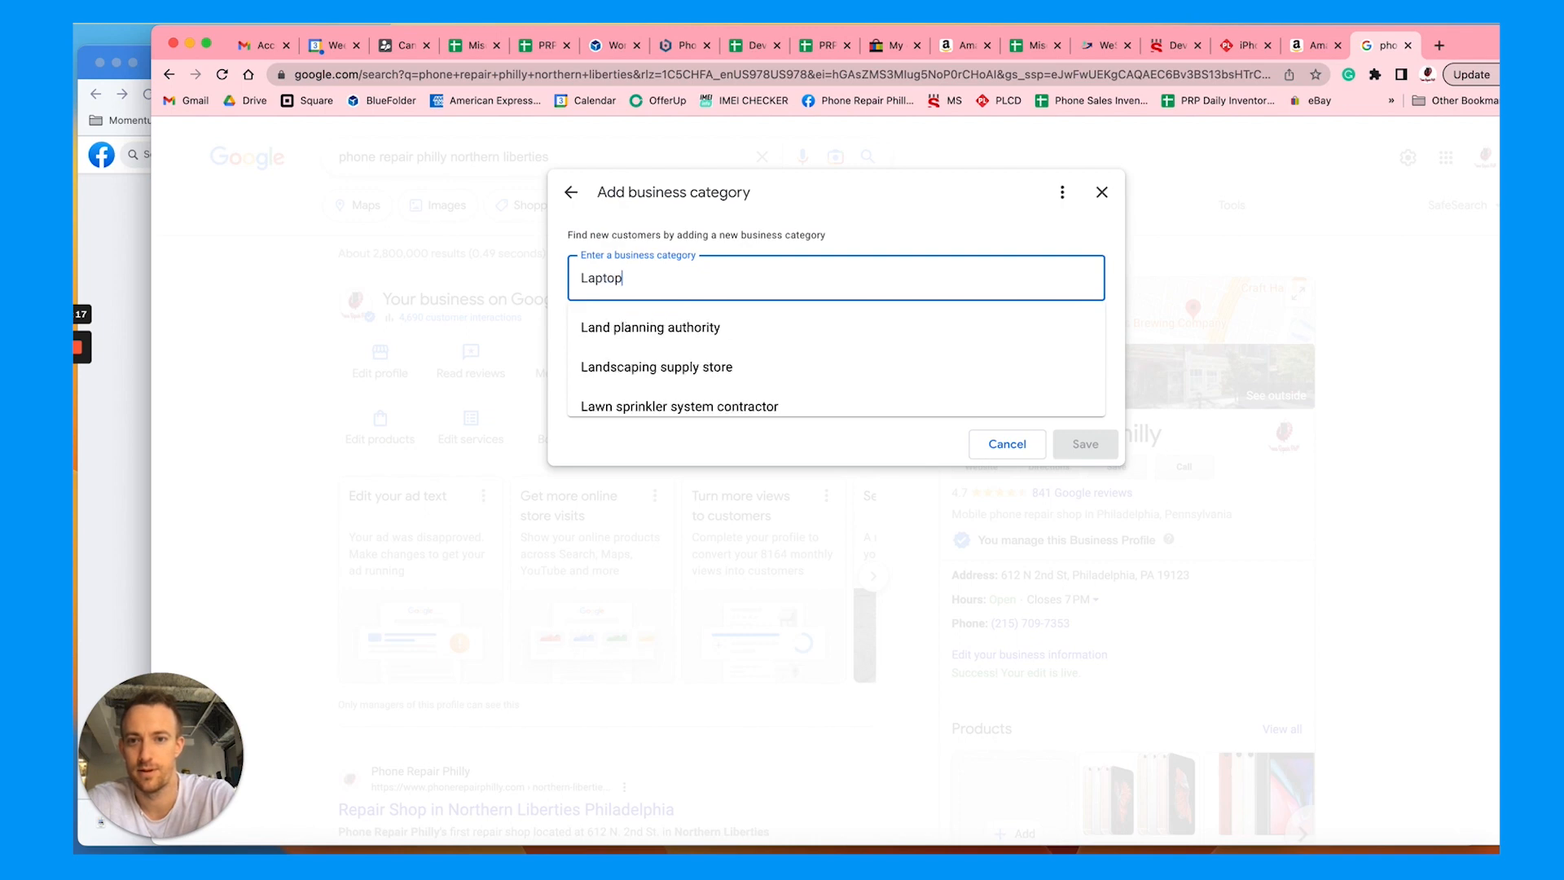
type("Repair")
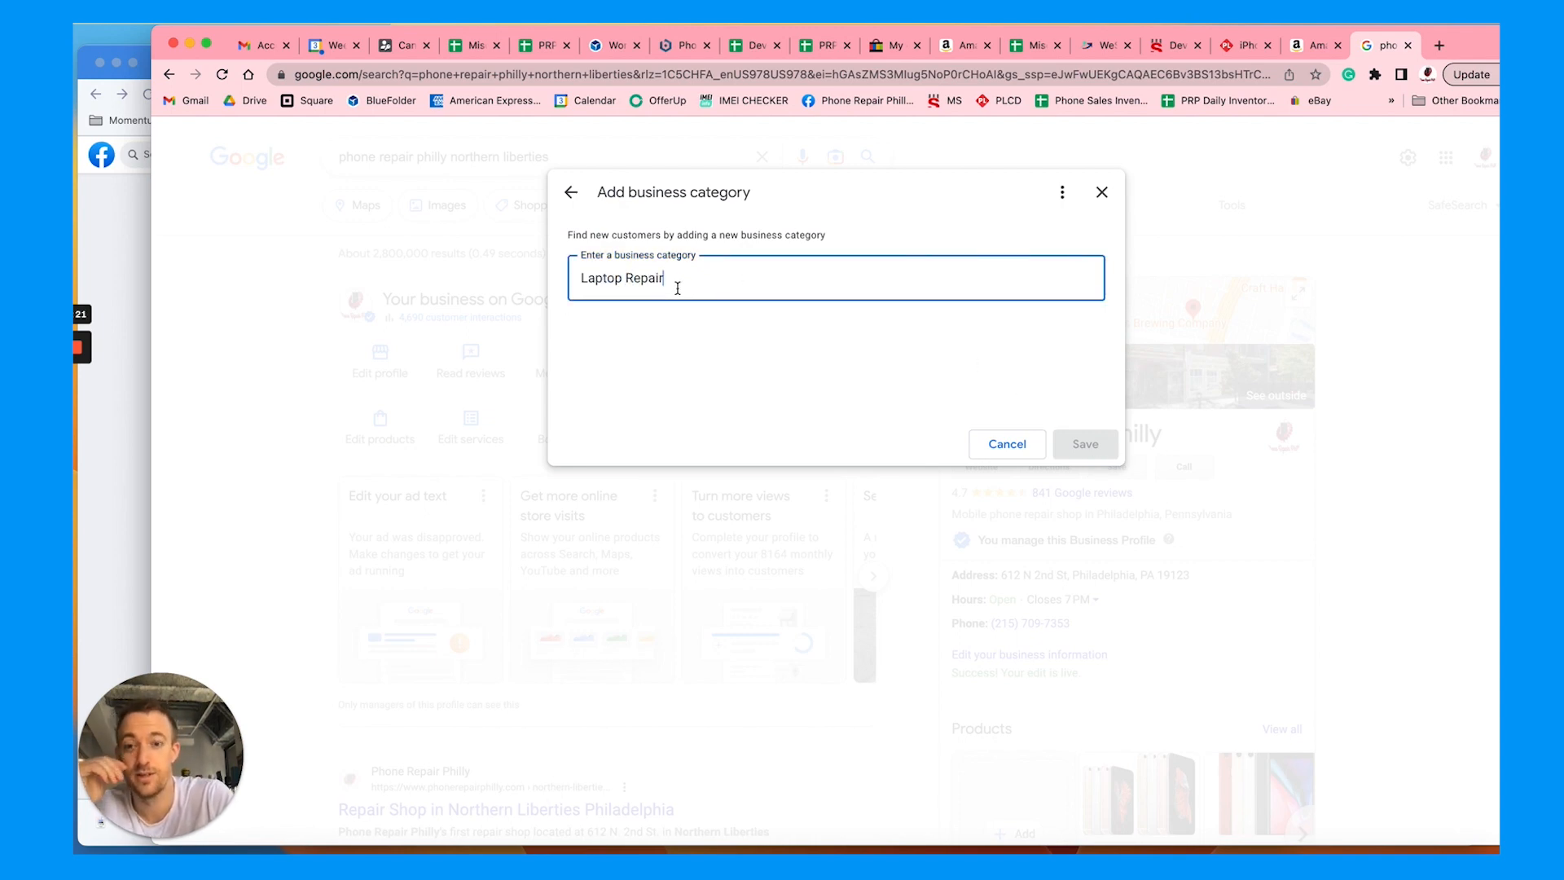
type("phone re")
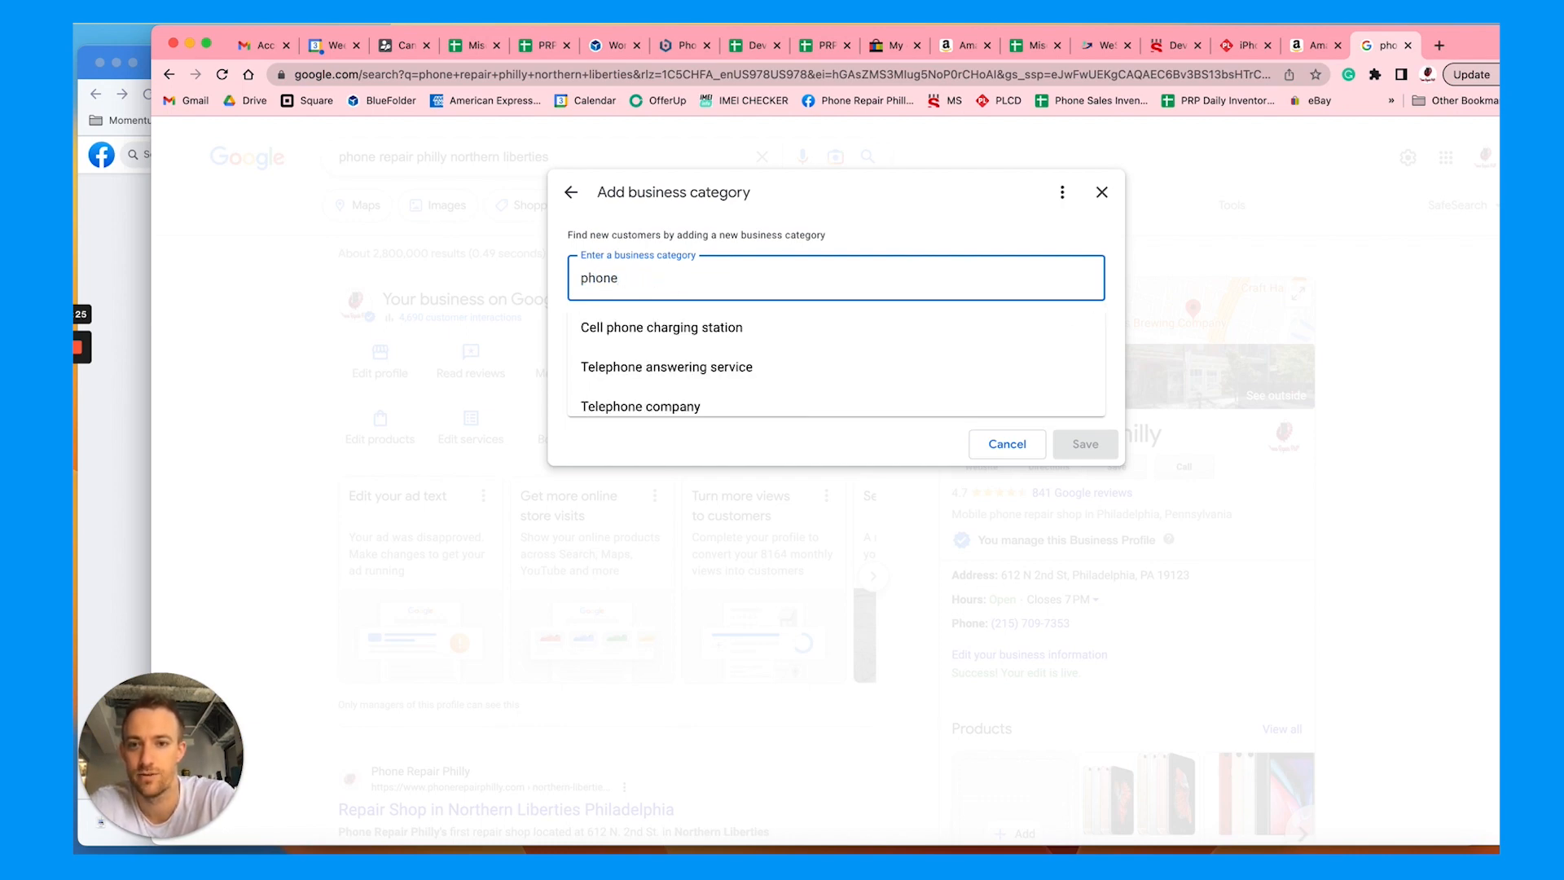
Replace the query with 'plumber' and 'roofer' to see suggestions, without adding a category.
key("Backspace")
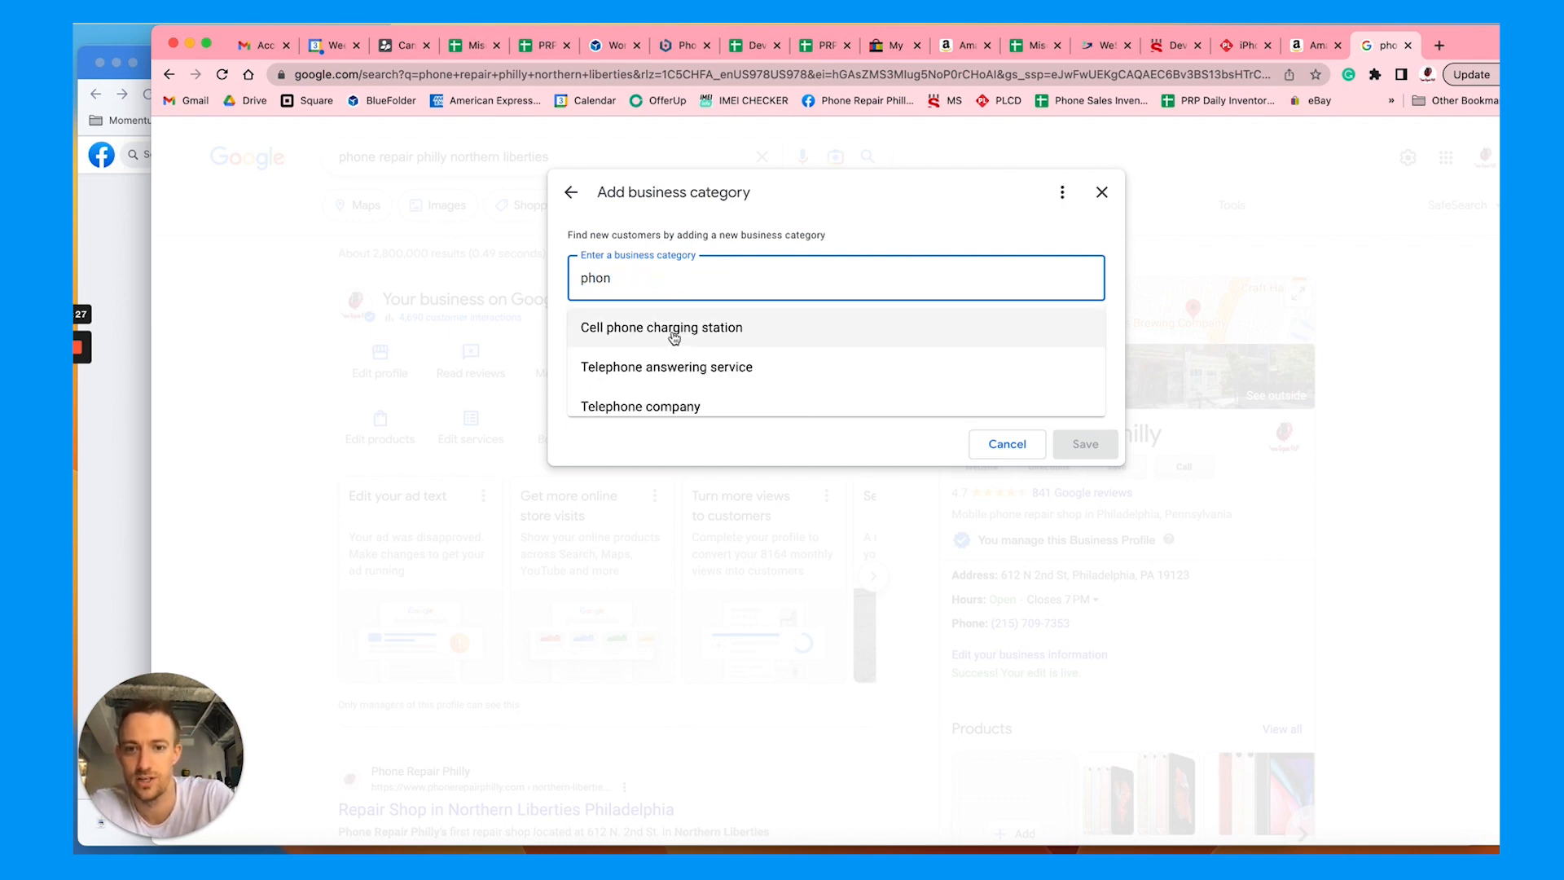
double_click(594, 277)
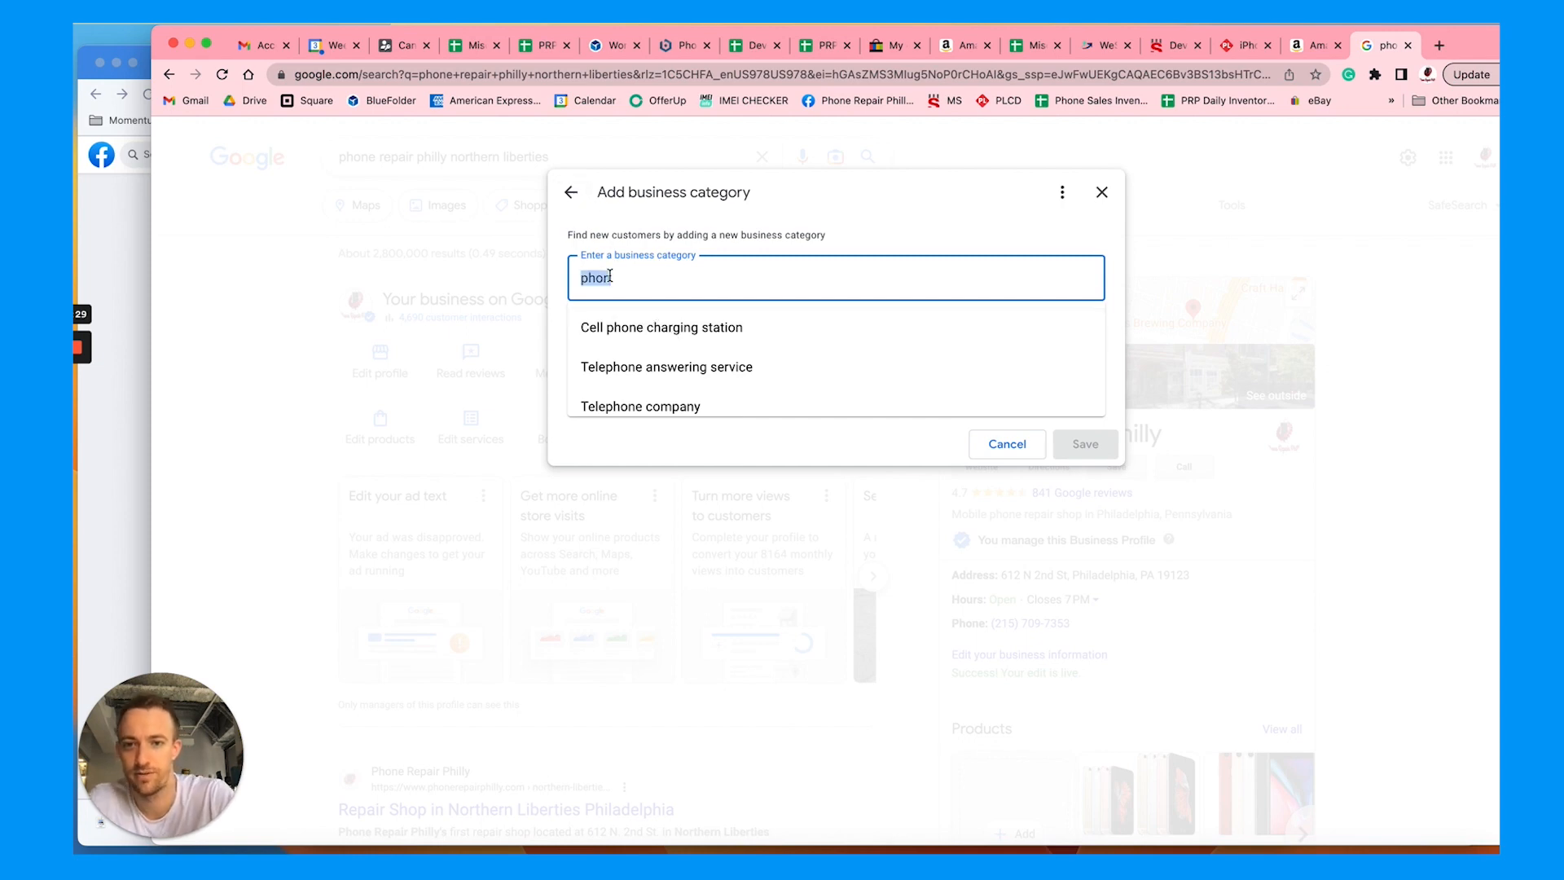
type("plumber")
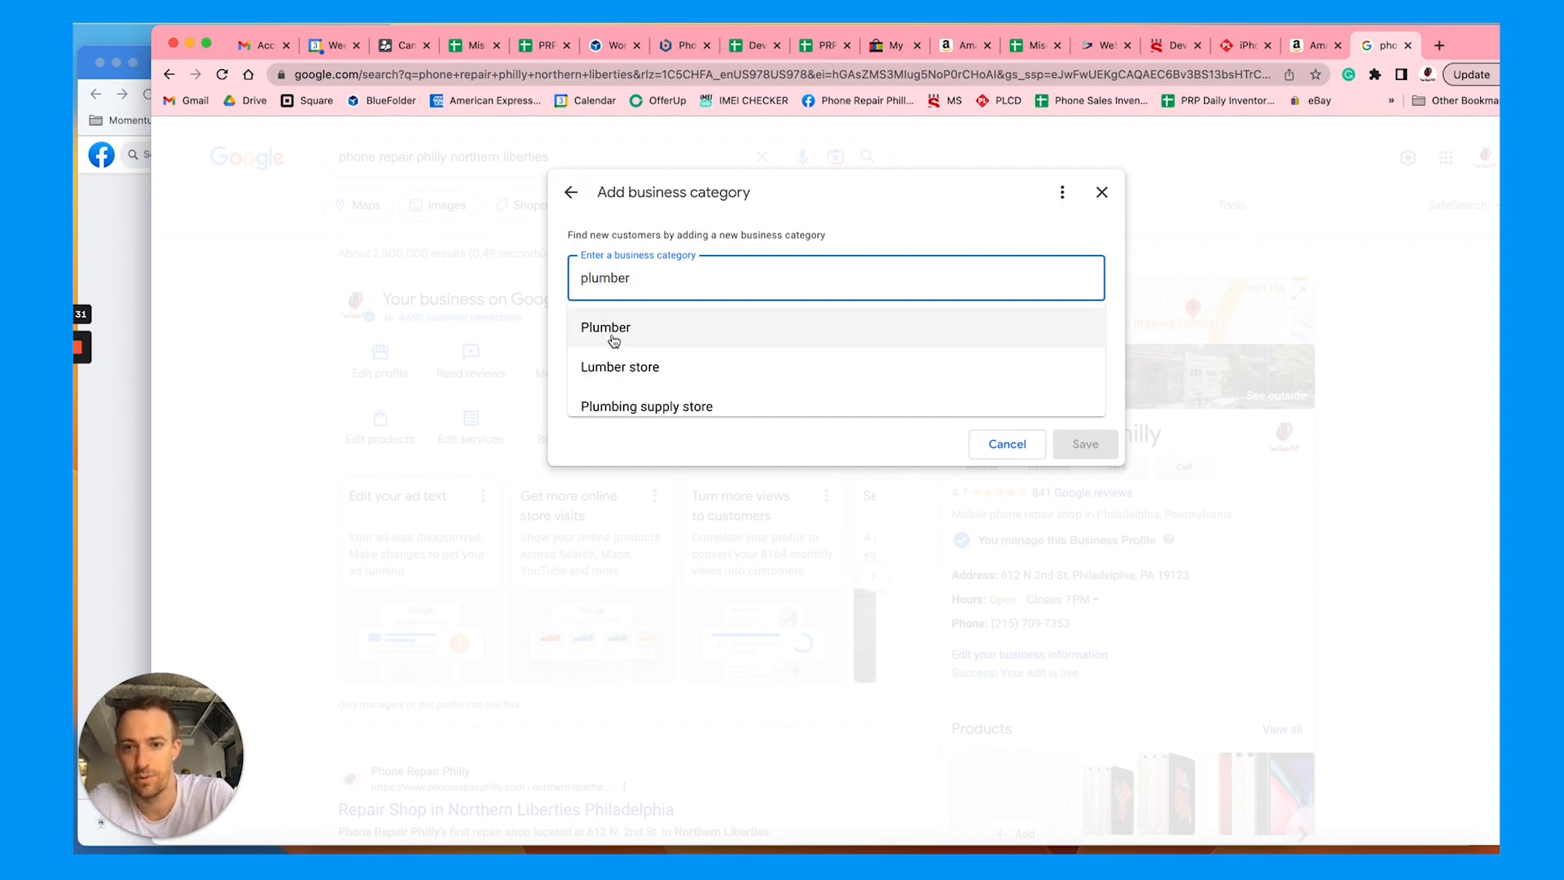
type("roofer")
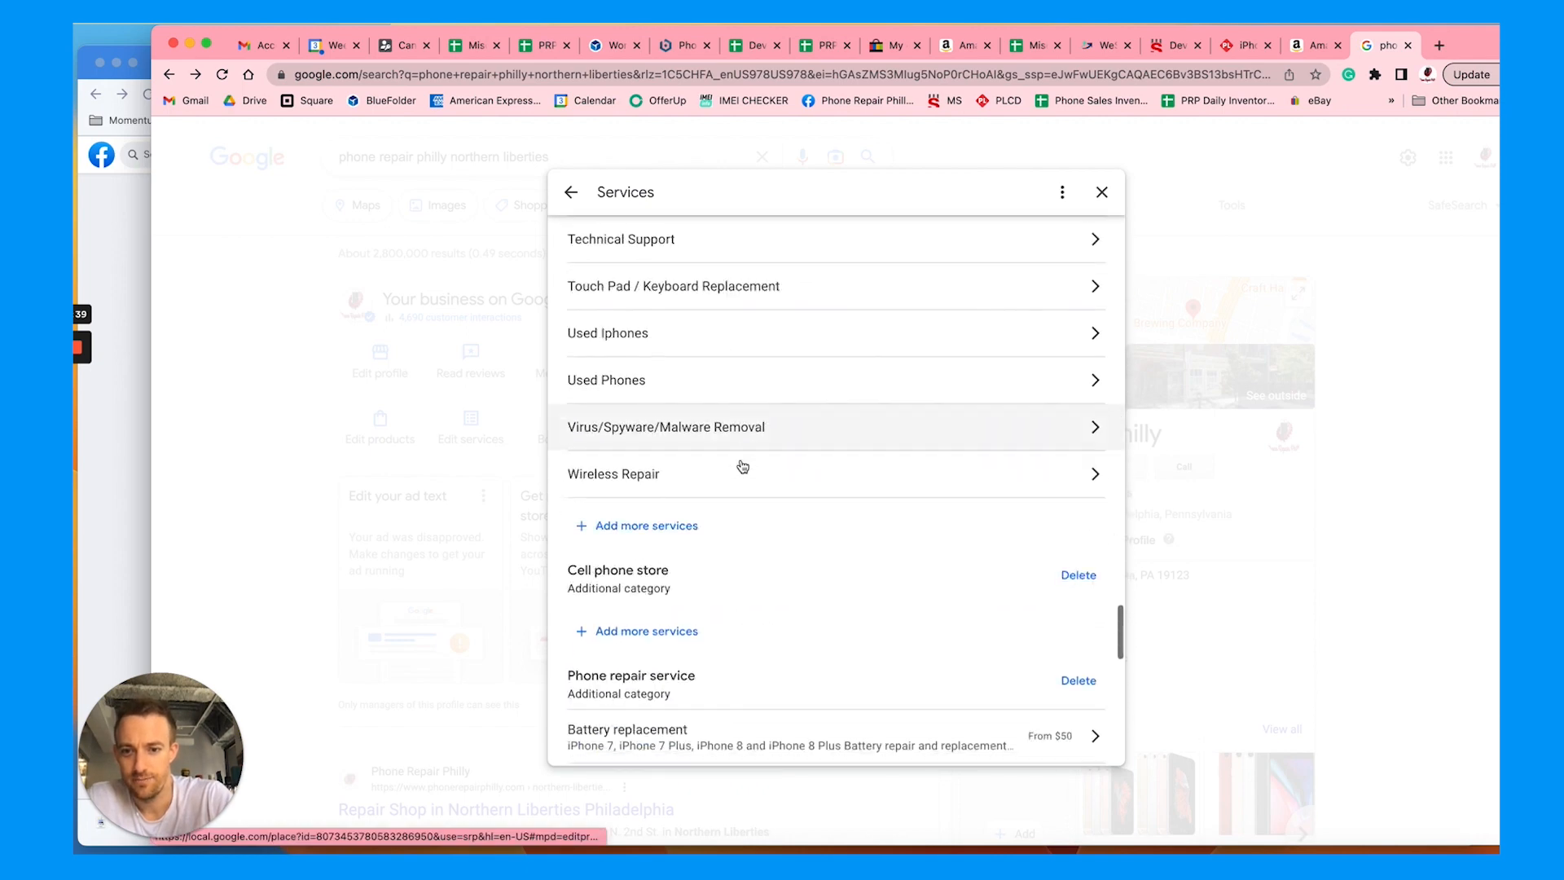
Add a custom 'iPad Screen Repair' service under Electronics repair shop and save it.
scroll("down", 3)
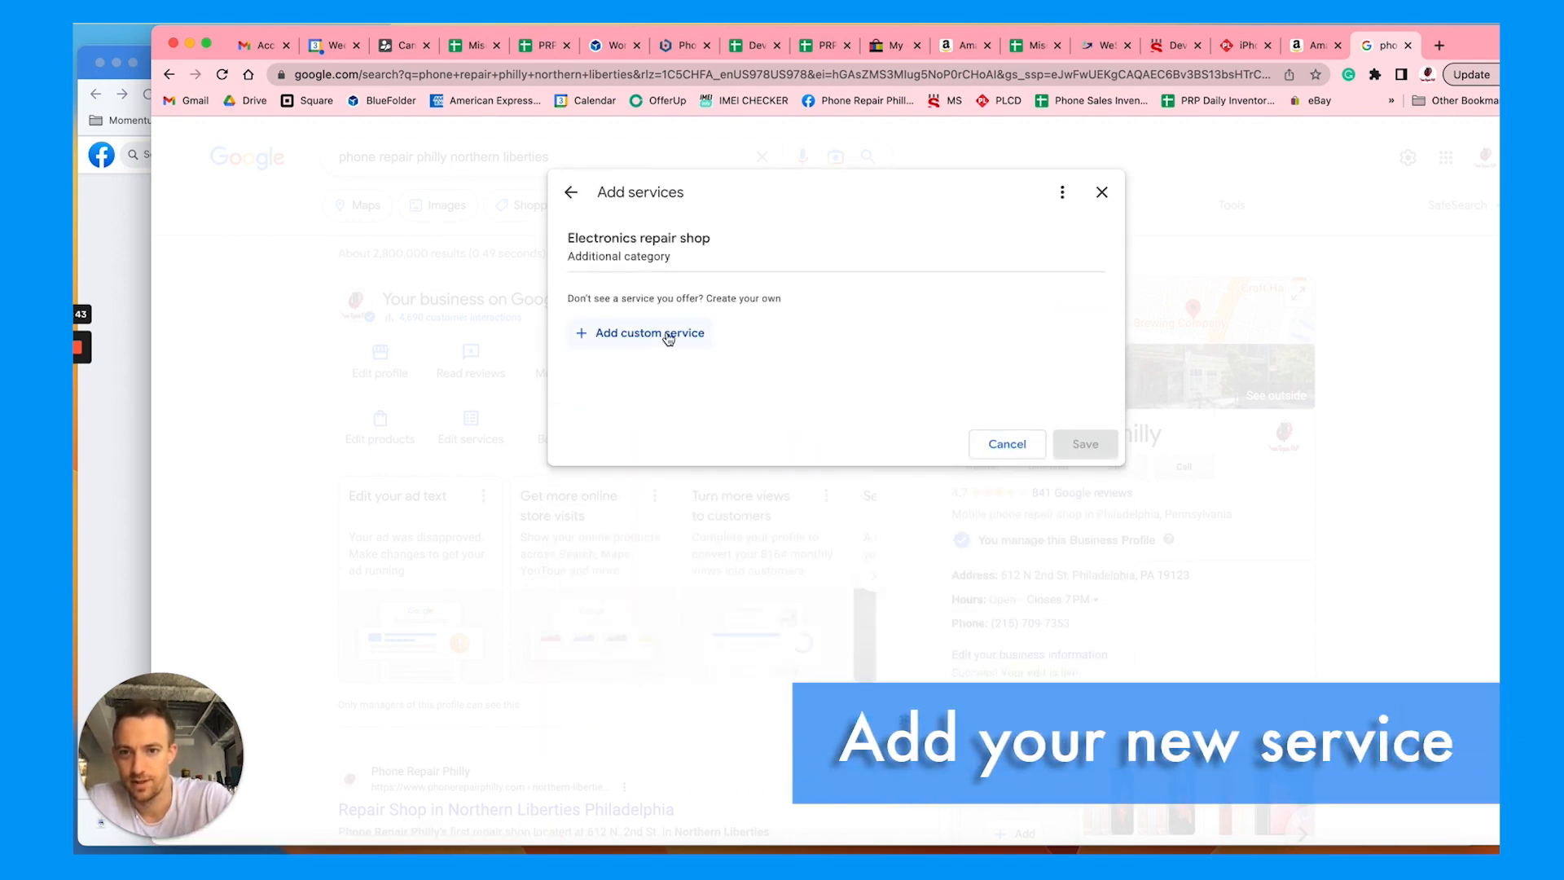
left_click(650, 332)
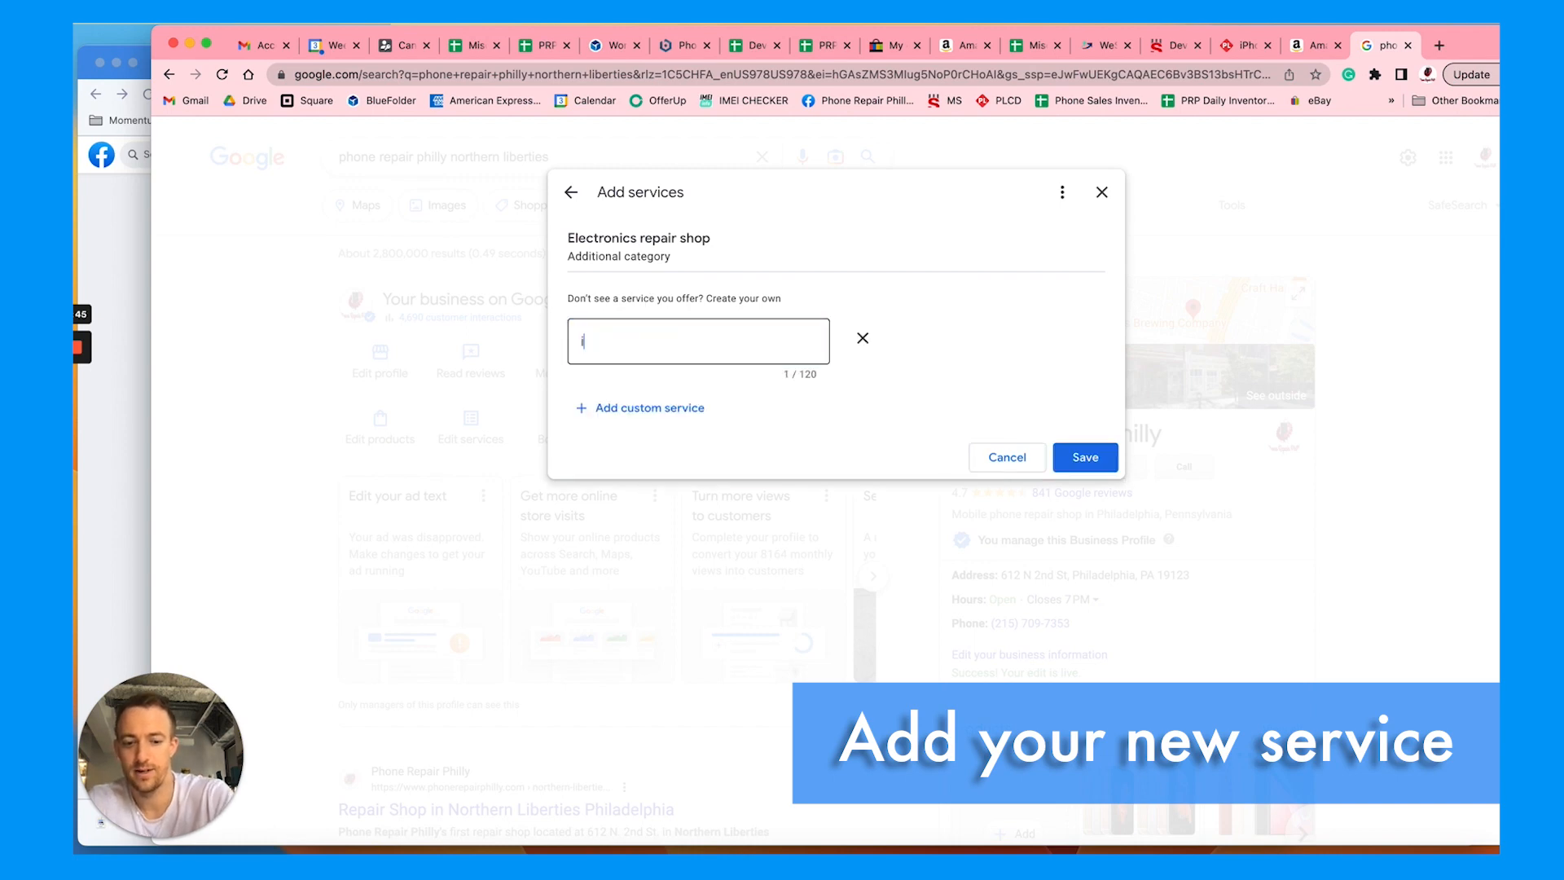
type("iPad Scren Repair")
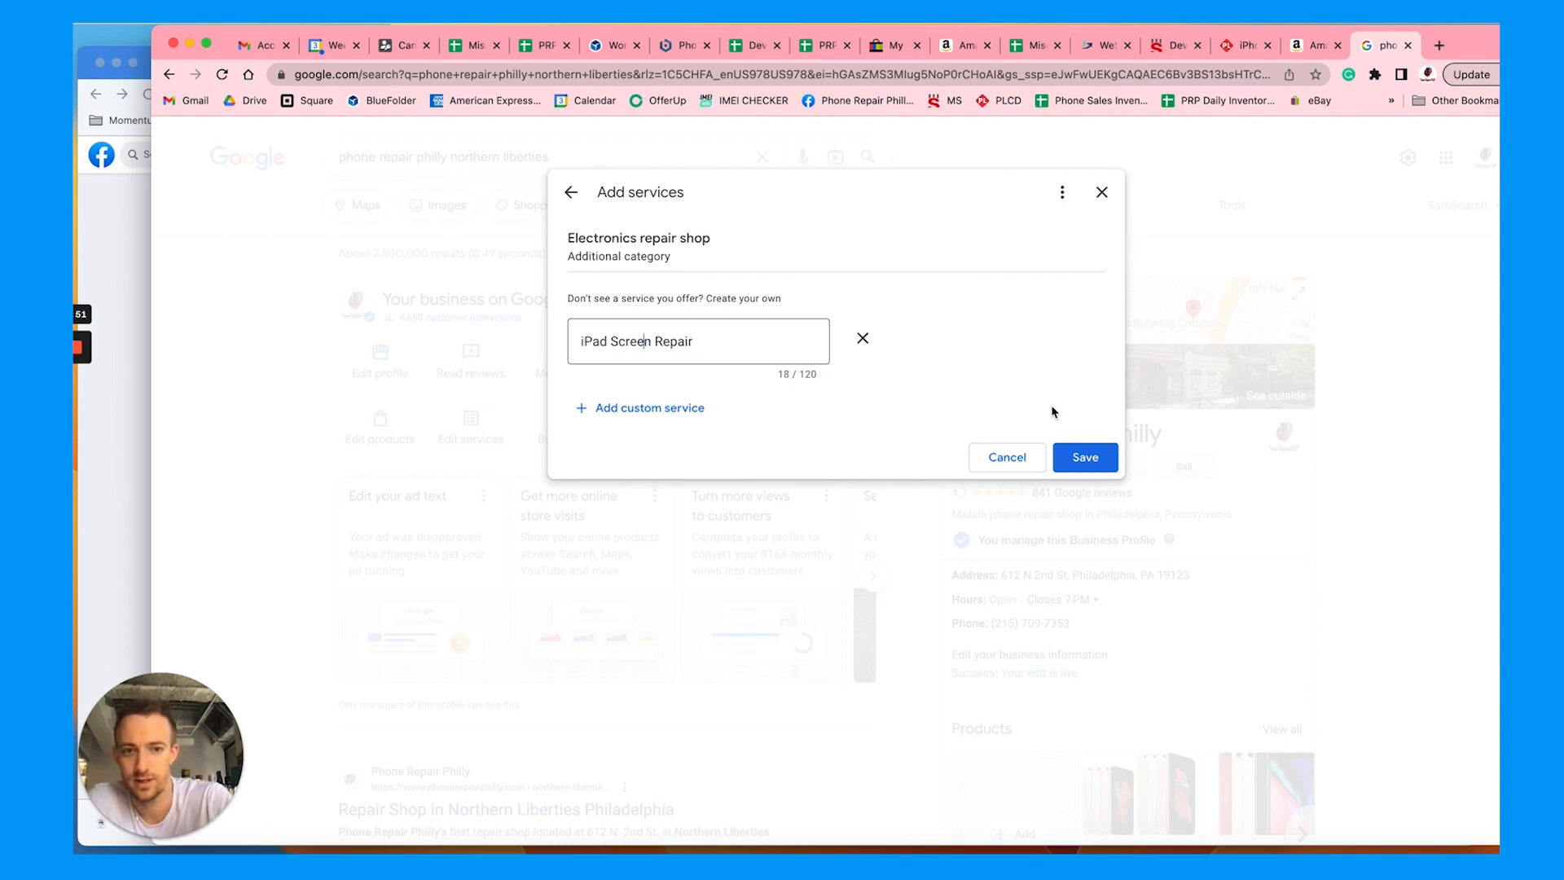
left_click(1085, 456)
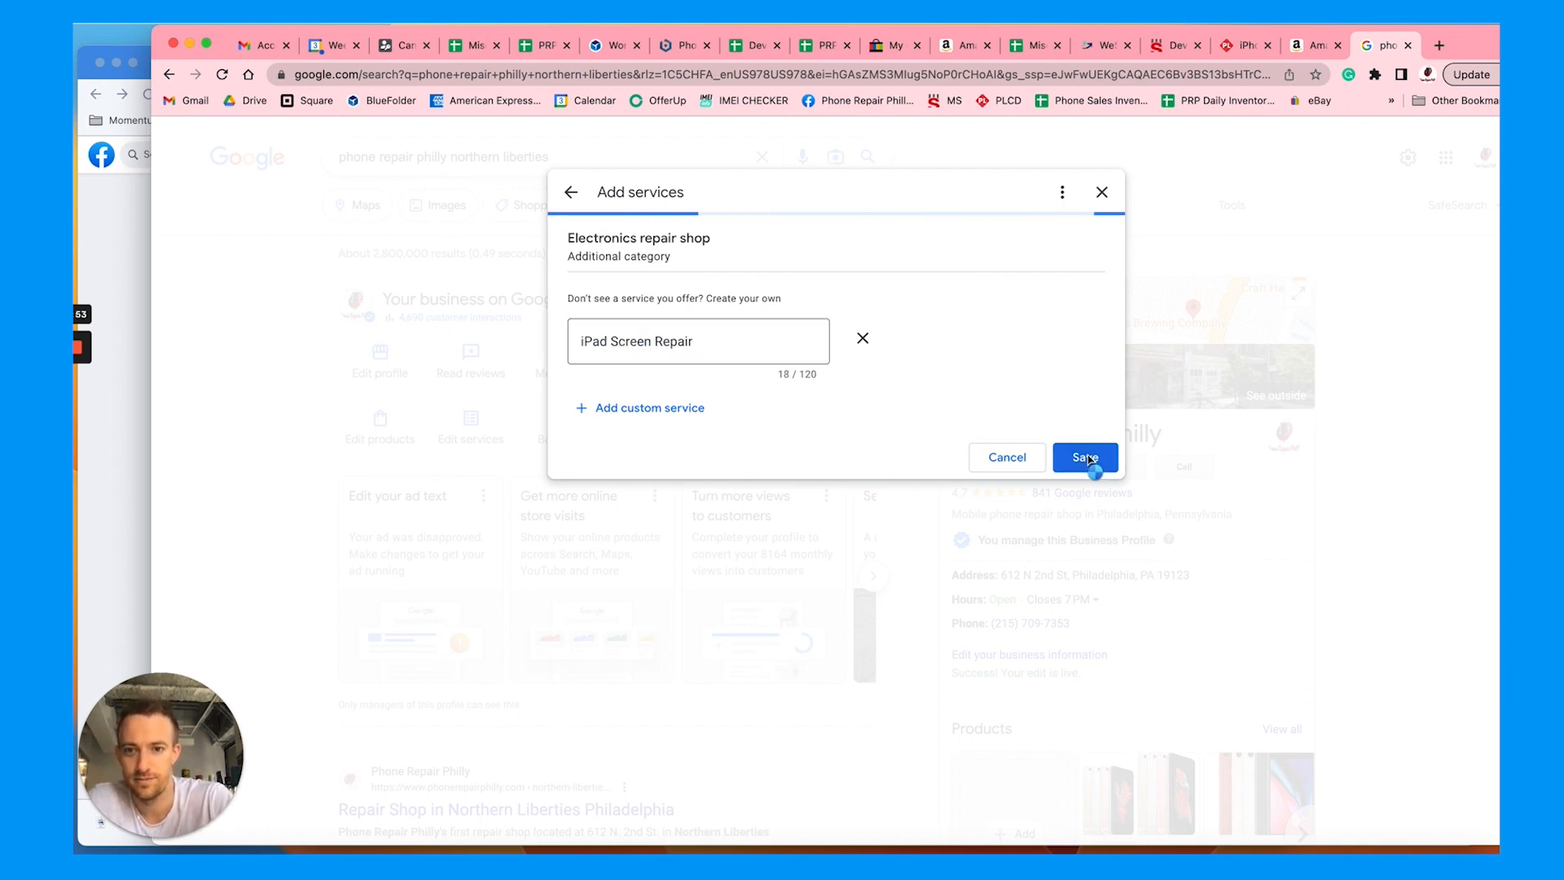
left_click(1084, 456)
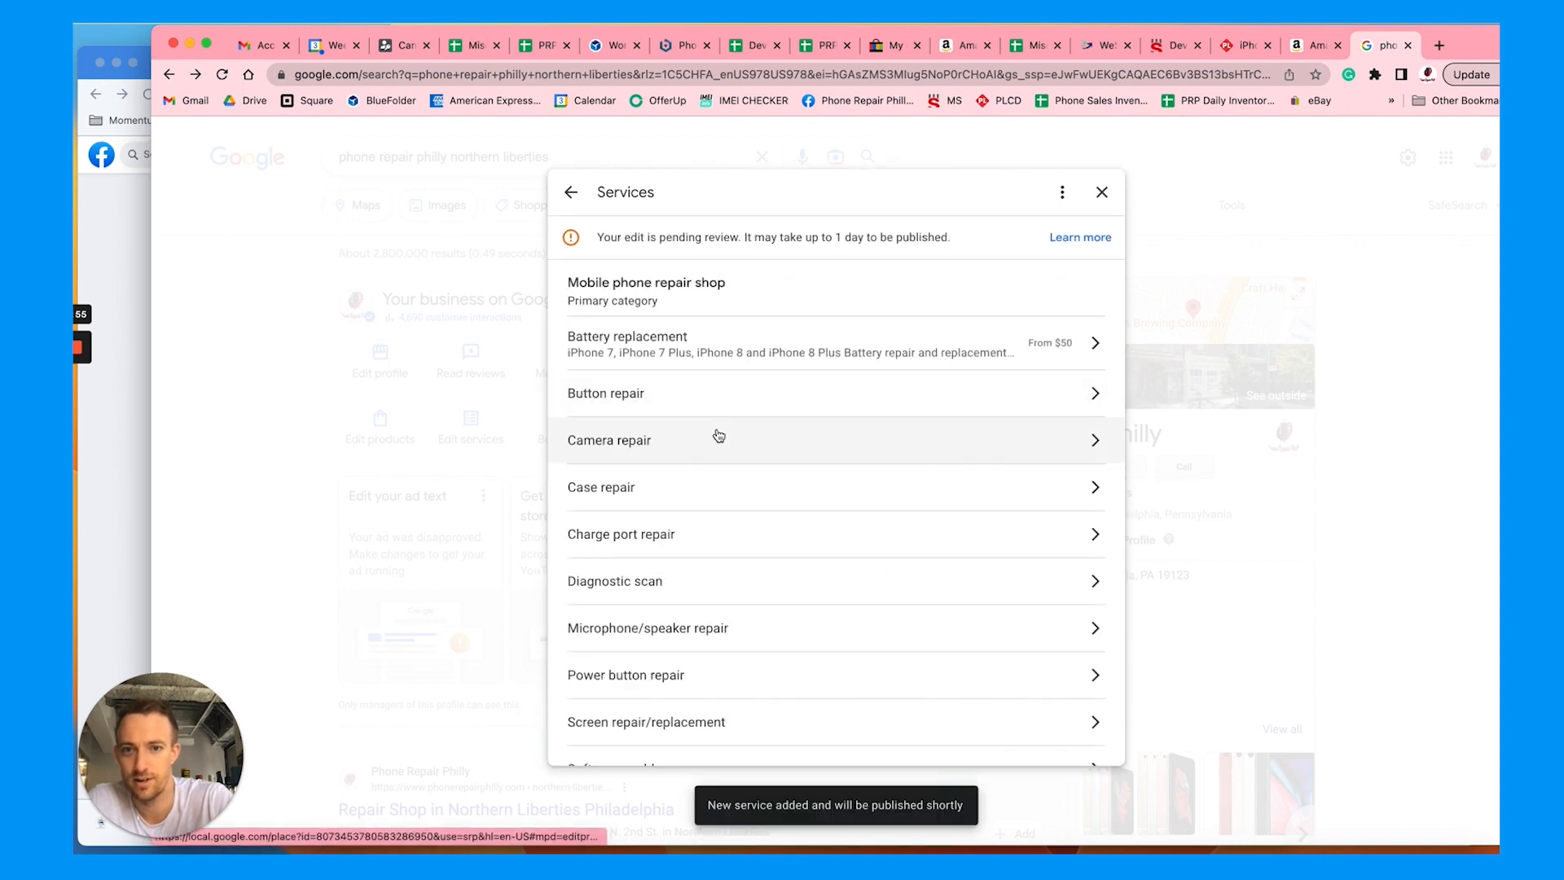
scroll("down", 3)
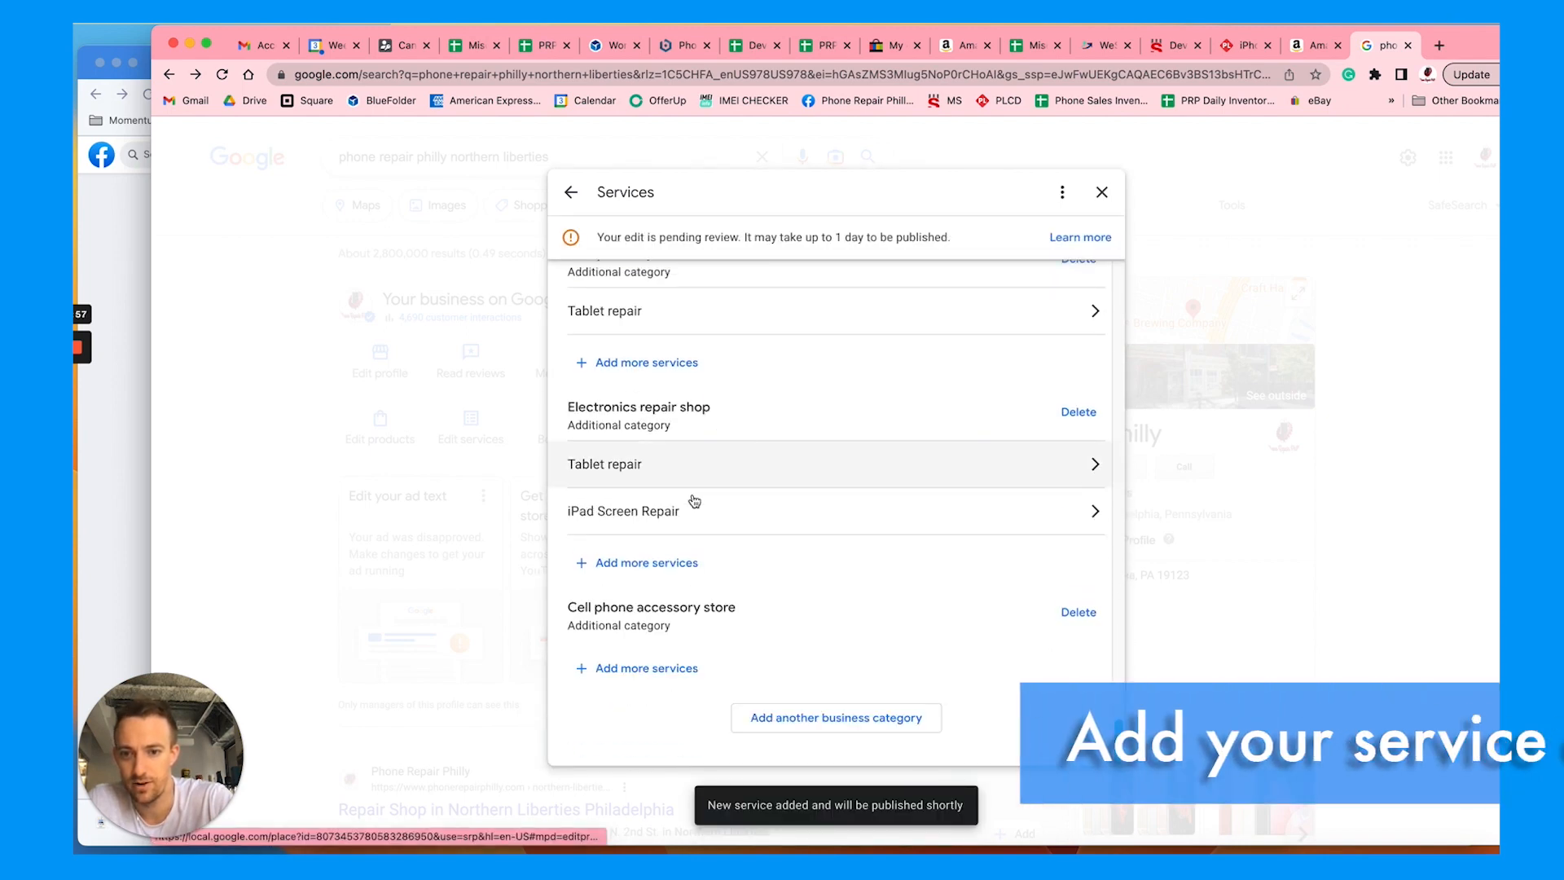
Set iPad Screen Repair's price to 'From' $100 and move to the description field.
left_click(622, 511)
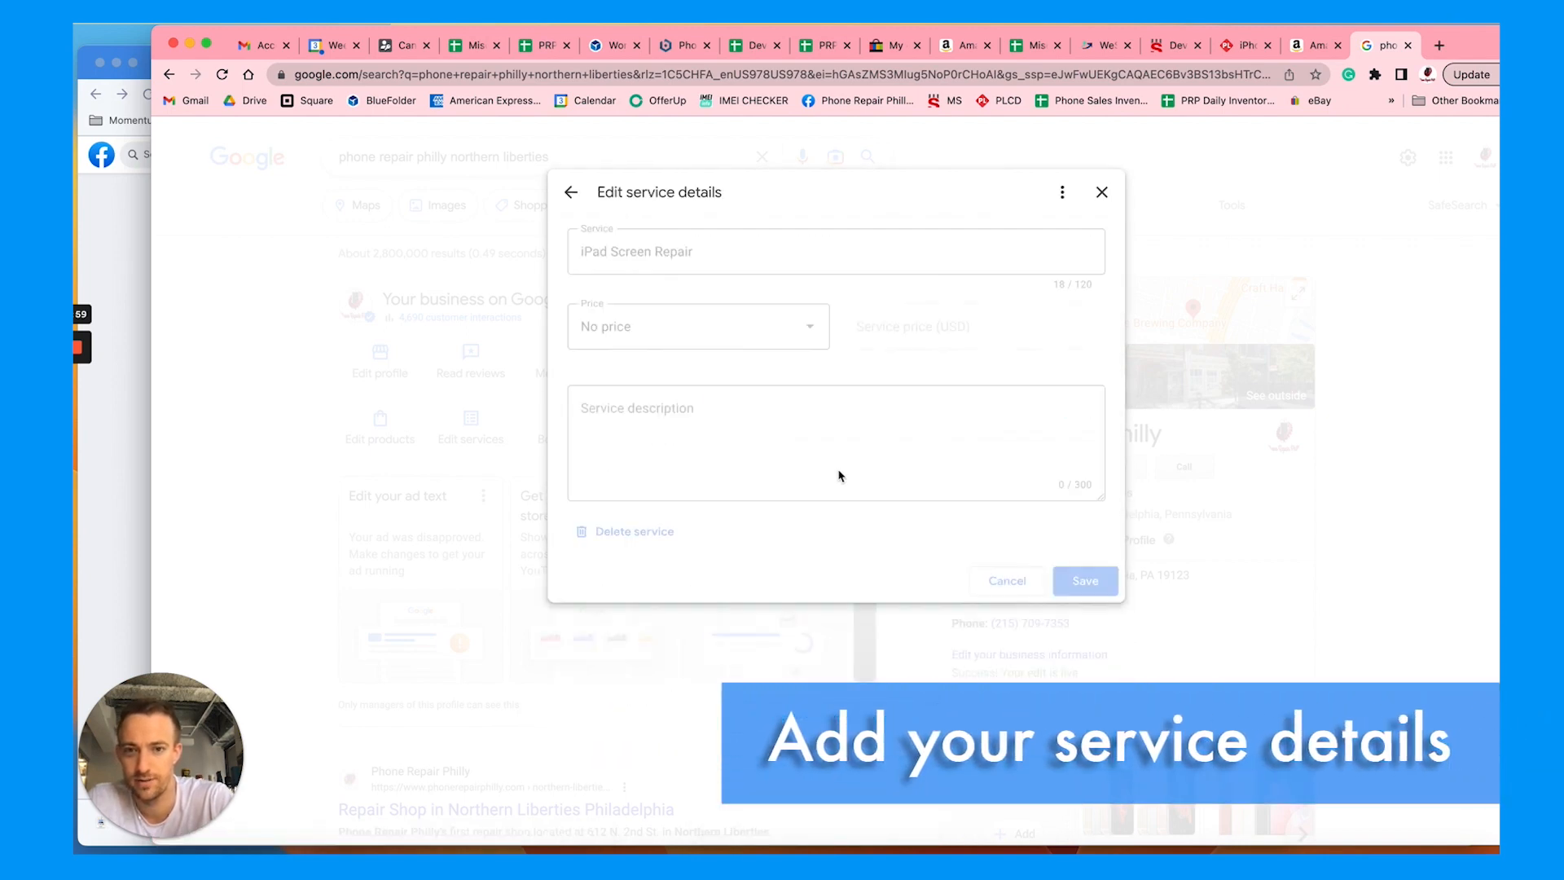
left_click(698, 326)
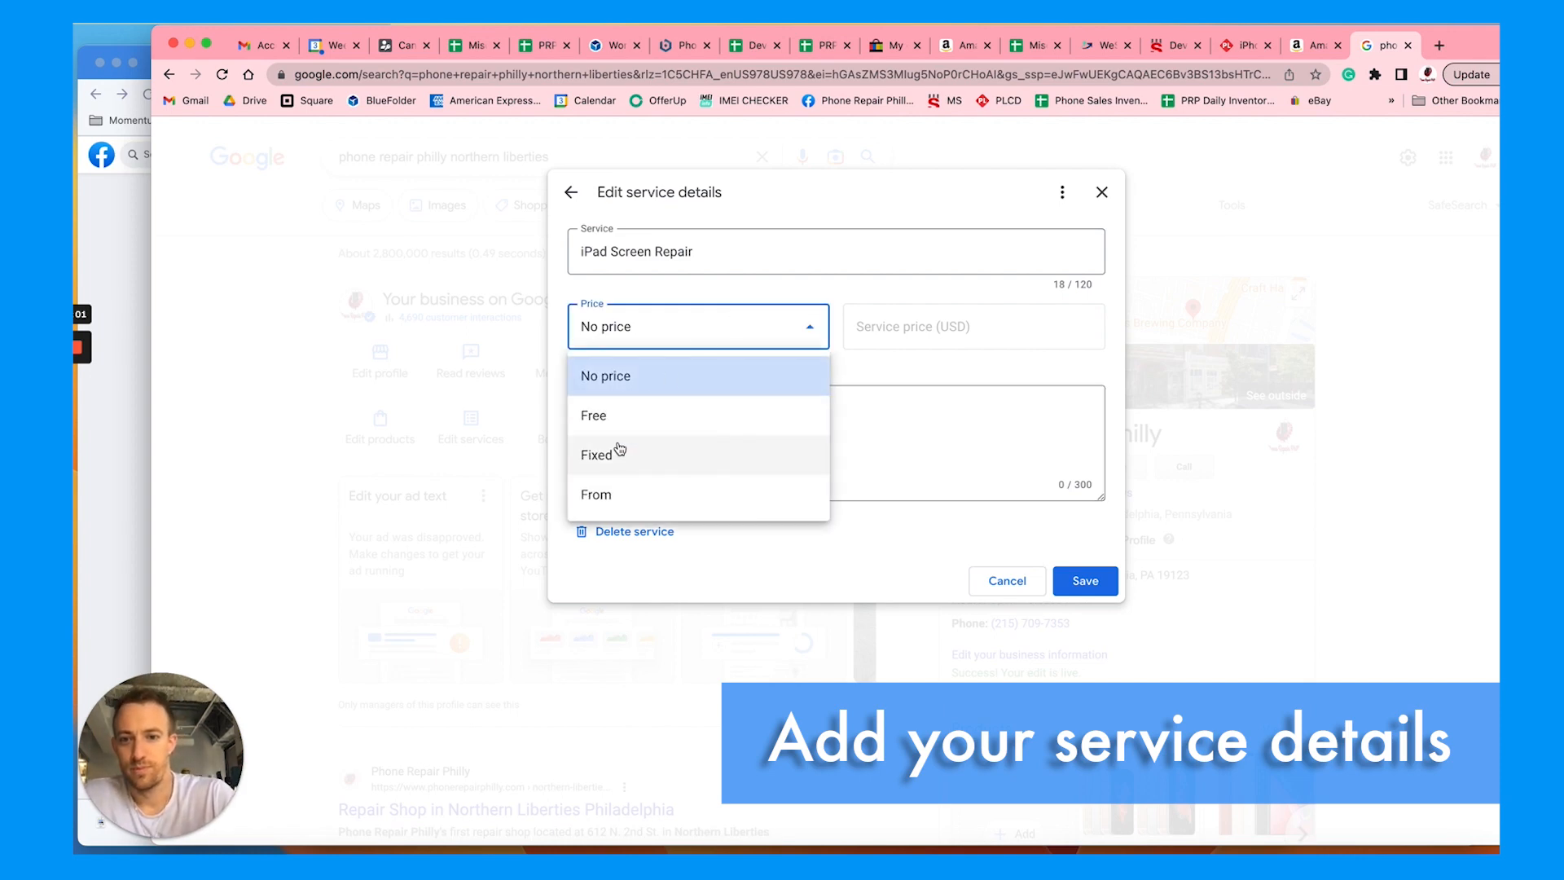
left_click(596, 493)
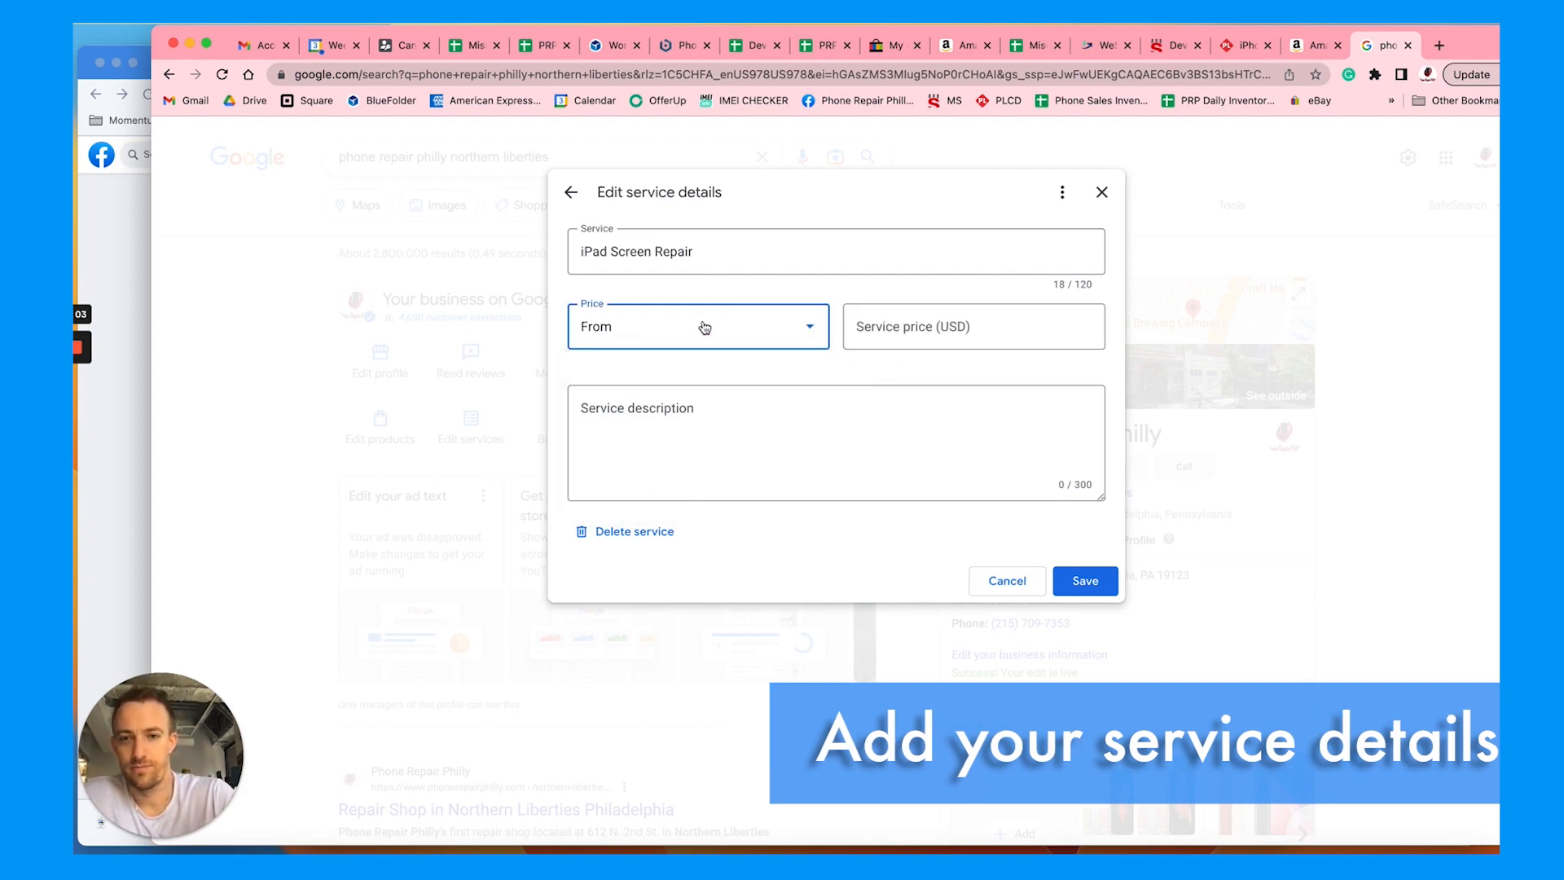
type("100")
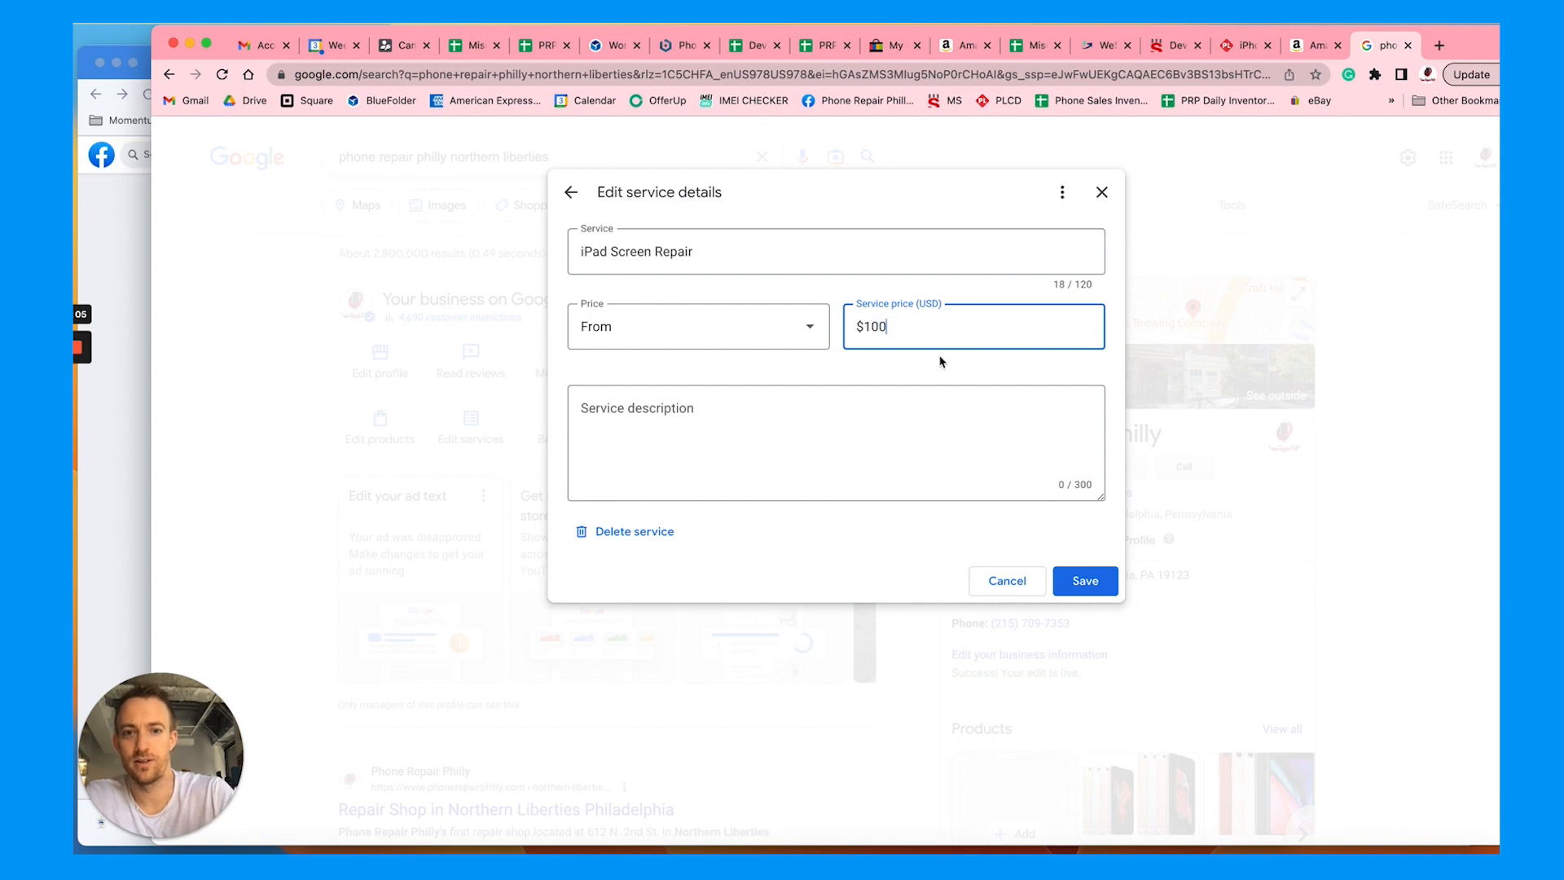
left_click(815, 444)
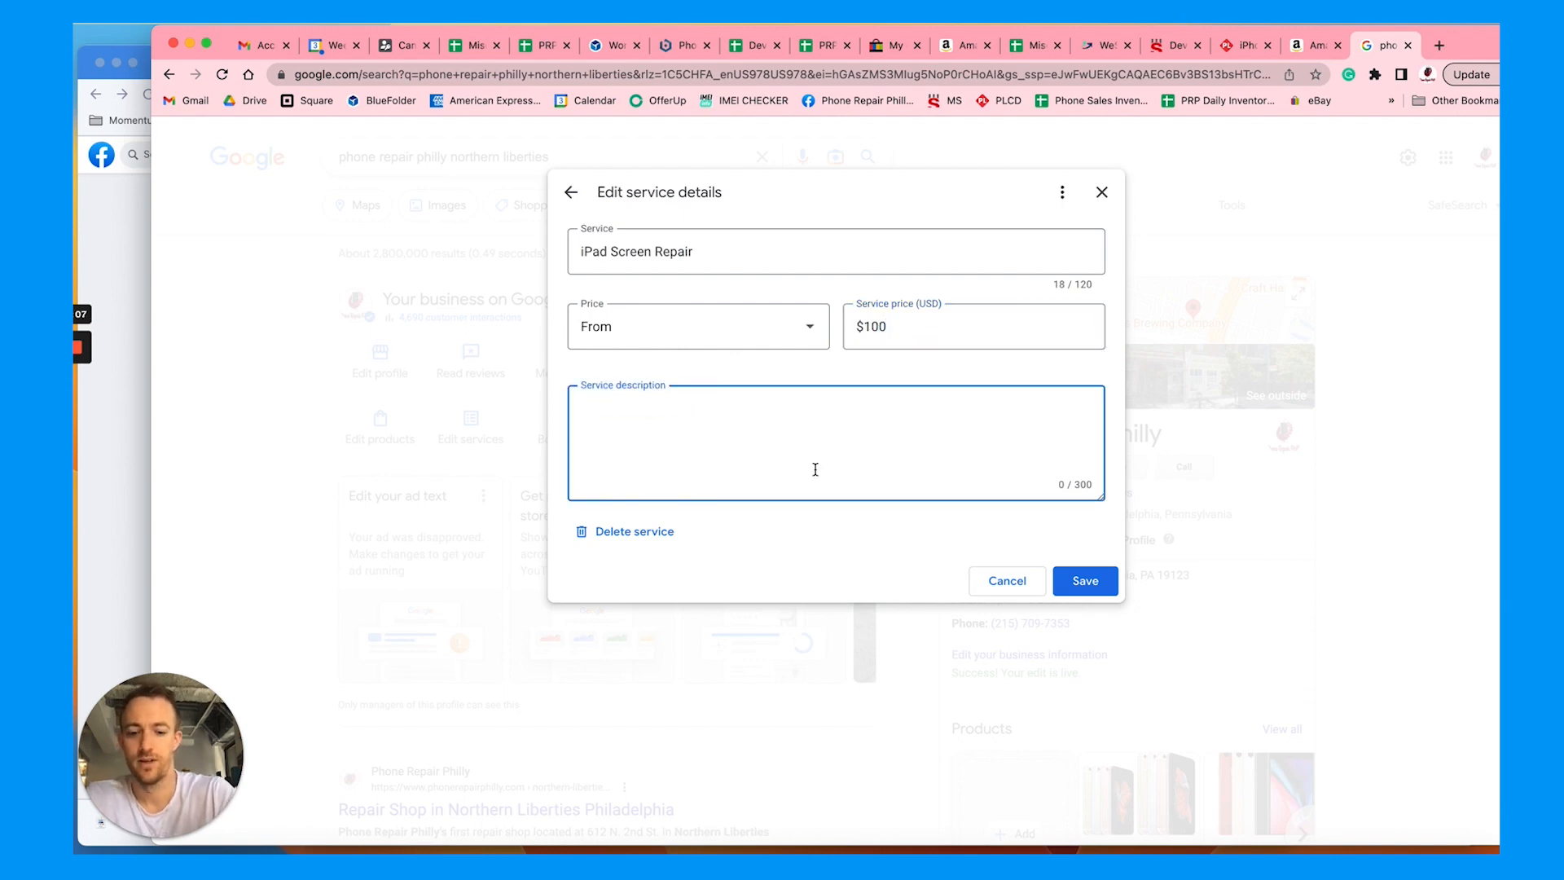
type("Phone Repair Philly")
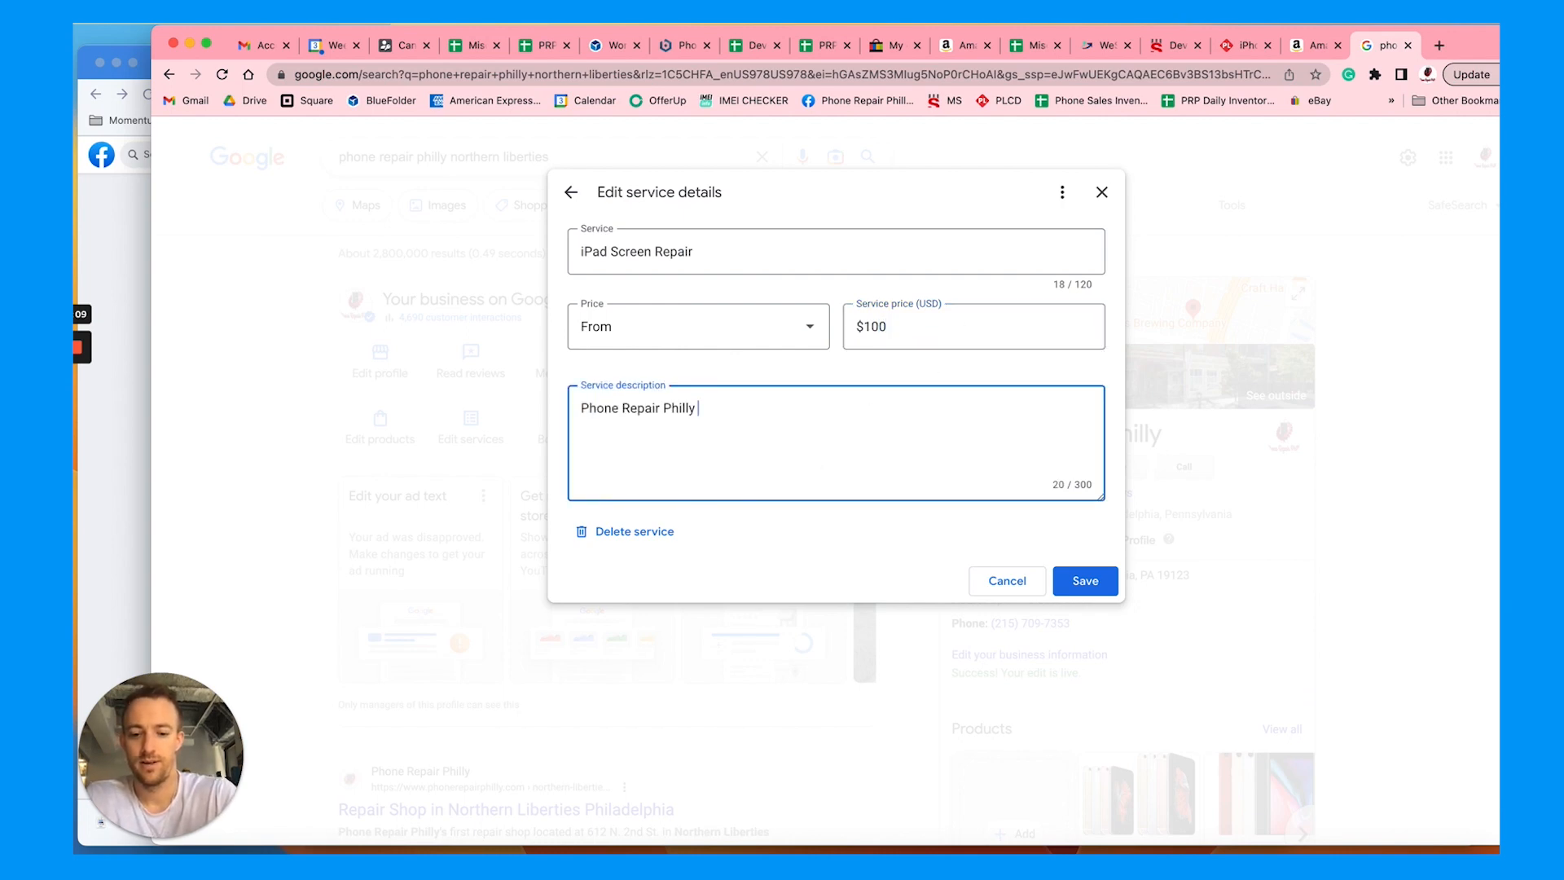
type("specializes in")
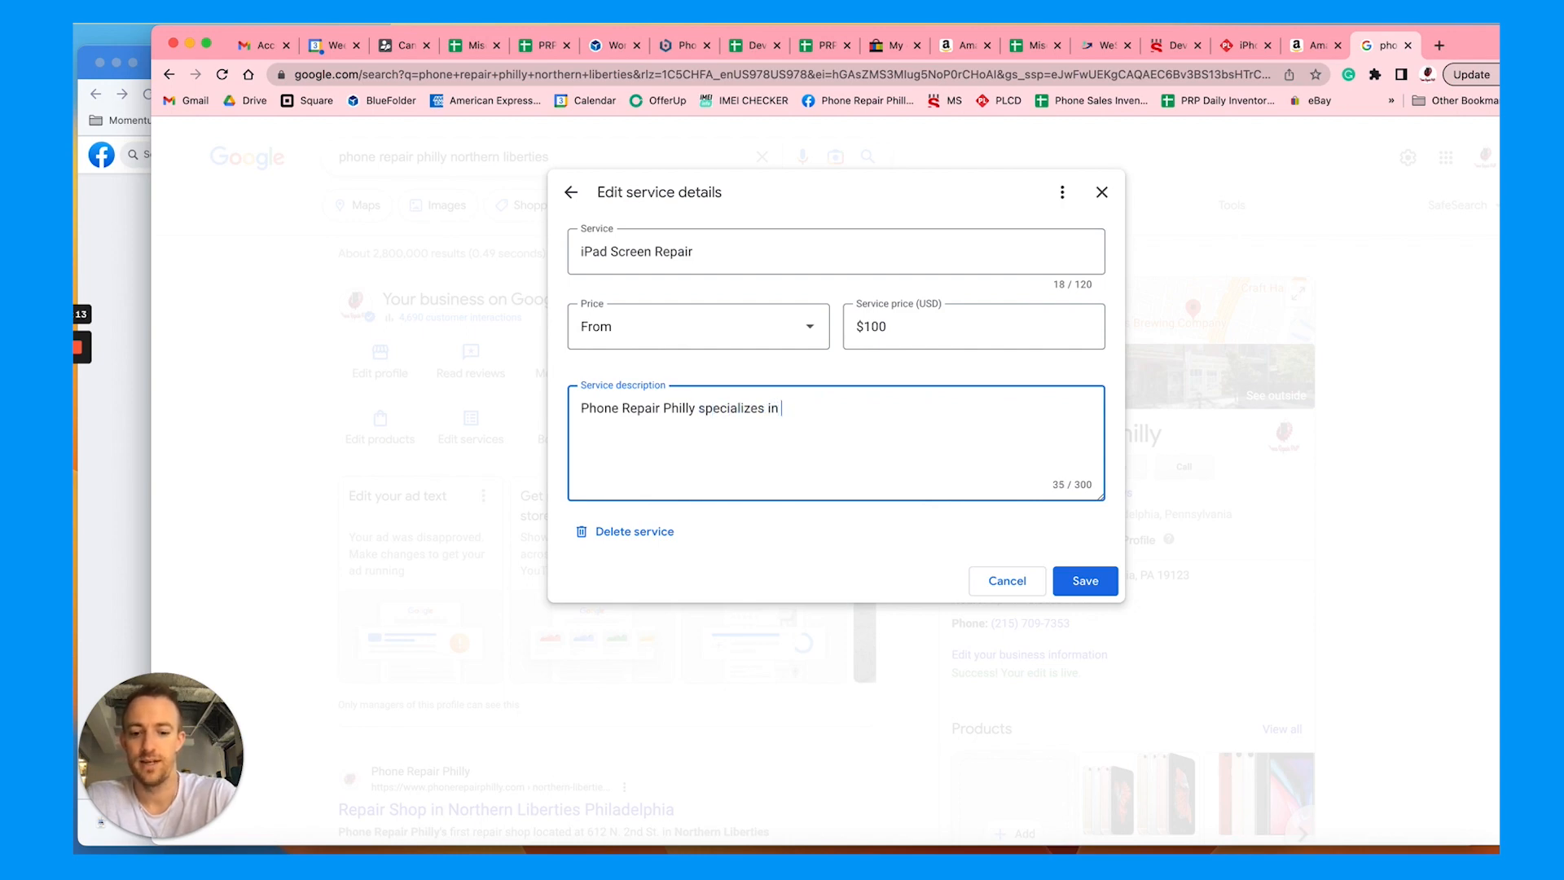
type("tablet and ipad repair at")
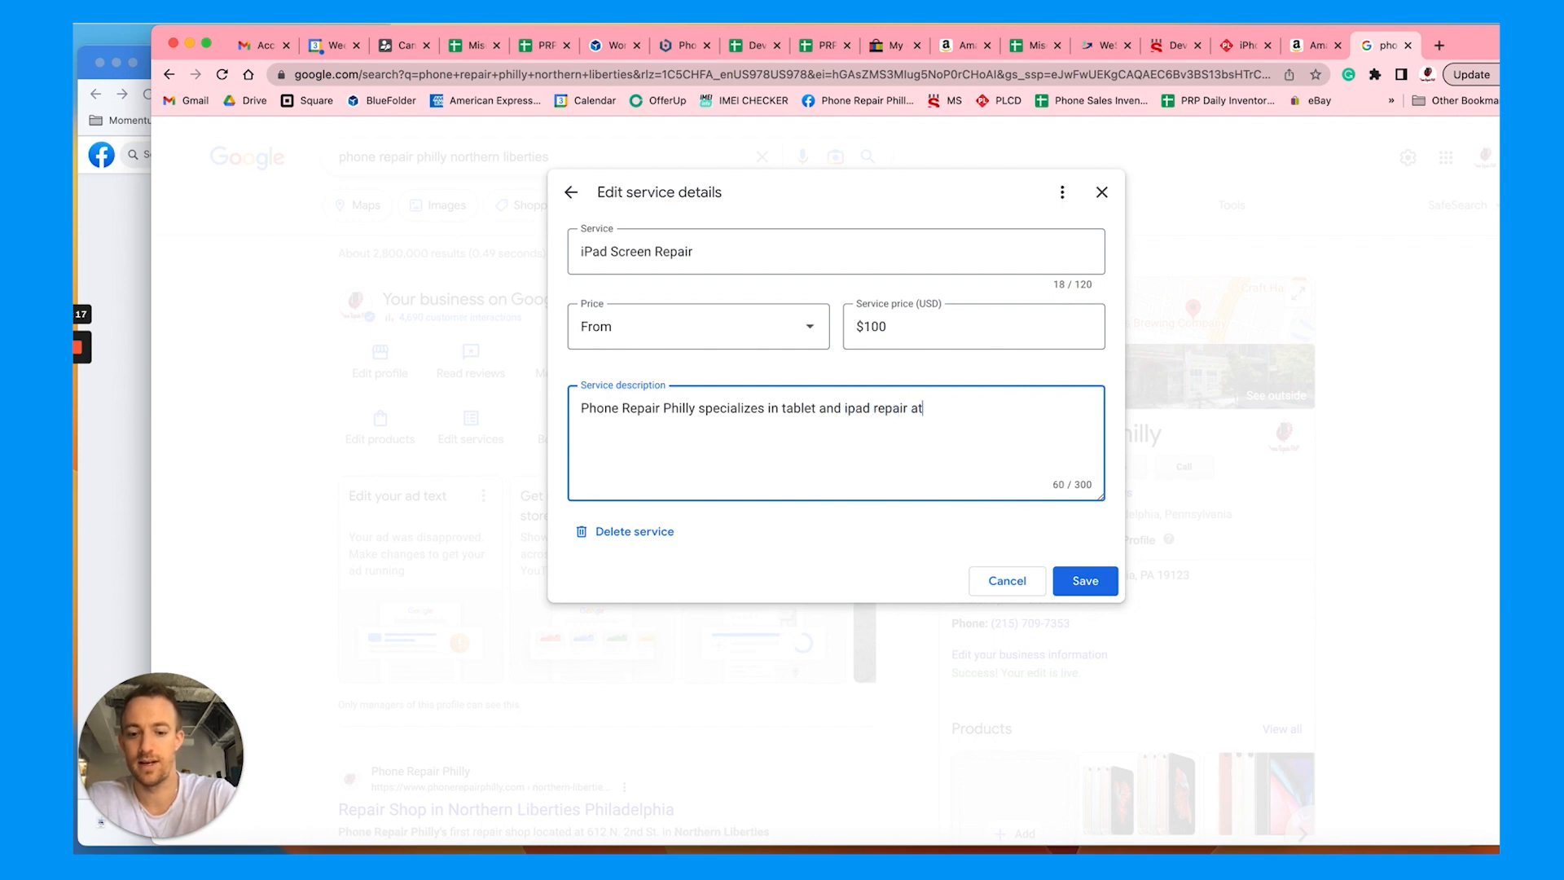
type("all 4 locations")
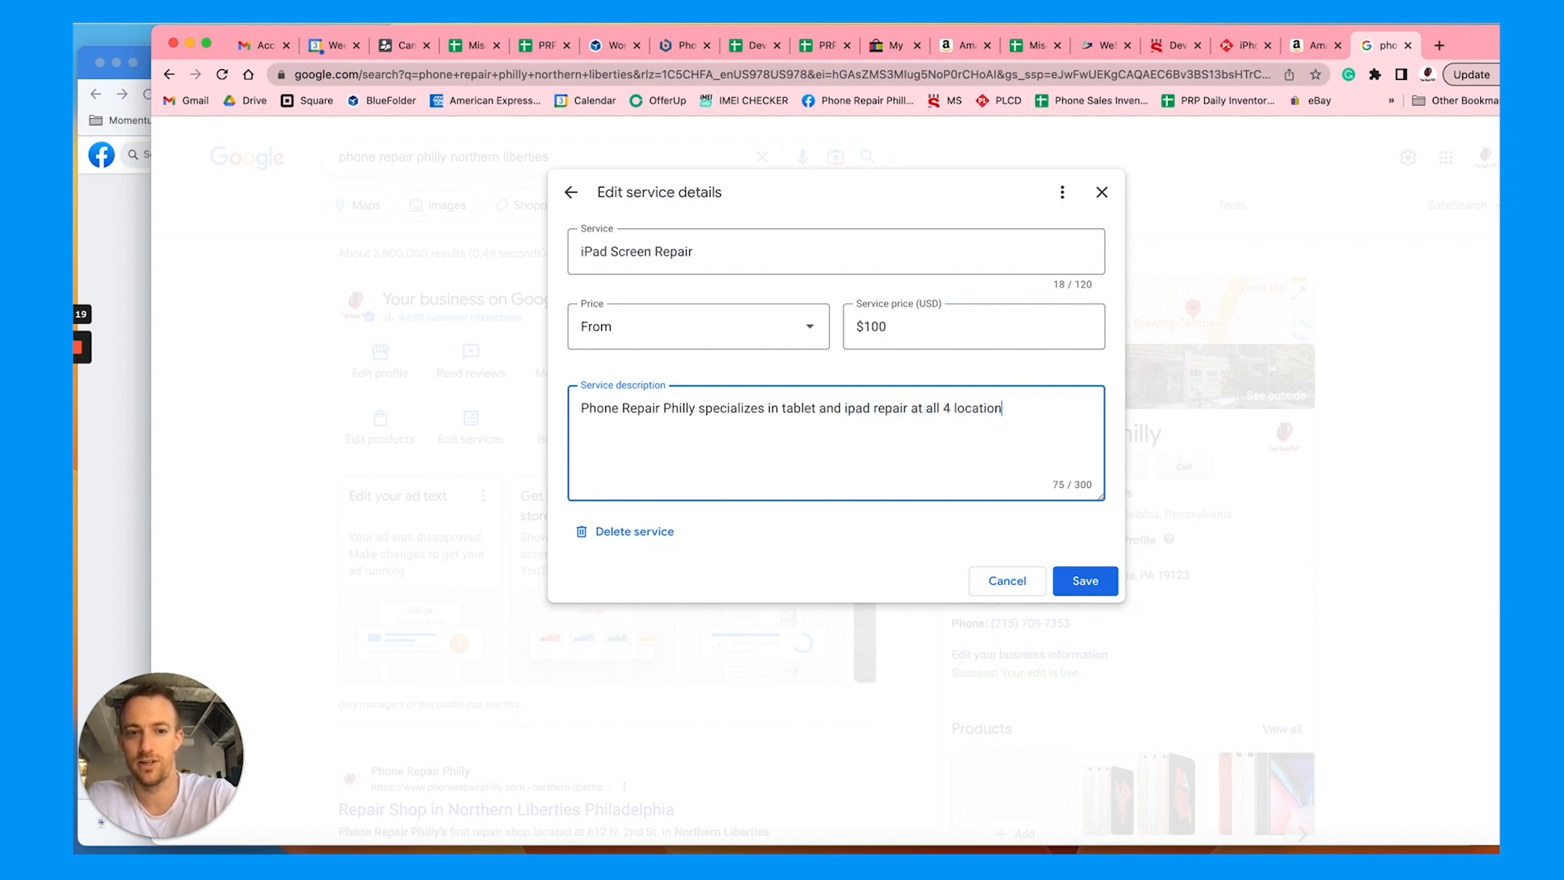
type("s, including")
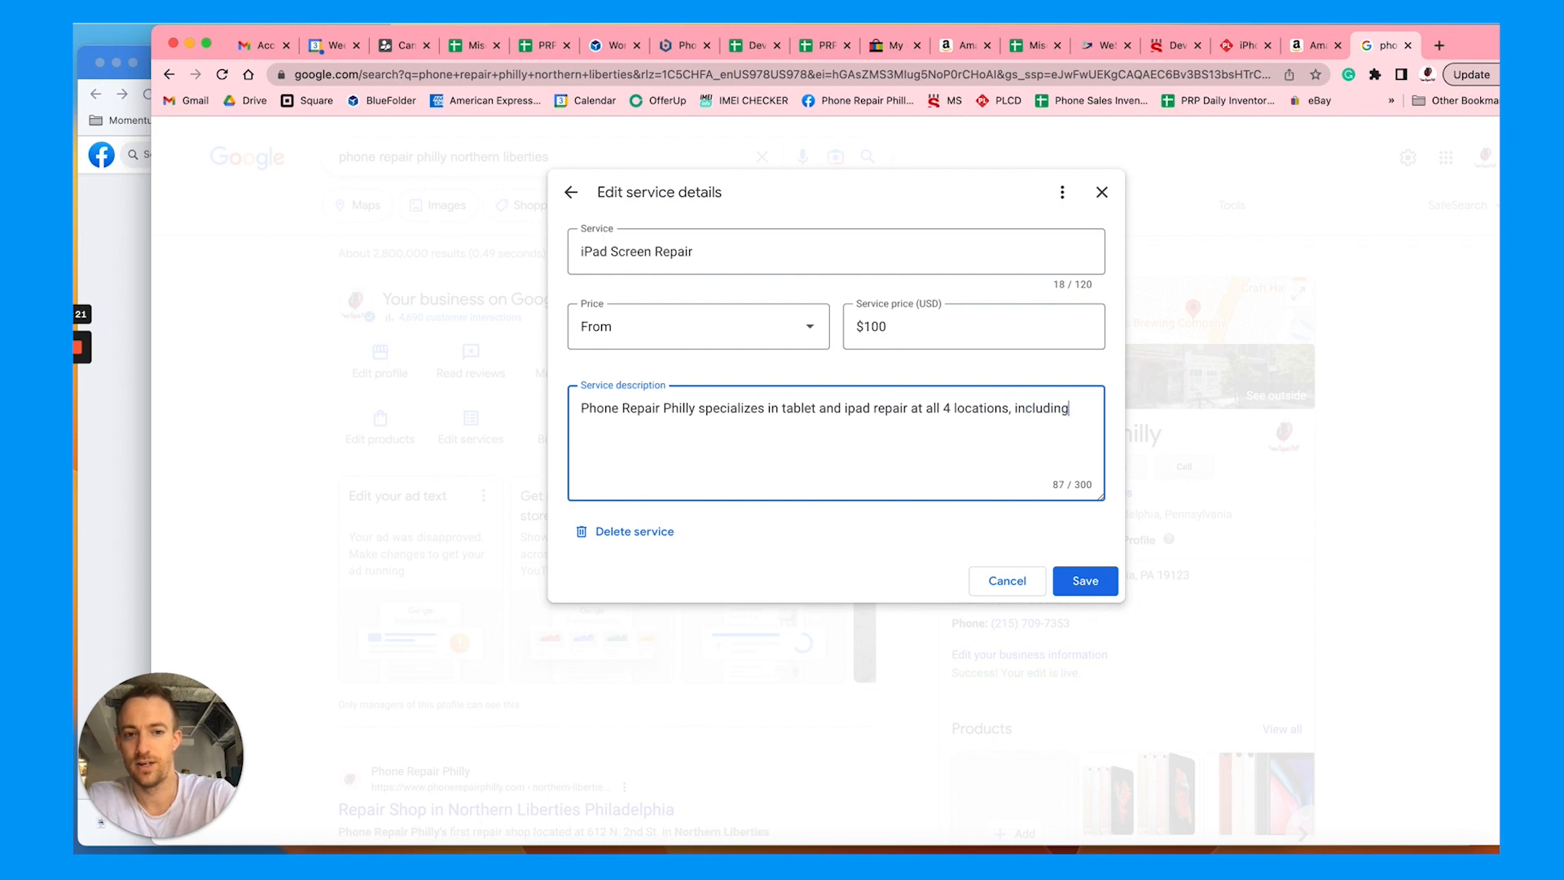
type("northern liberties")
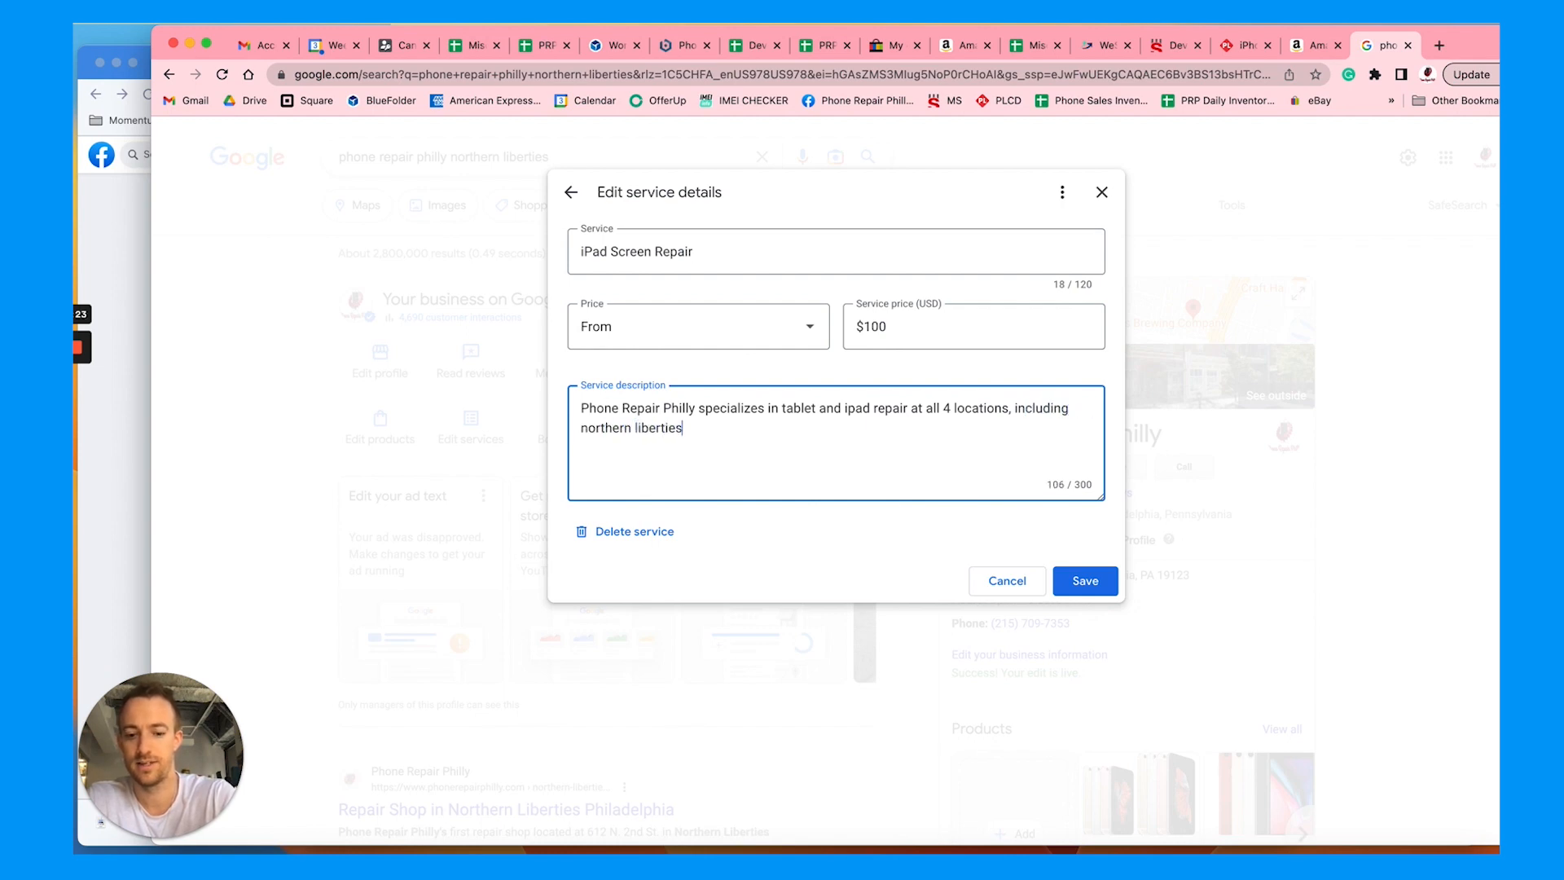
type("philadelphia. We")
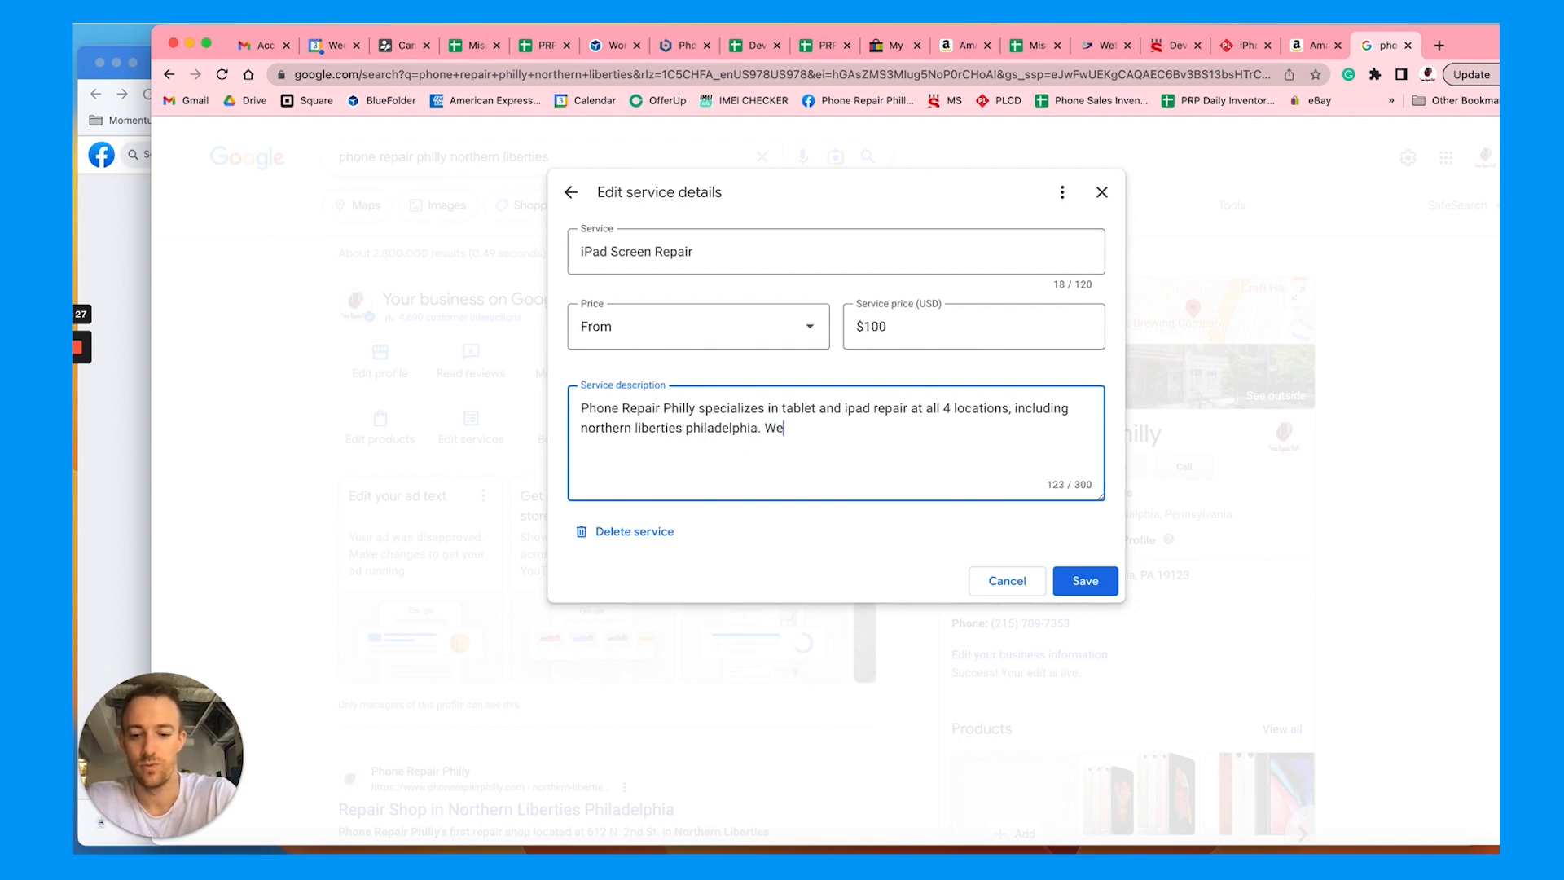
type("fix cracked iPad screens")
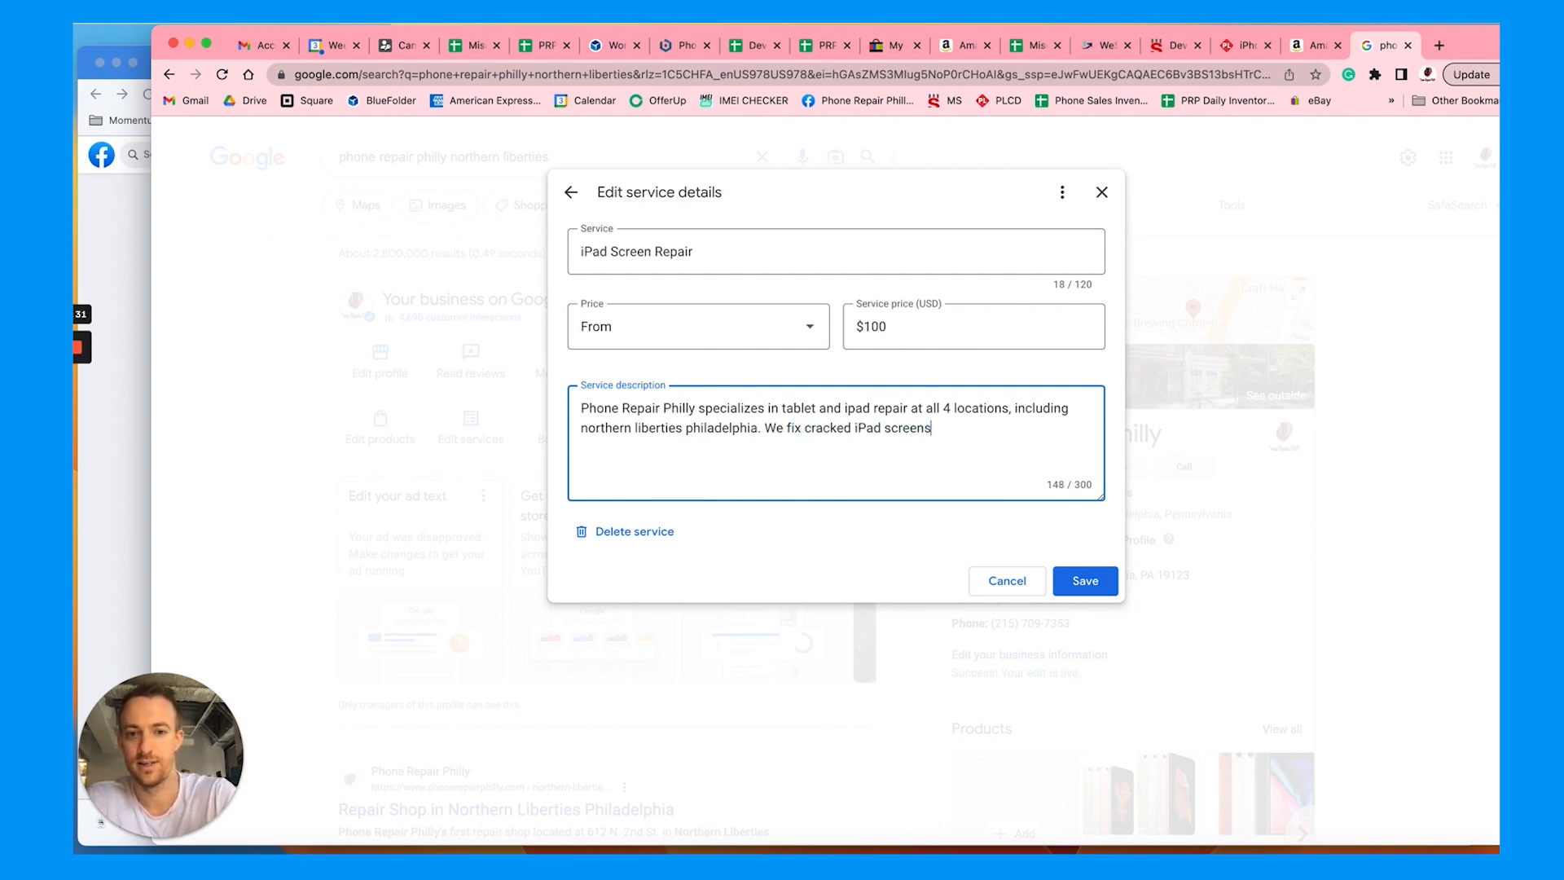
type("within 24 hours.")
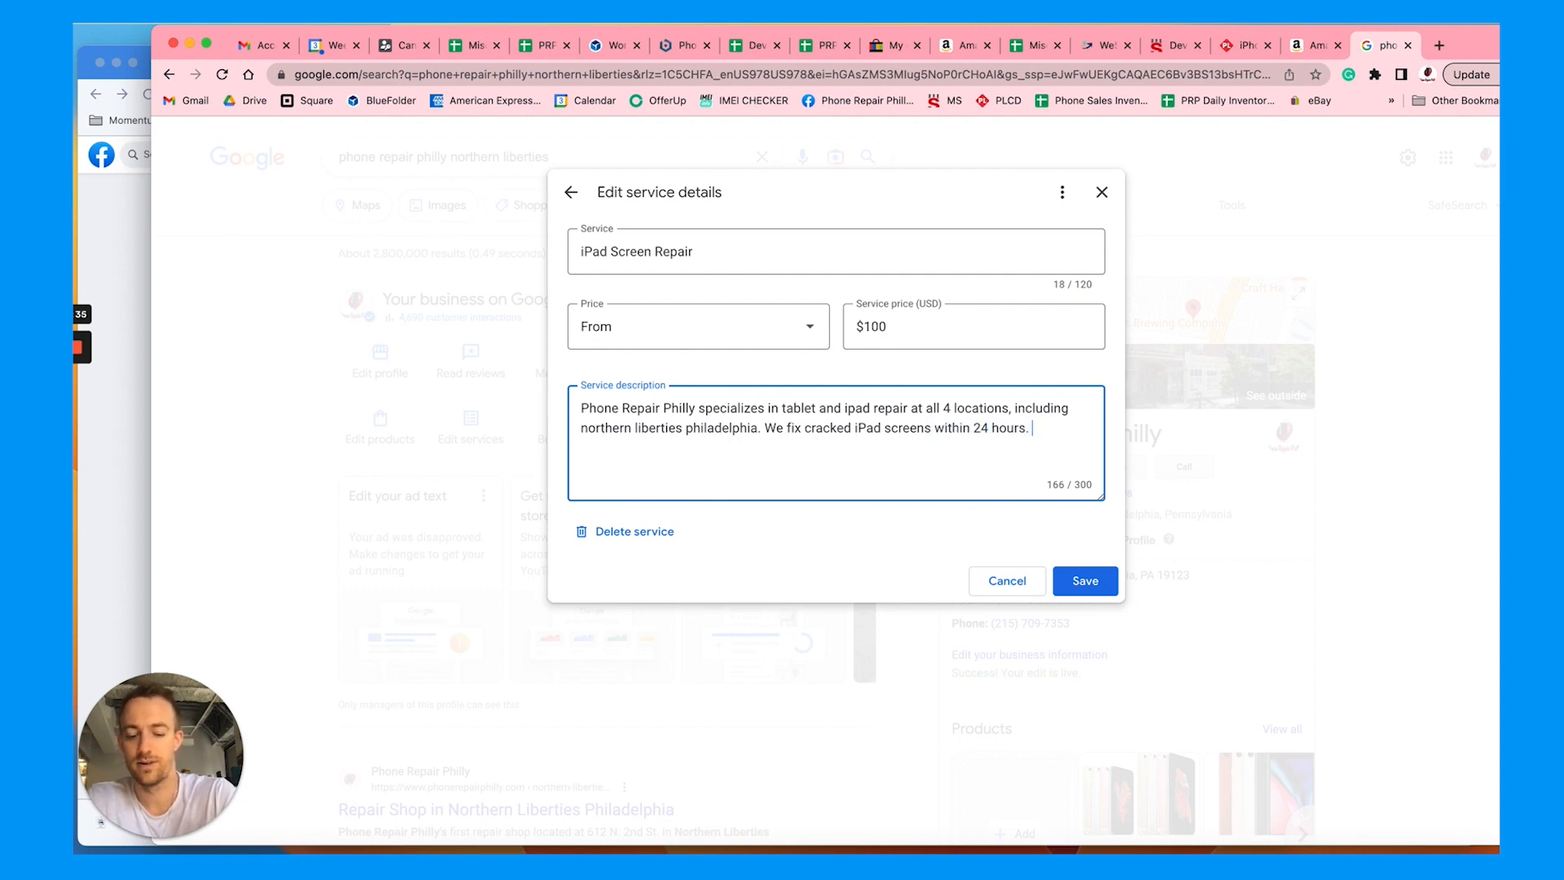
Add the $100–$200 price range and supported models: iPad Mini, iPad Air, iPad Pro and other iPads.
type("The prices ranges from $100 - $200 for most iPad screen replacement")
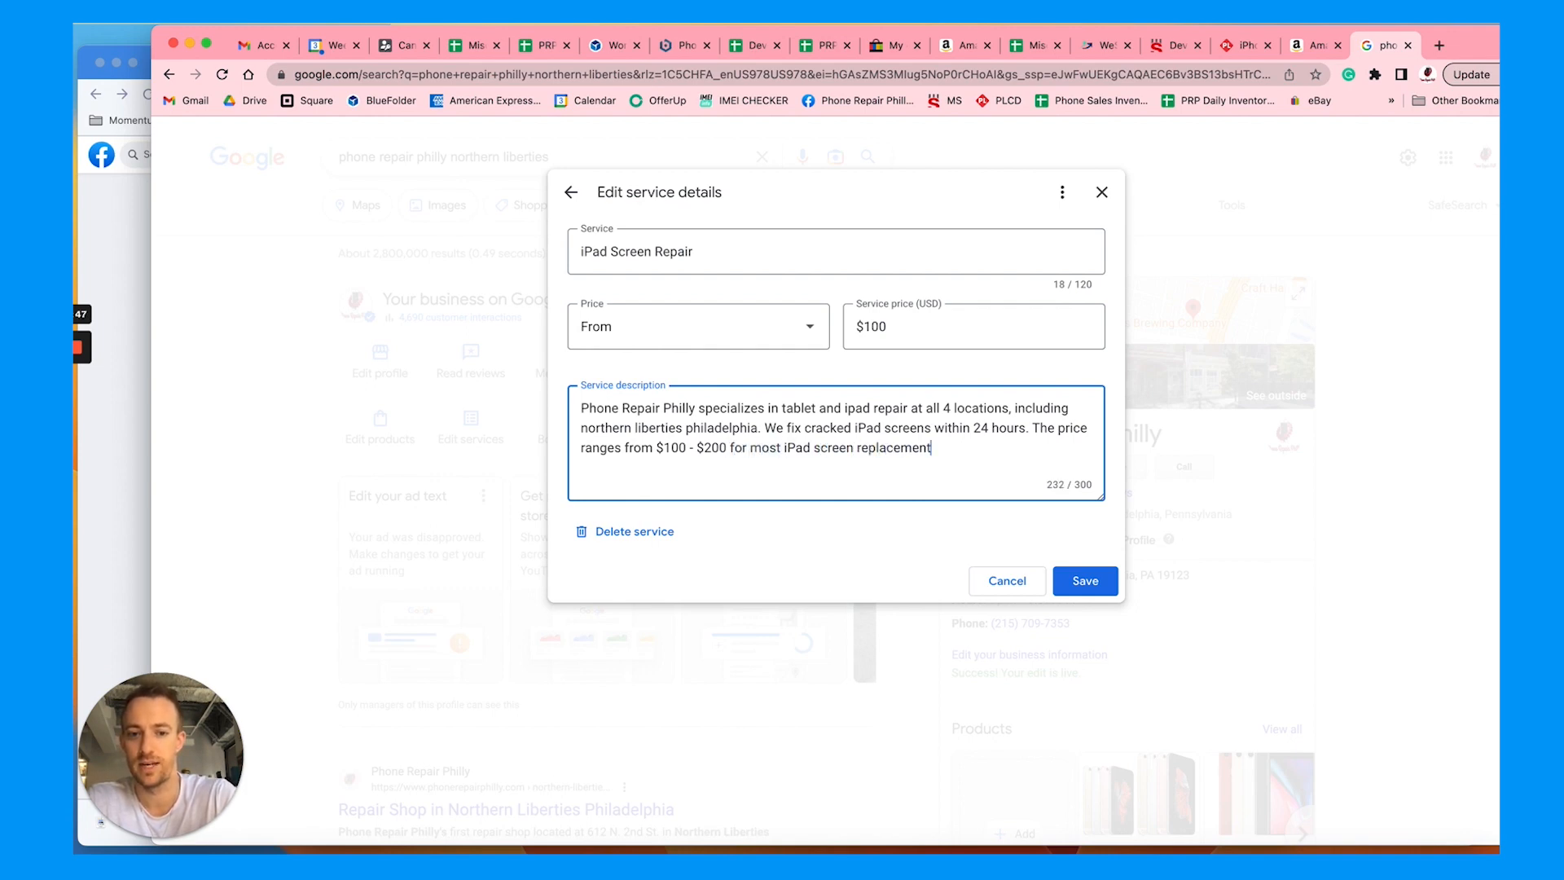
type("s.")
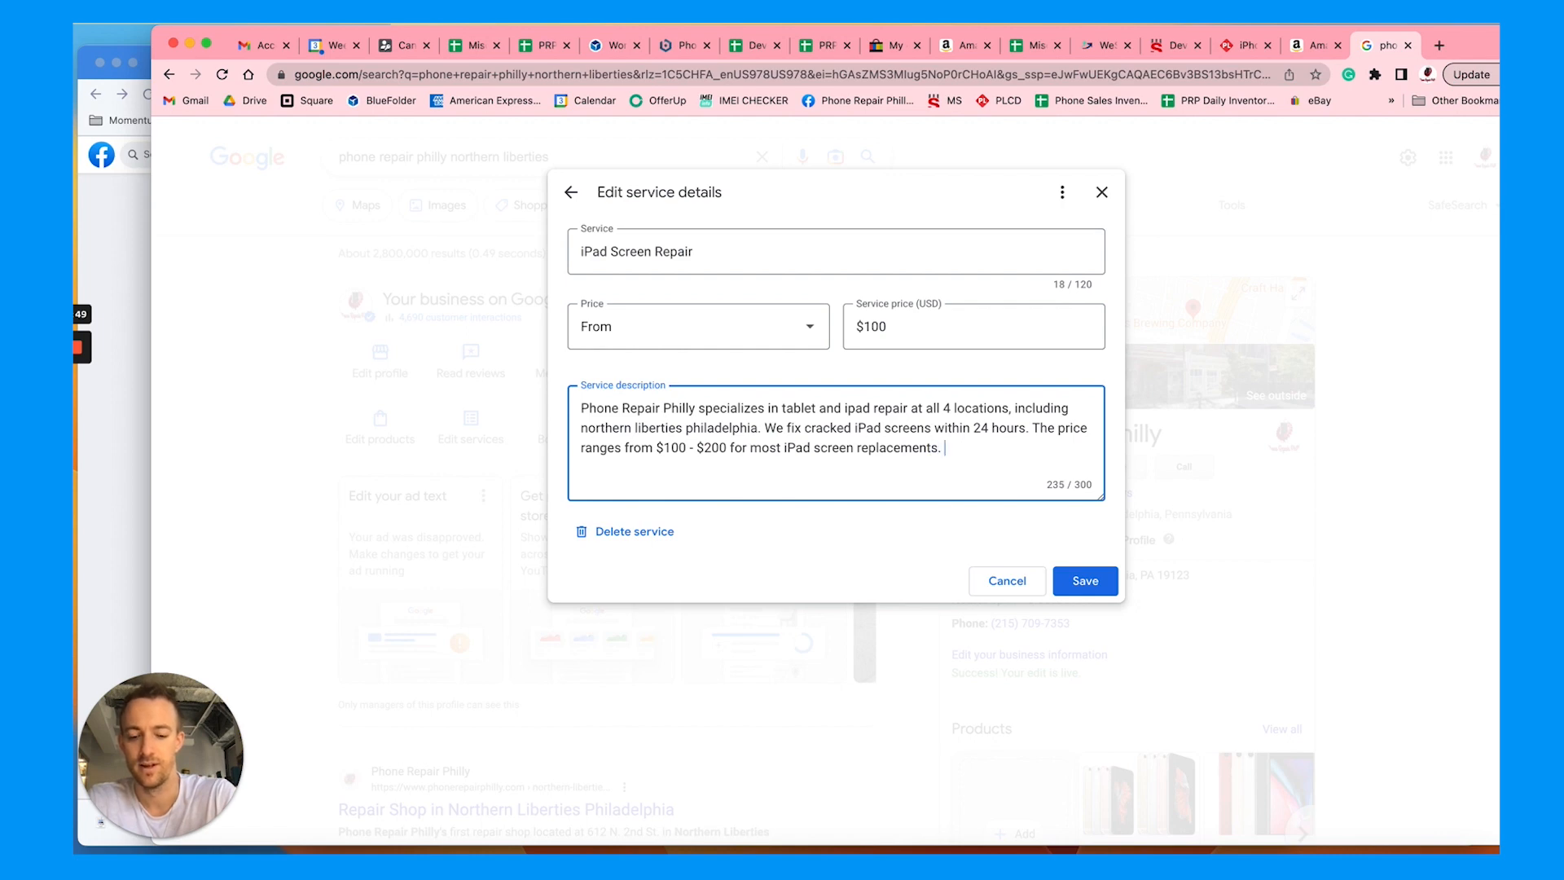
type("We fix the i")
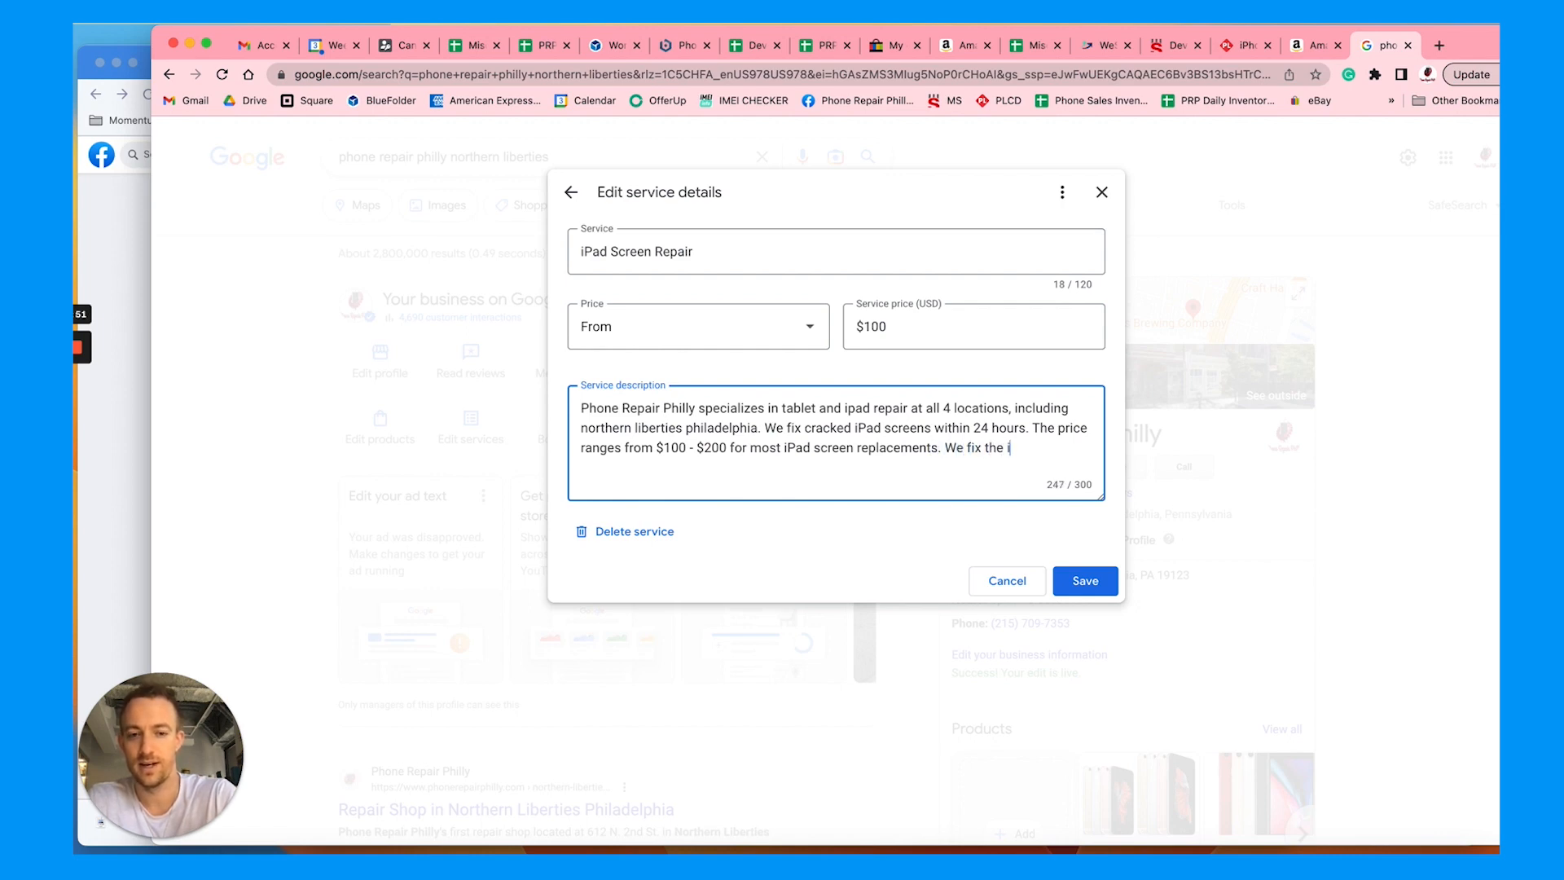
type("iPad Mini, iPad")
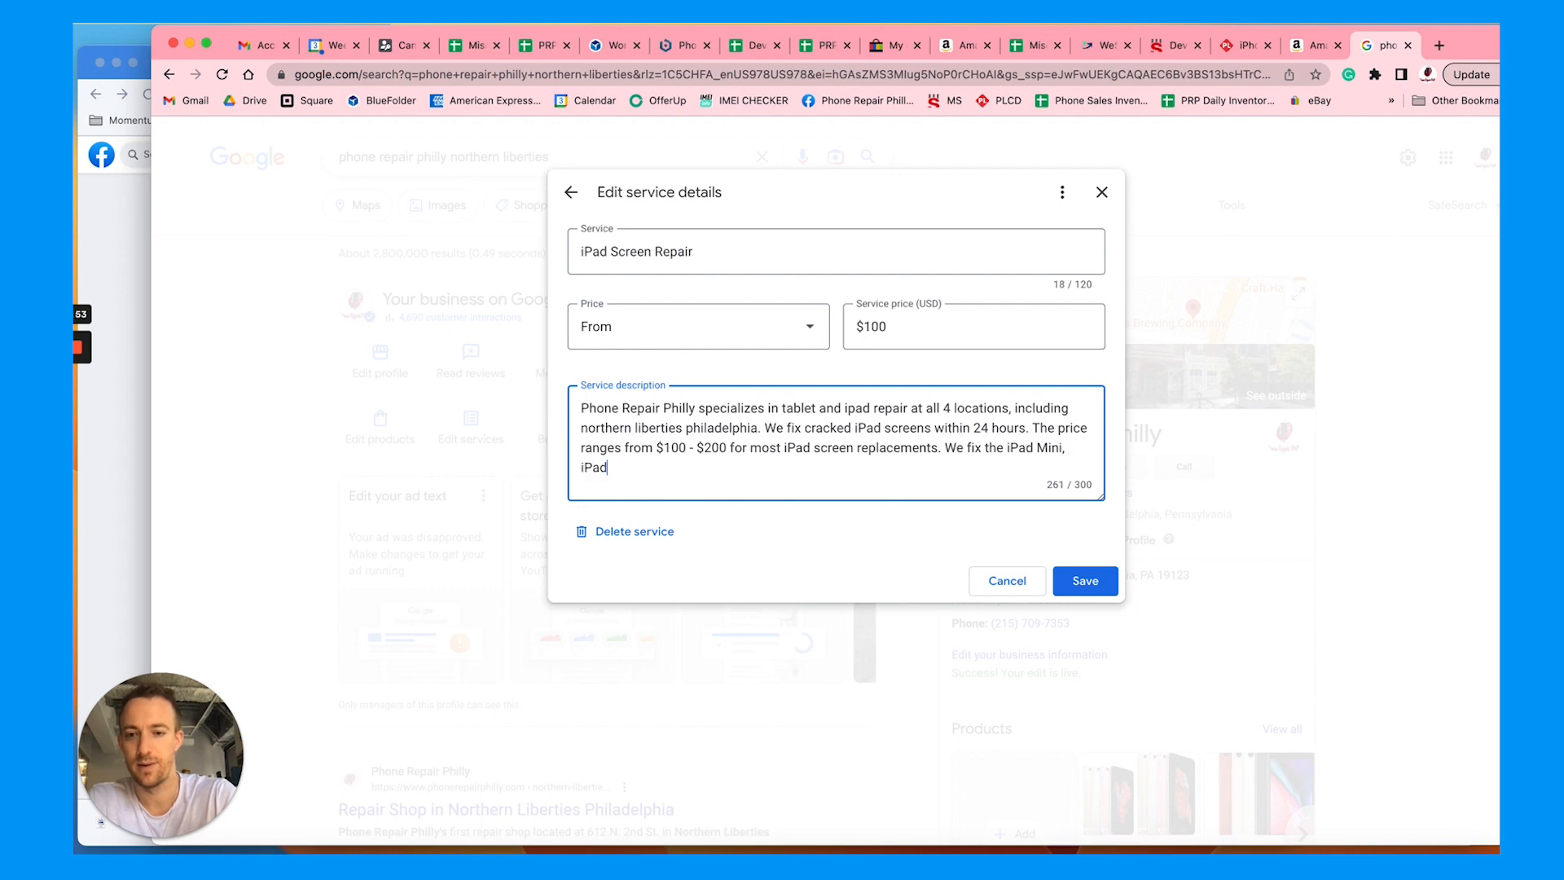
type("Air,")
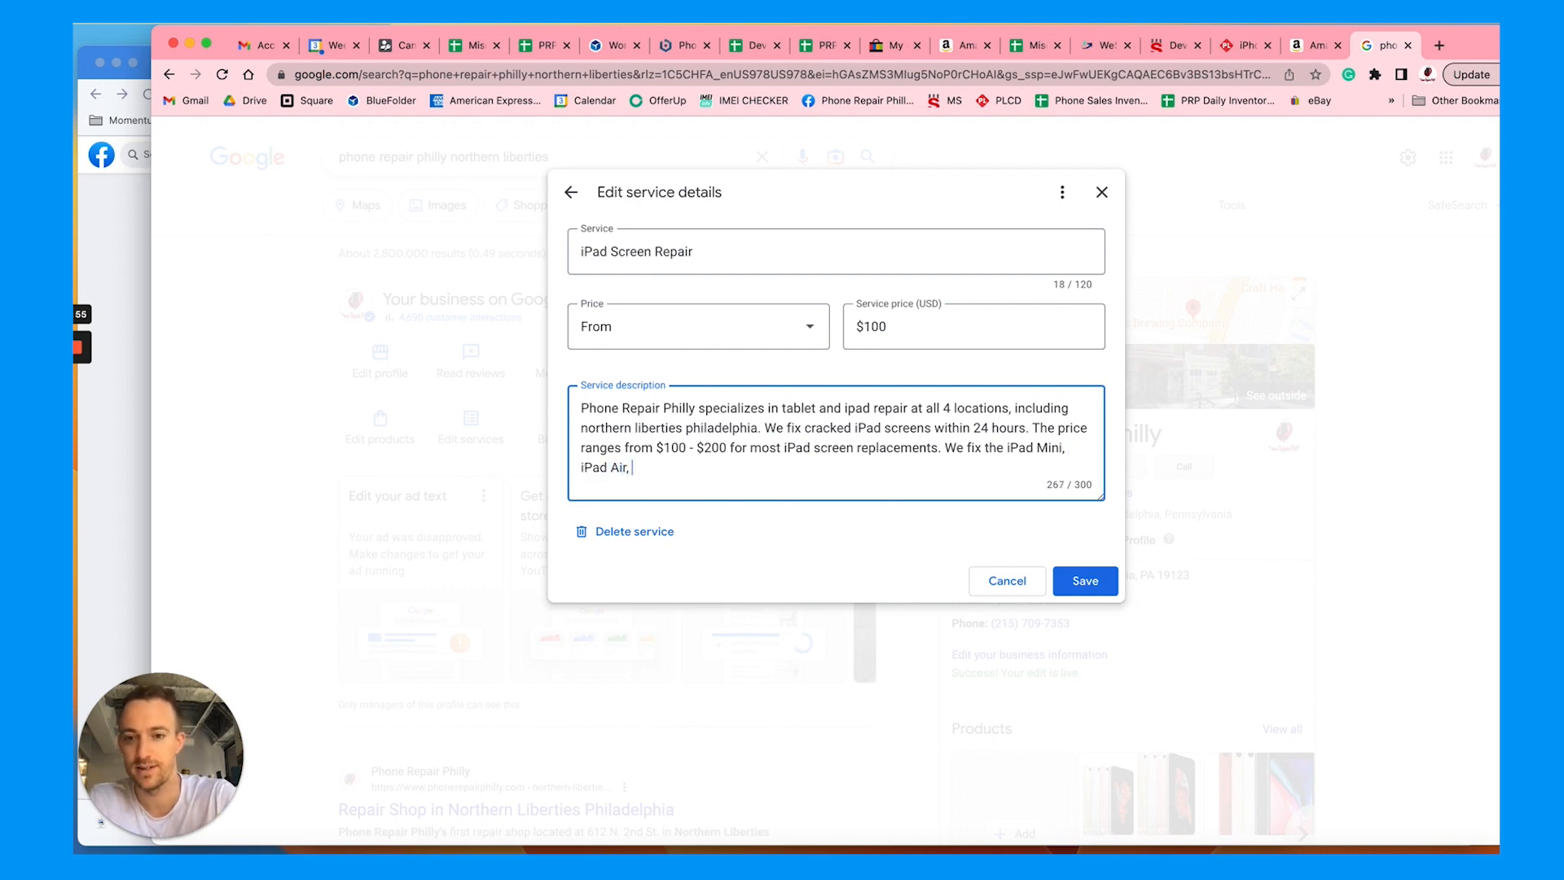
type("iPad Pro,")
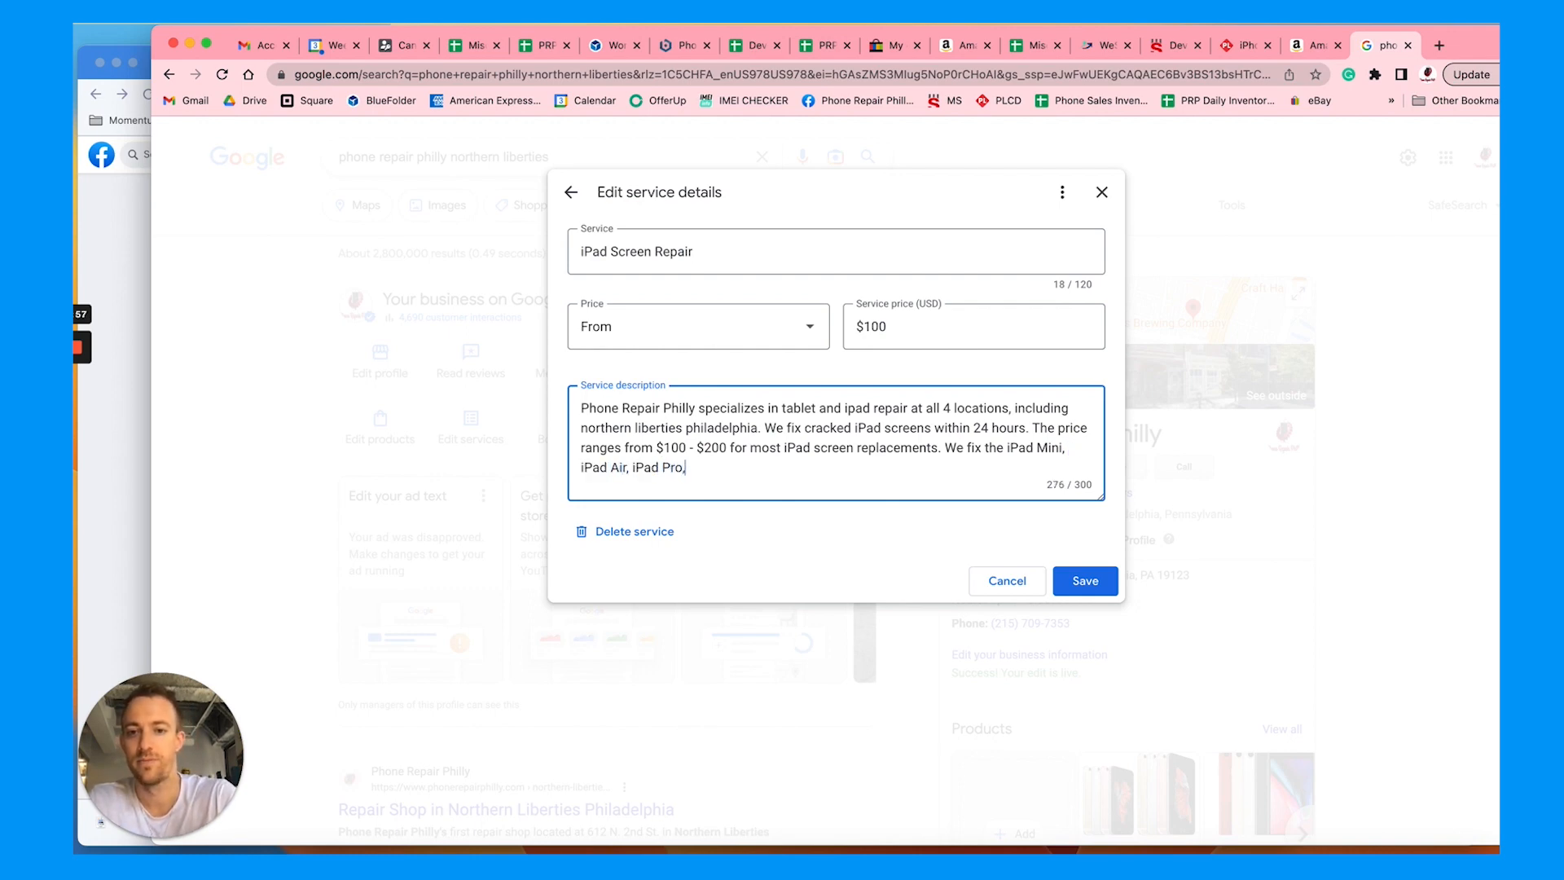
type("and other i")
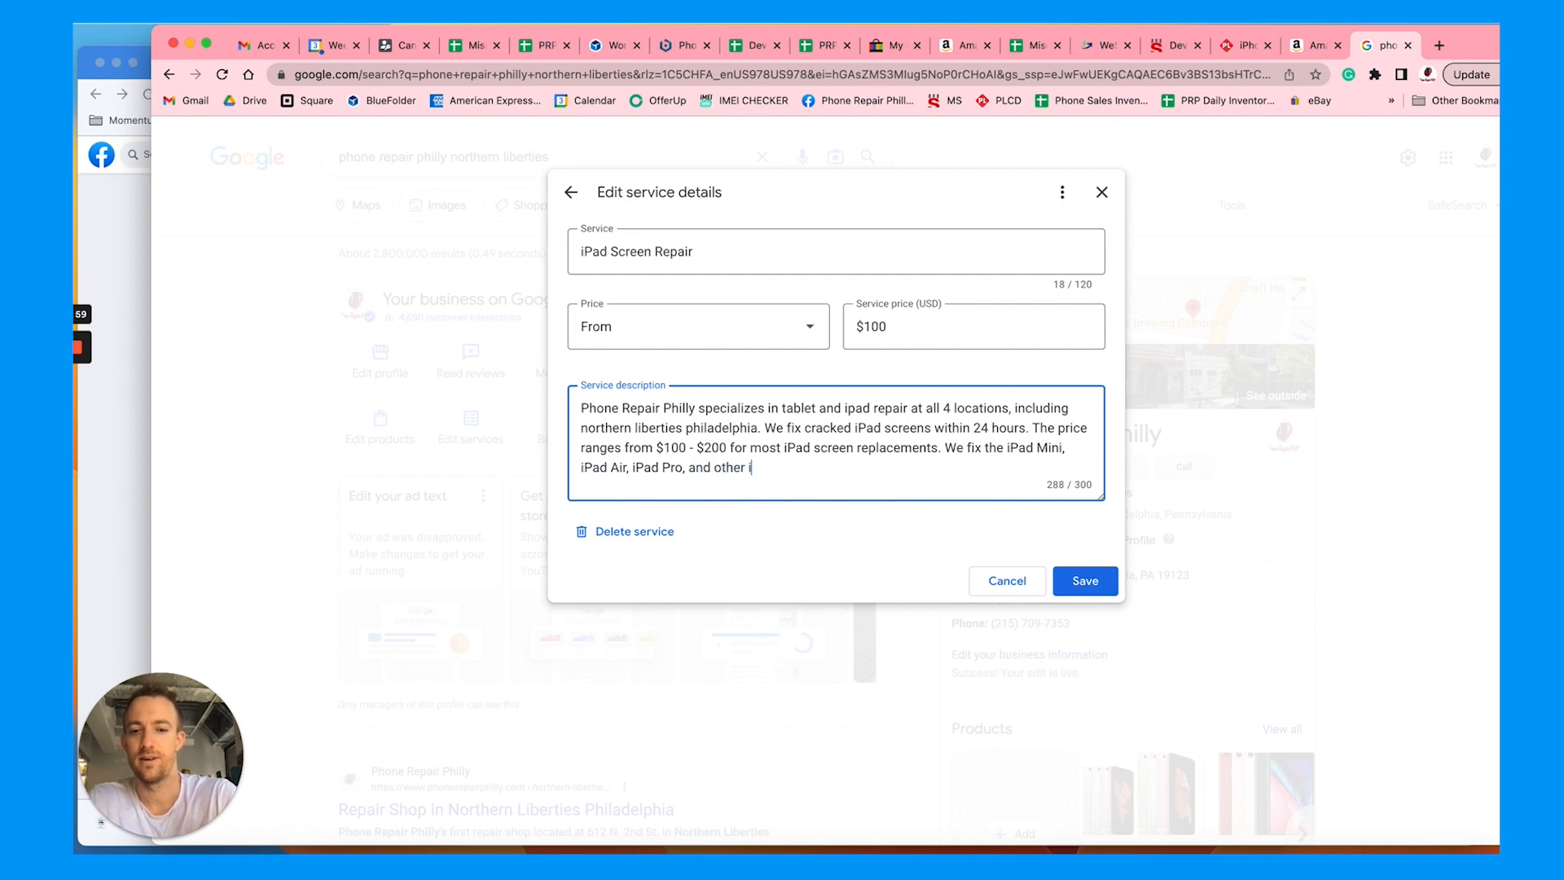
type("Pads bo")
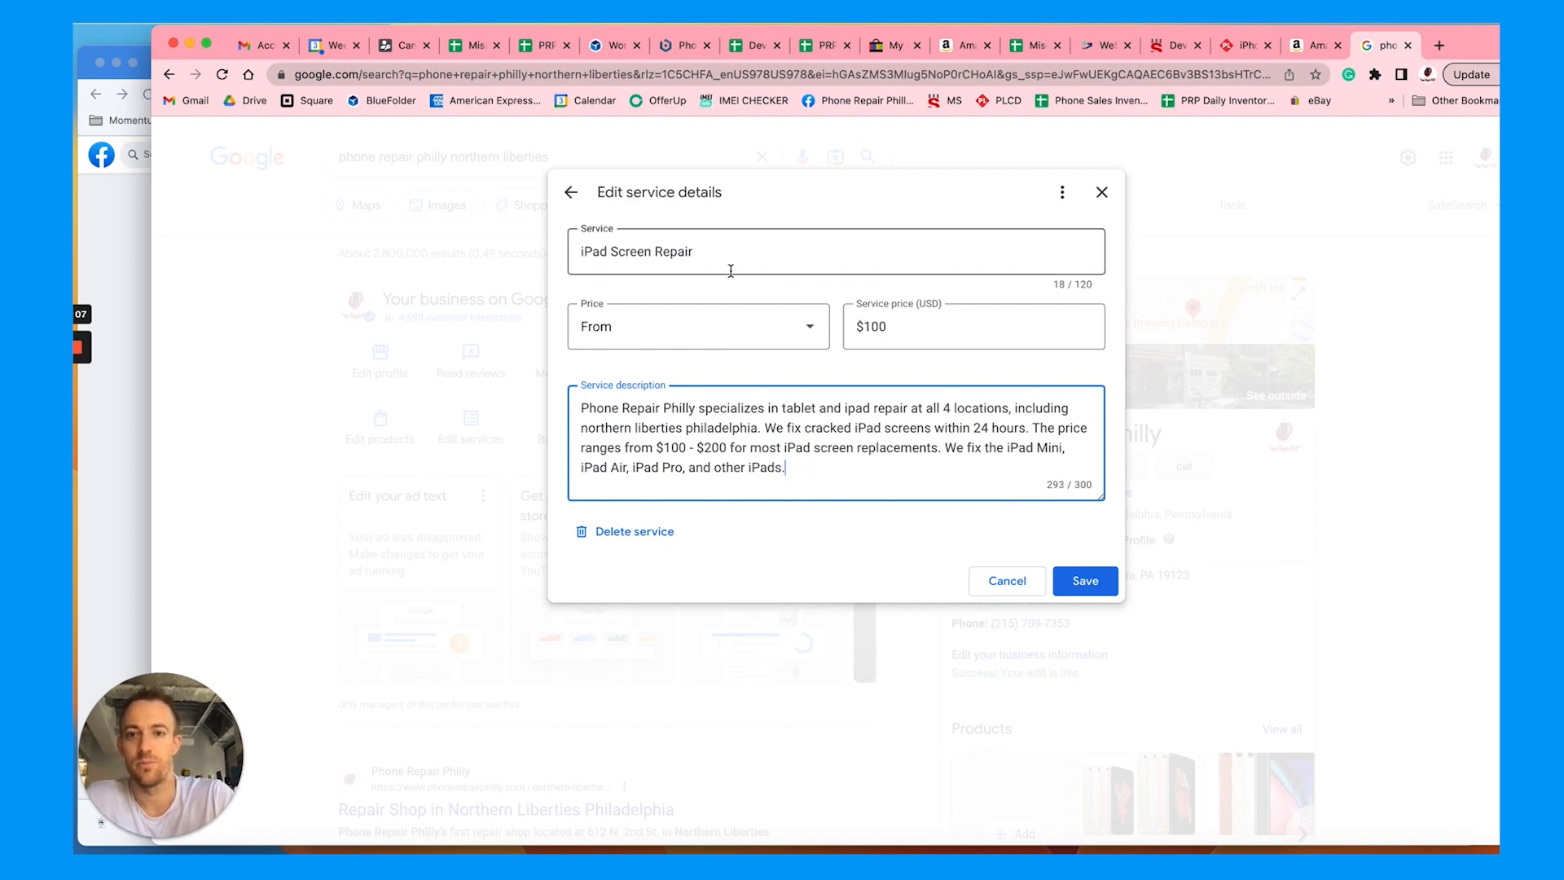
left_click(1084, 581)
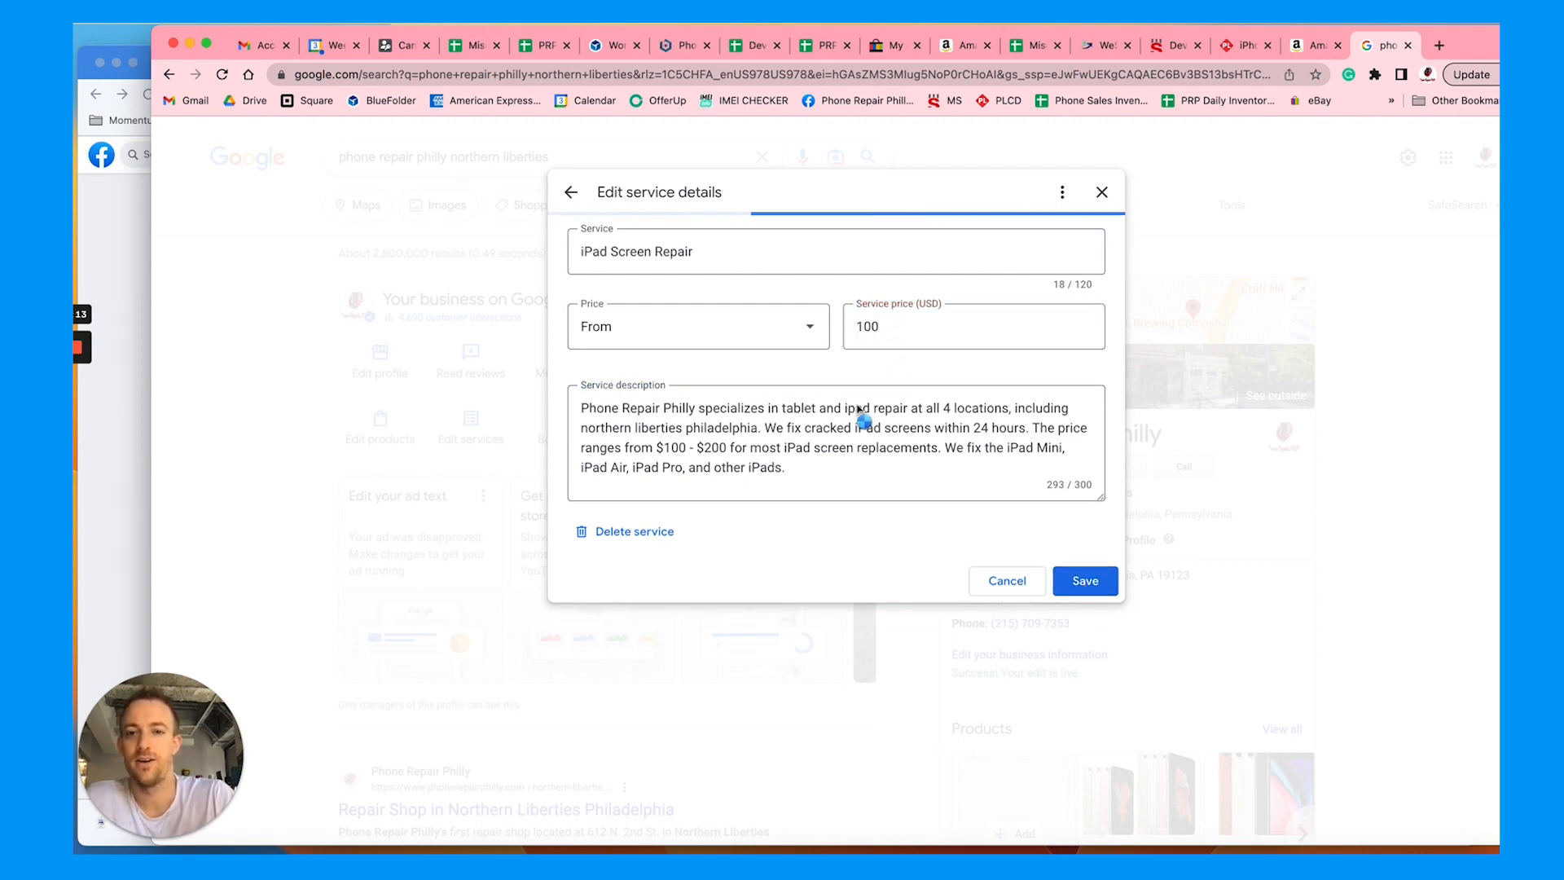
Save iPad Screen Repair, leave Battery replacement unchanged, and close the services editor.
left_click(1084, 580)
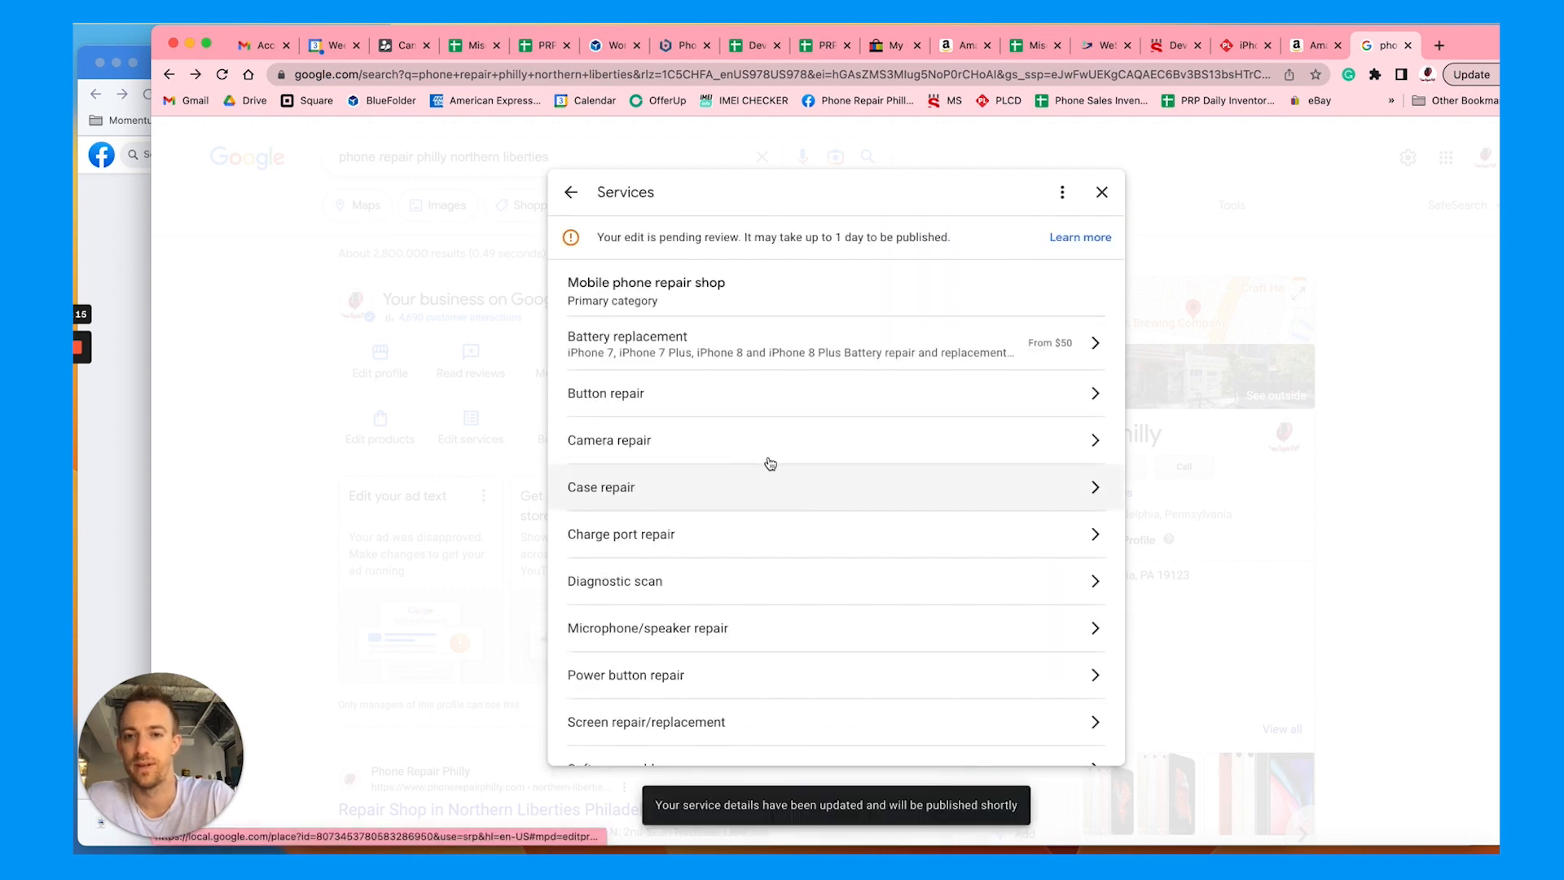
left_click(601, 487)
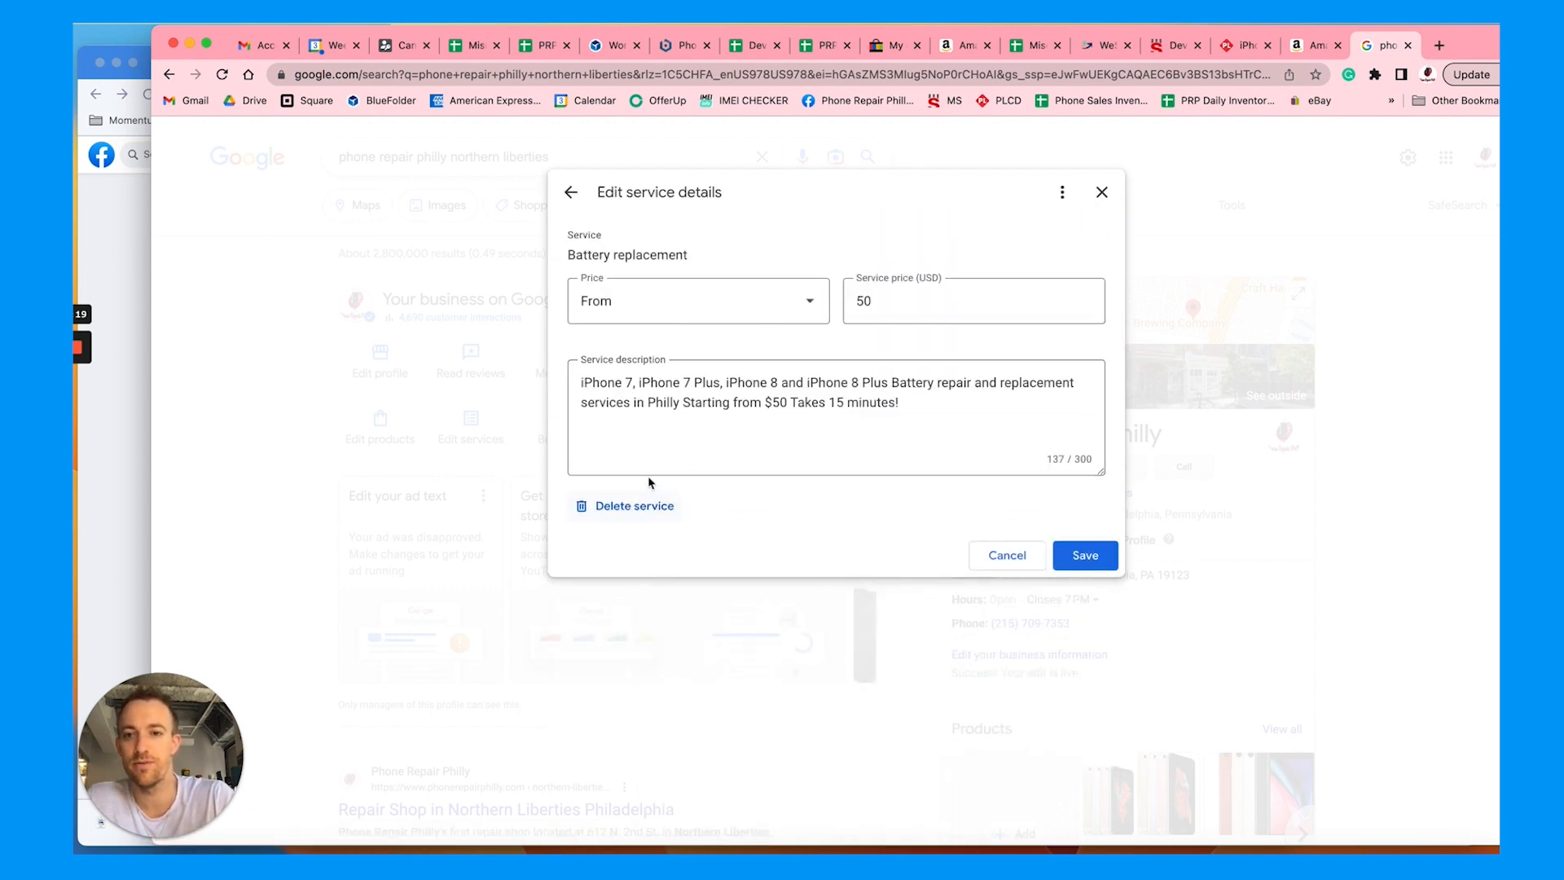
left_click(1005, 555)
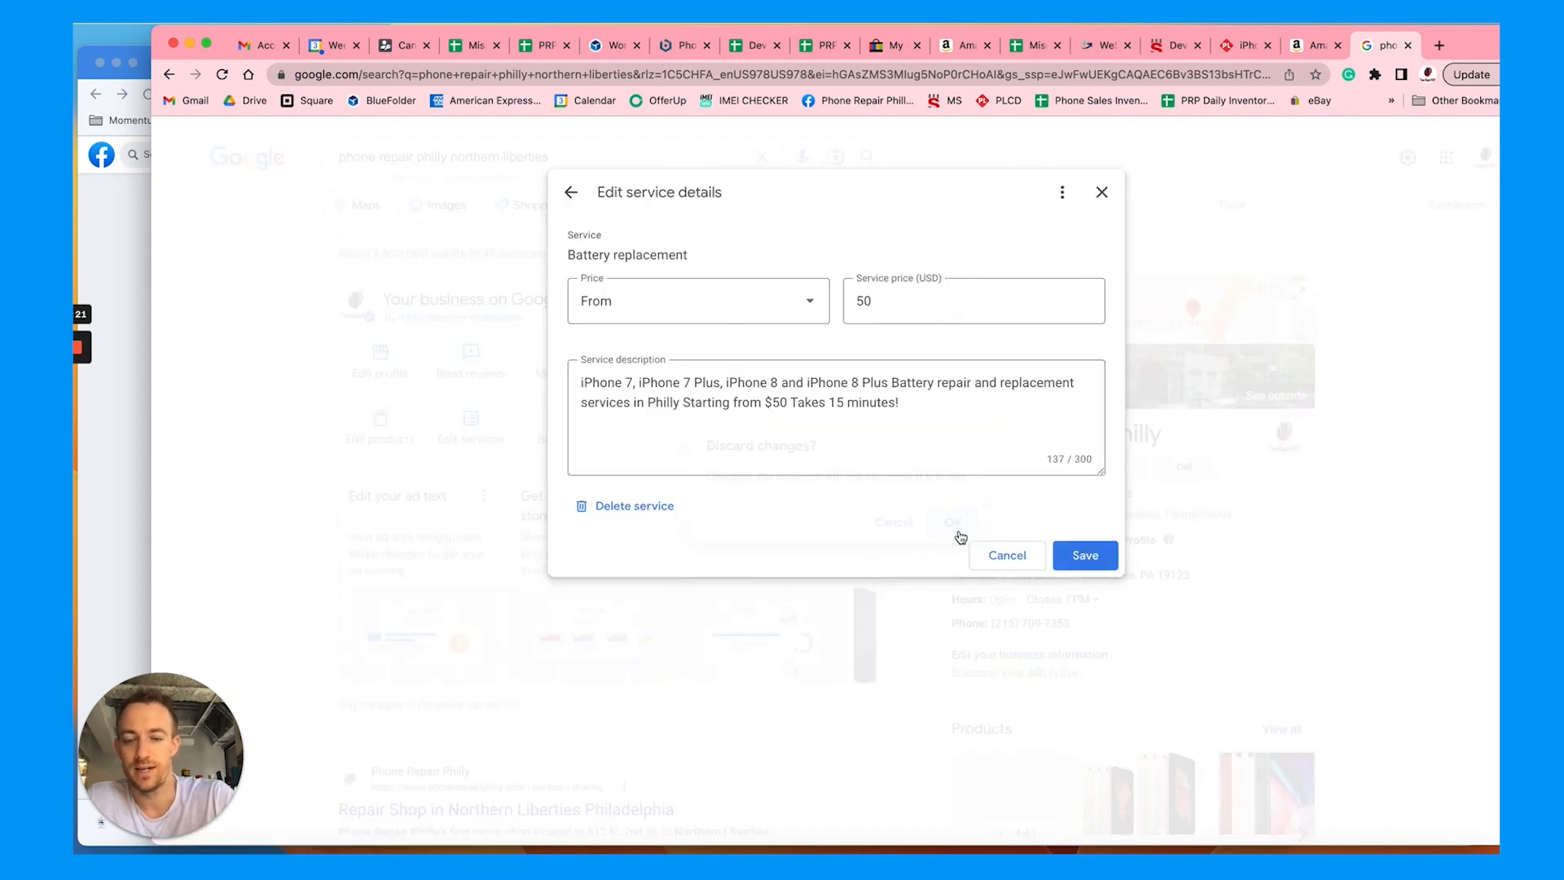
left_click(1084, 555)
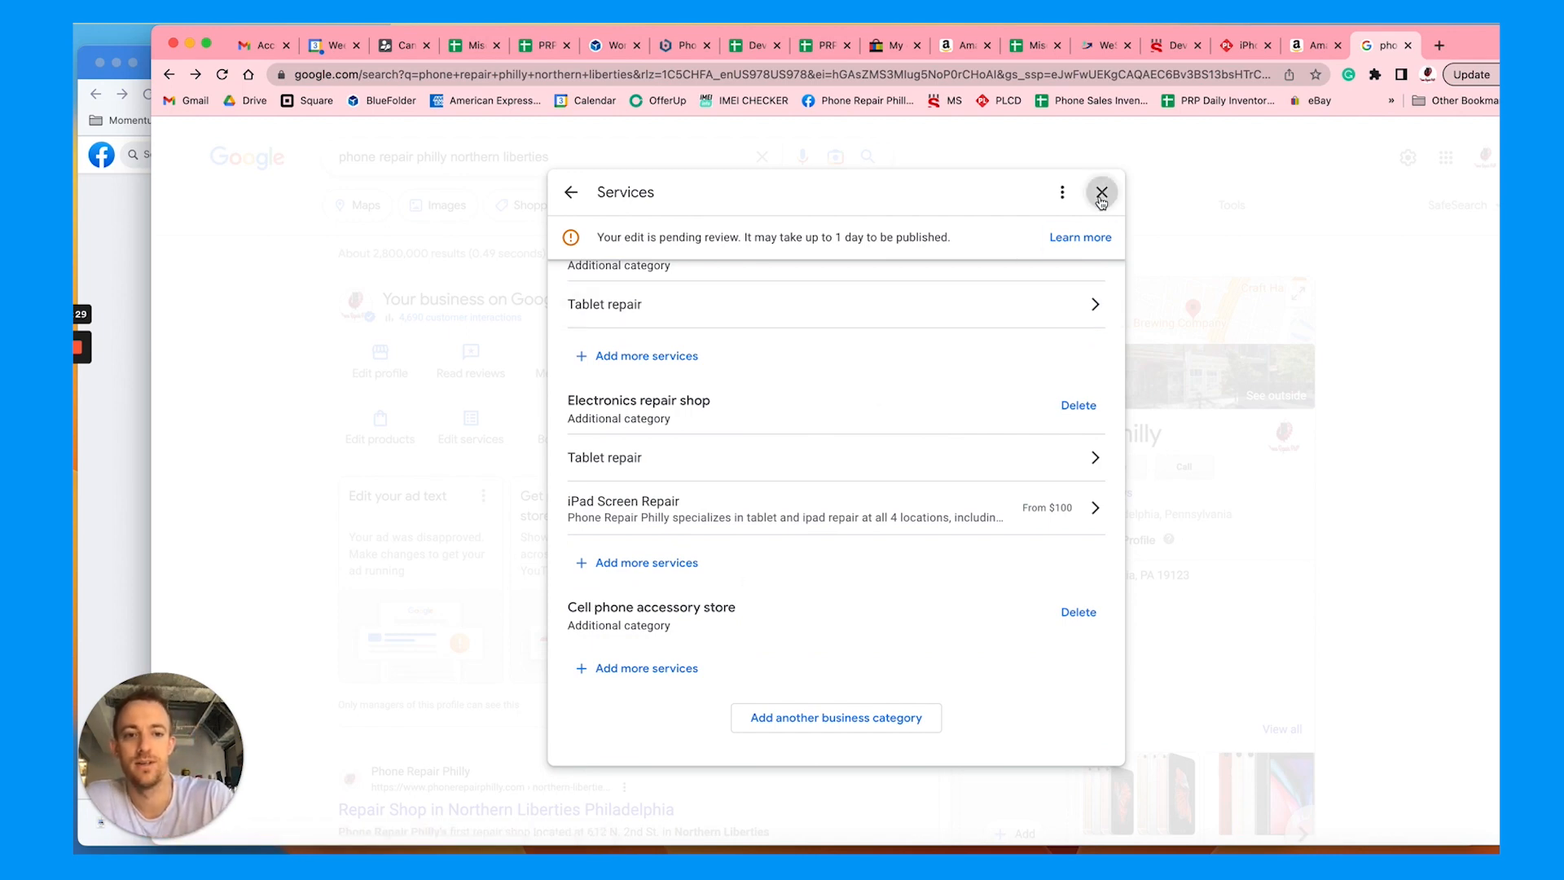
left_click(1101, 190)
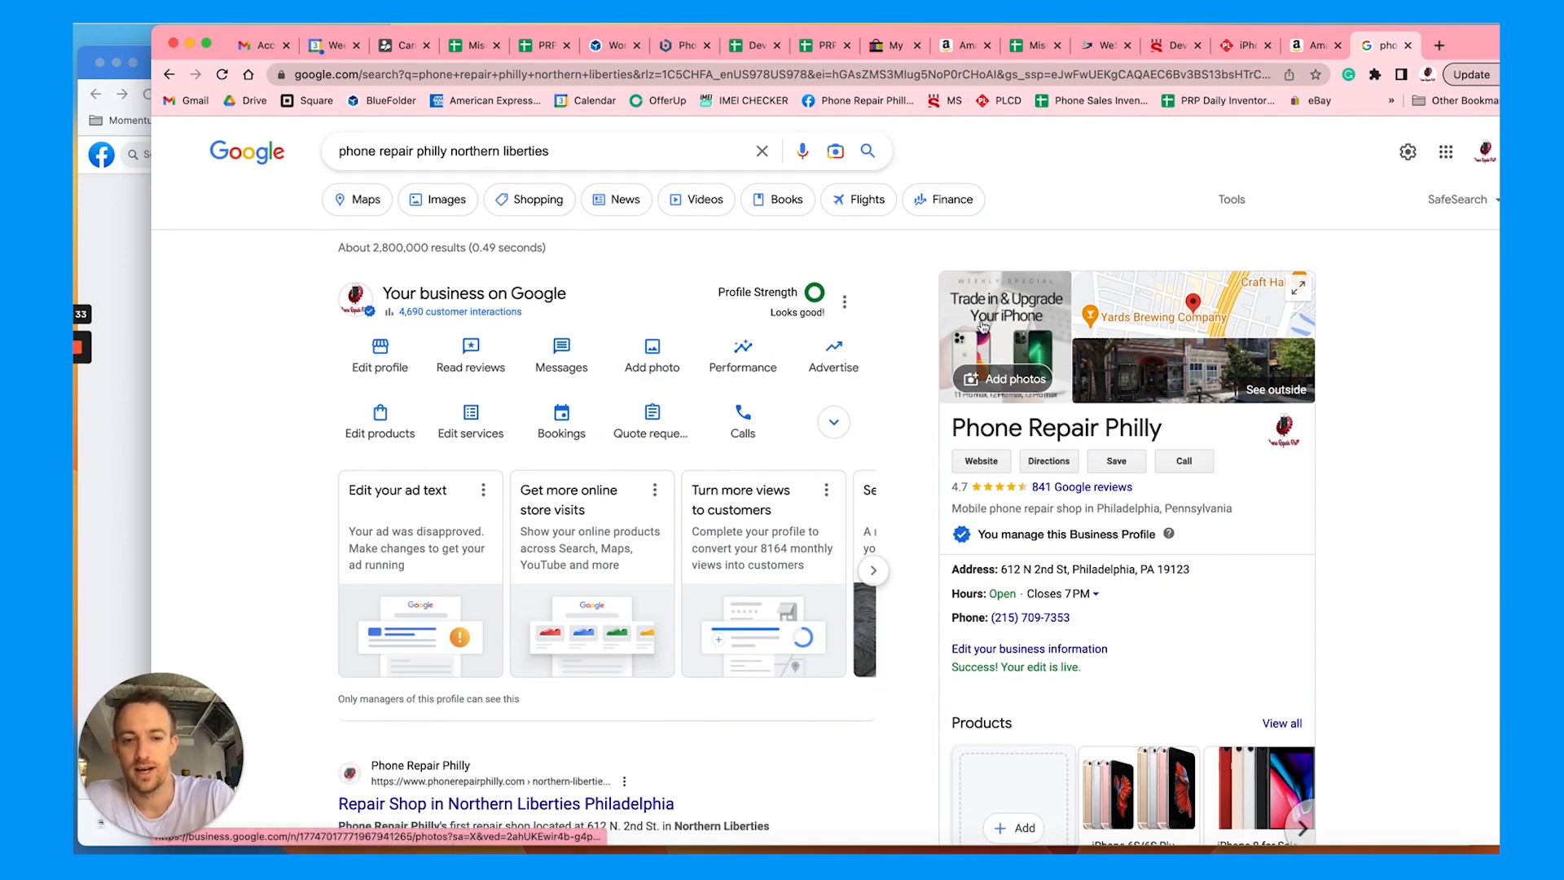
scroll("down", 3)
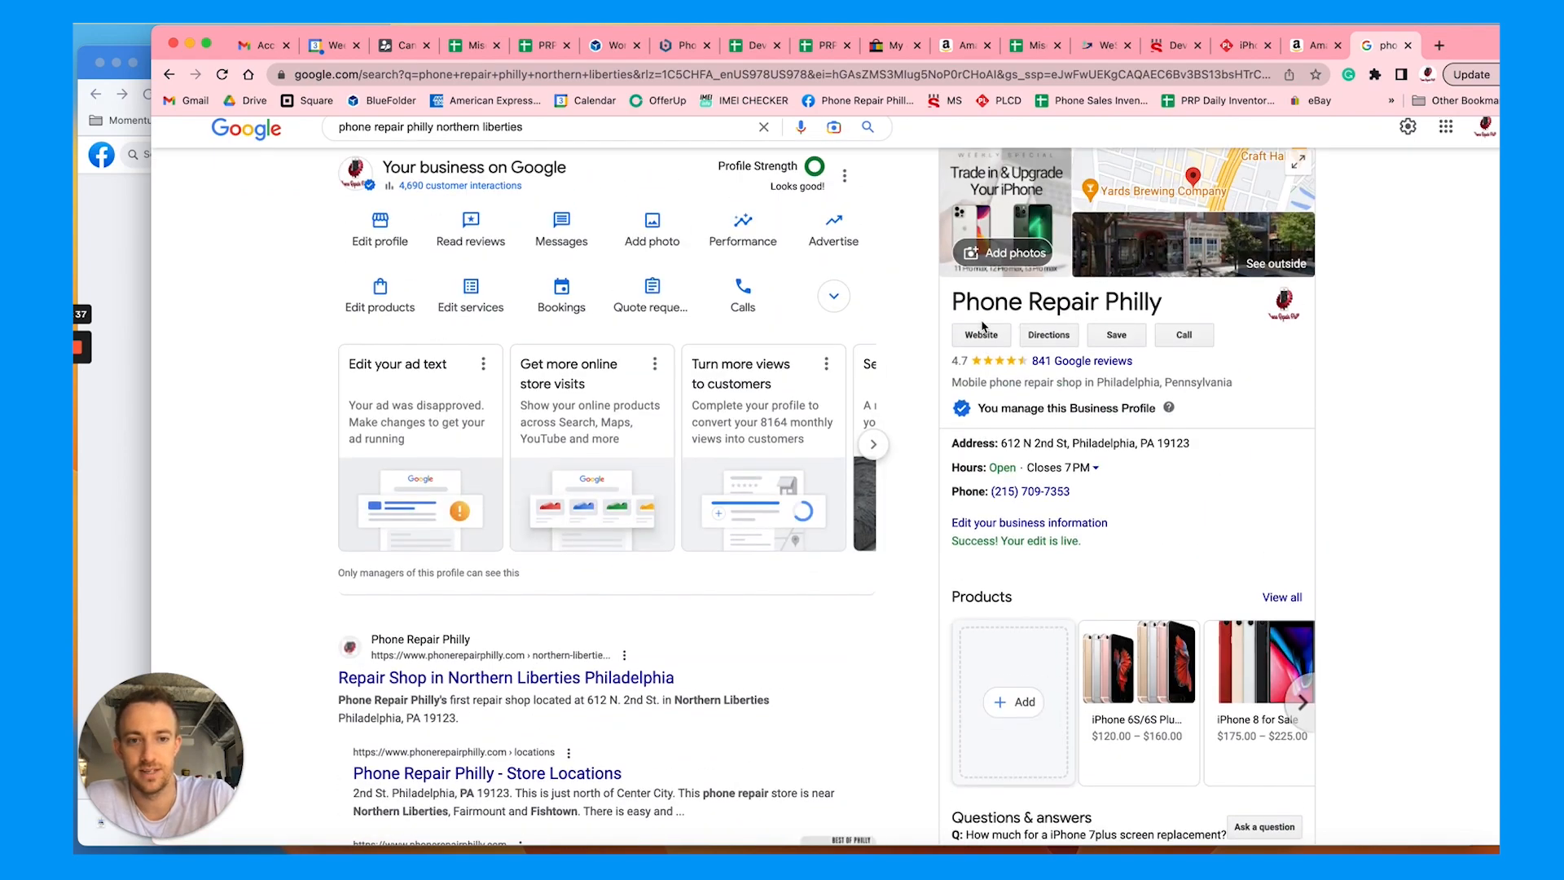
scroll("down", 3)
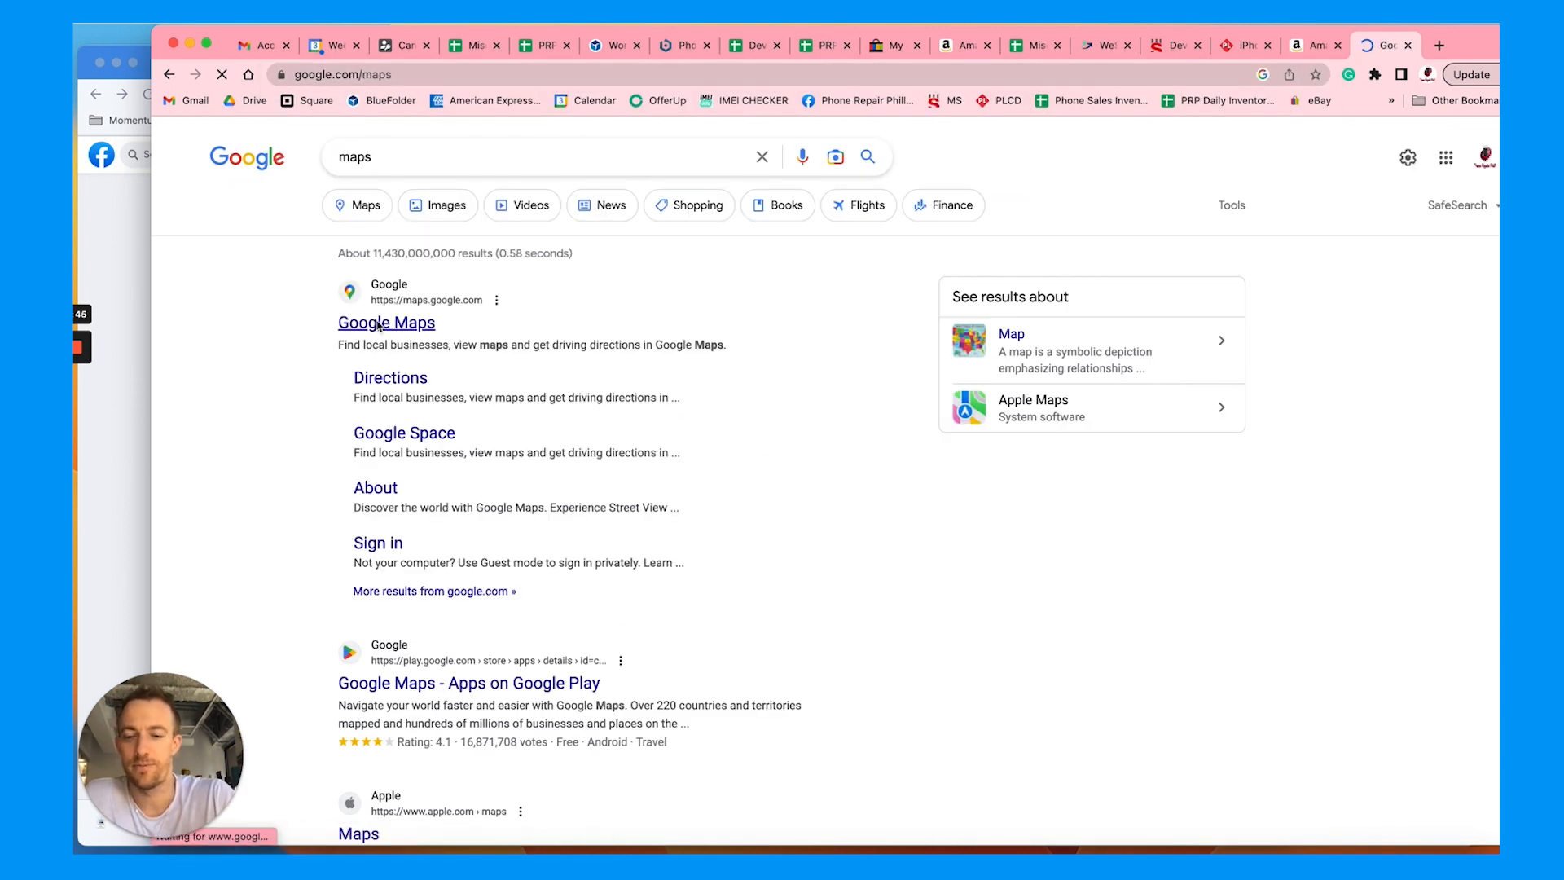
In Google Maps results for iPad repair Northern Liberties, open Phone Repair Philly's listing.
left_click(386, 323)
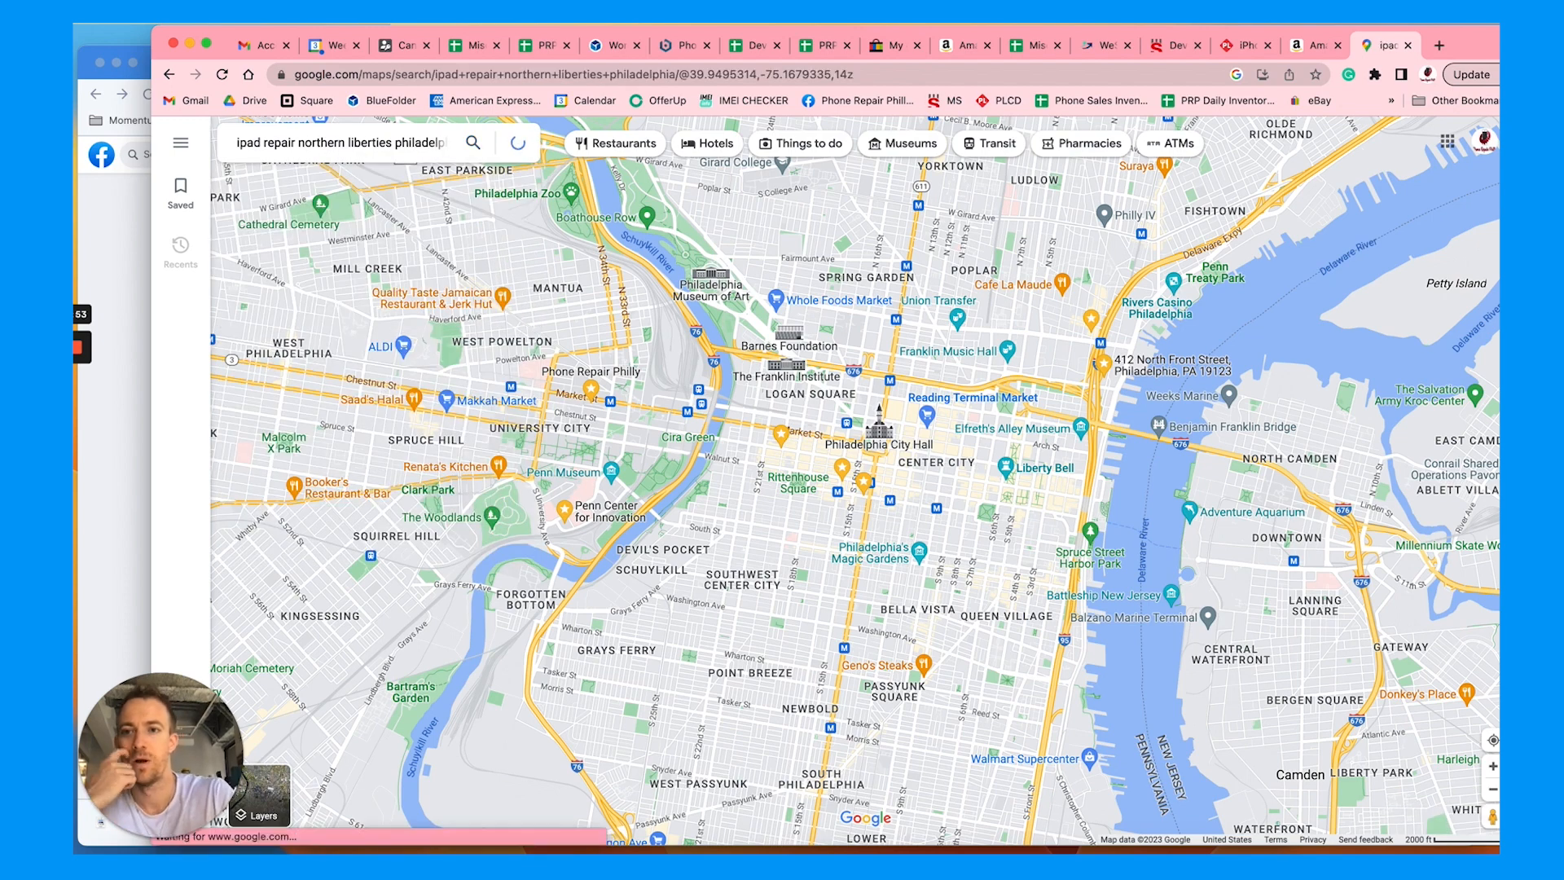
left_click(473, 143)
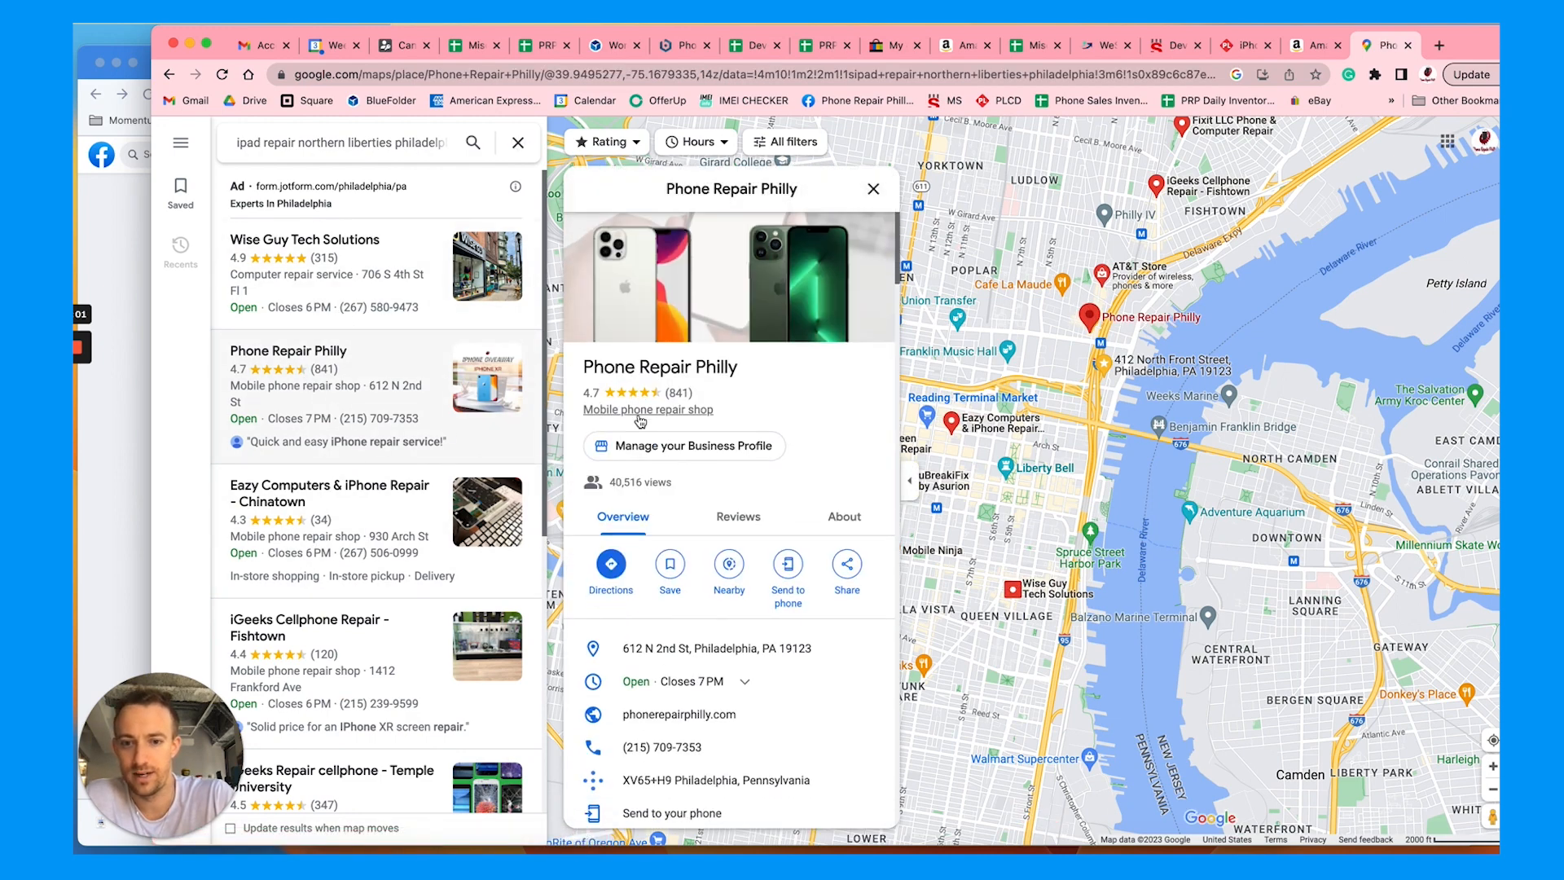
Browse Phone Repair Philly's details and reviews, then close the listing to show all shops on the map.
scroll("down", 3)
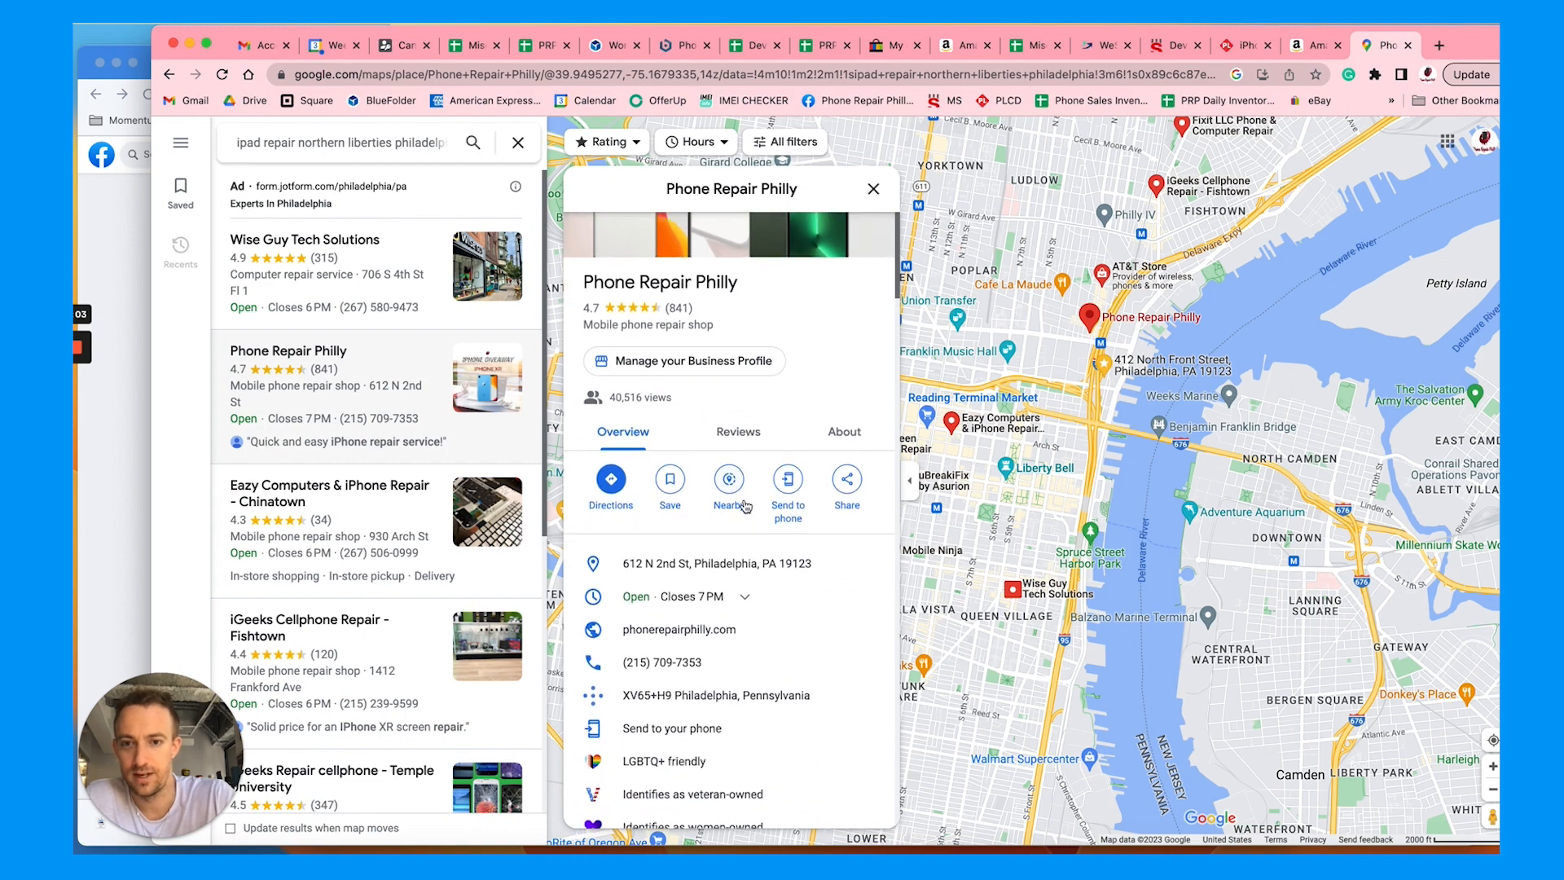
scroll("down", 3)
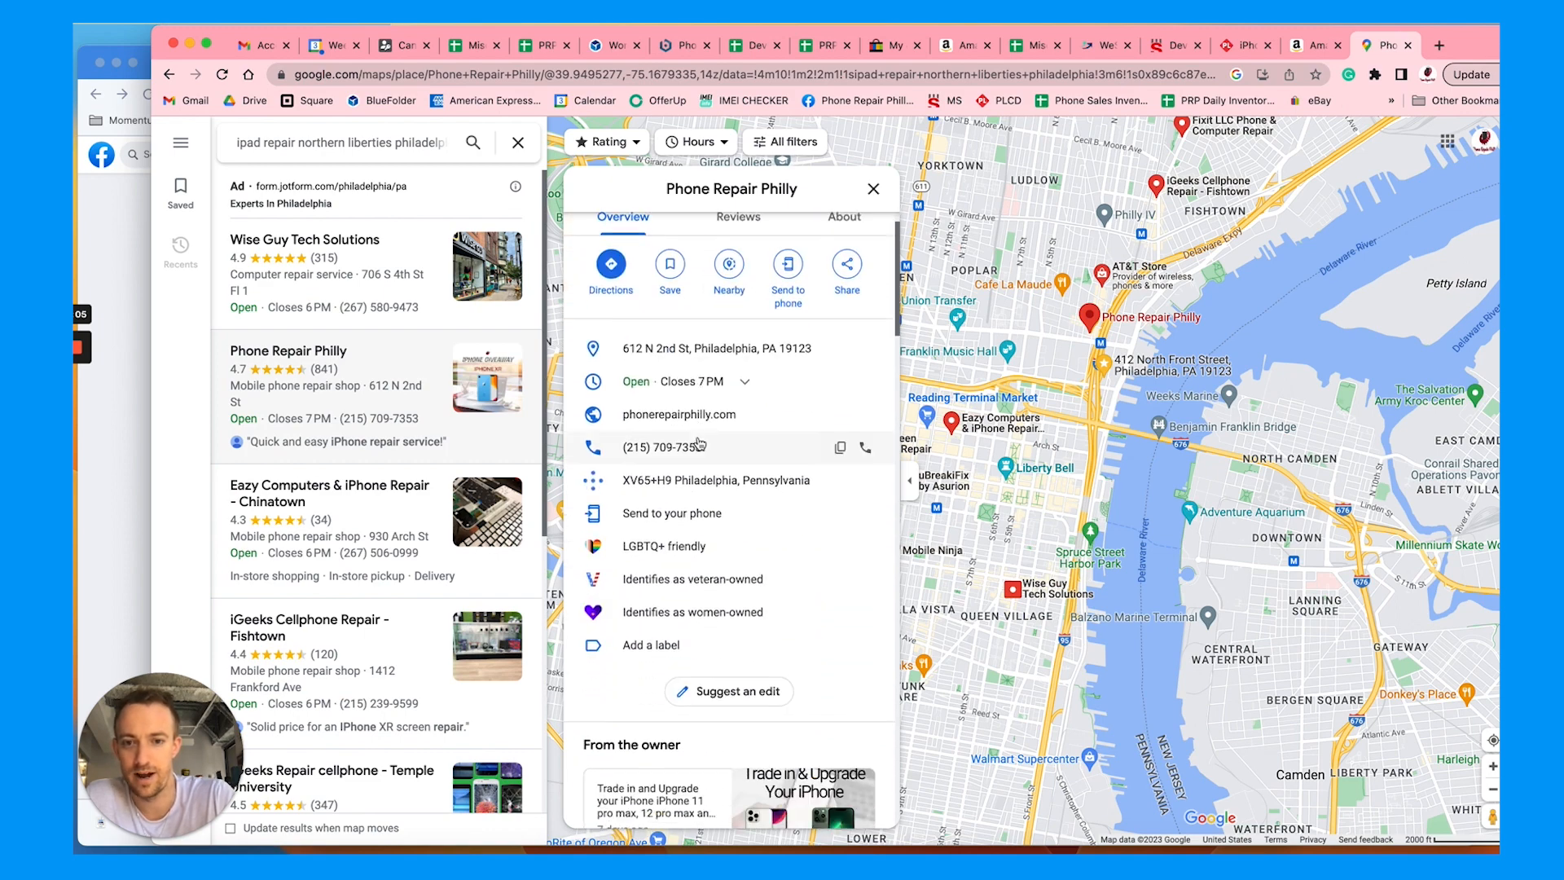
scroll("down", 3)
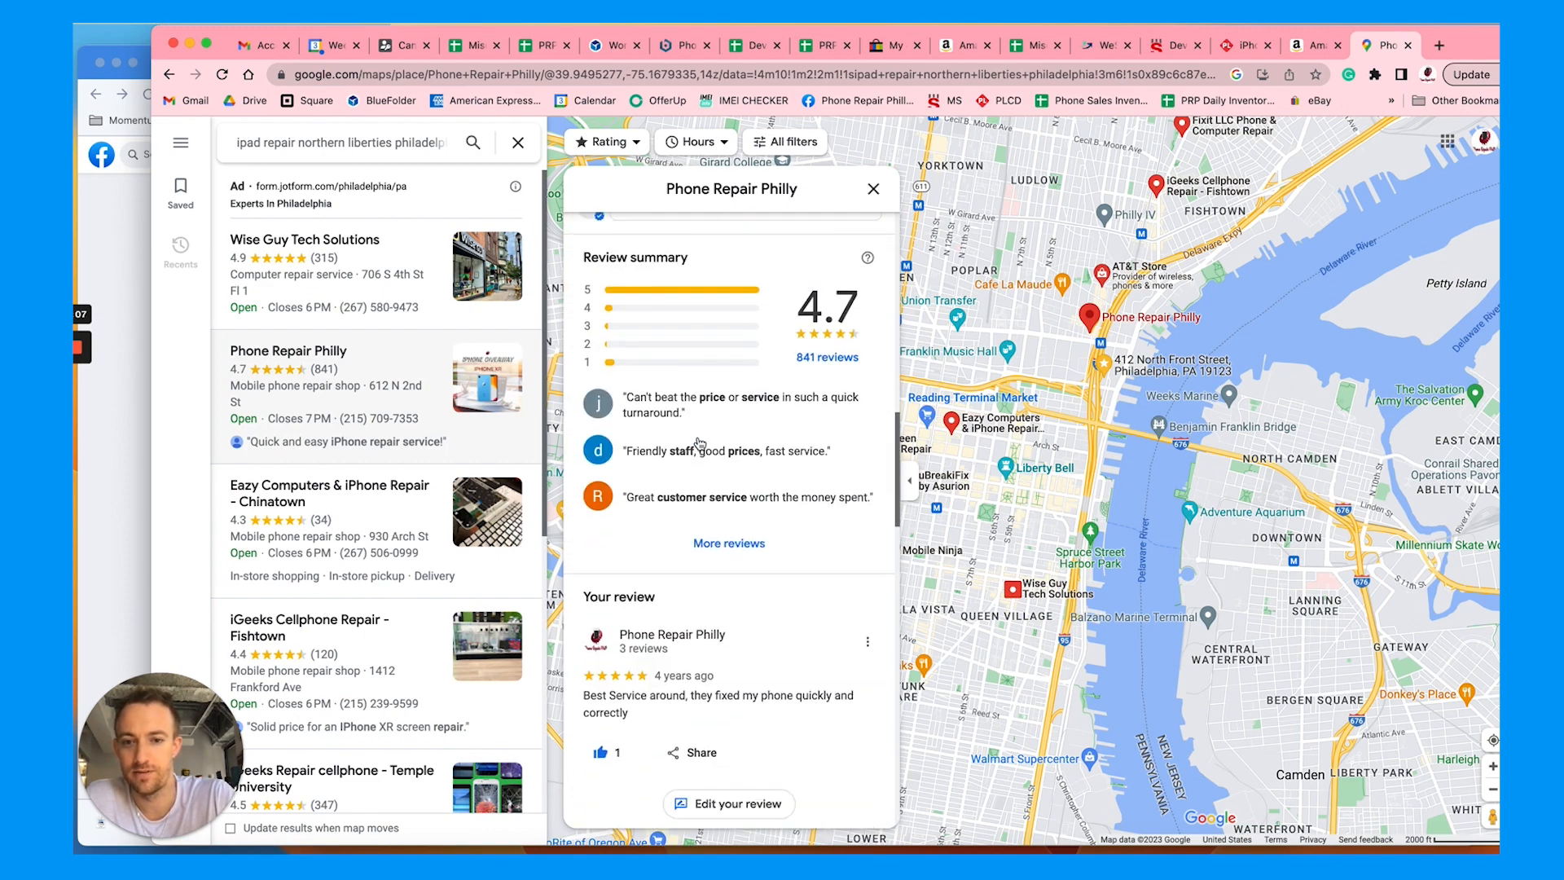
left_click(729, 543)
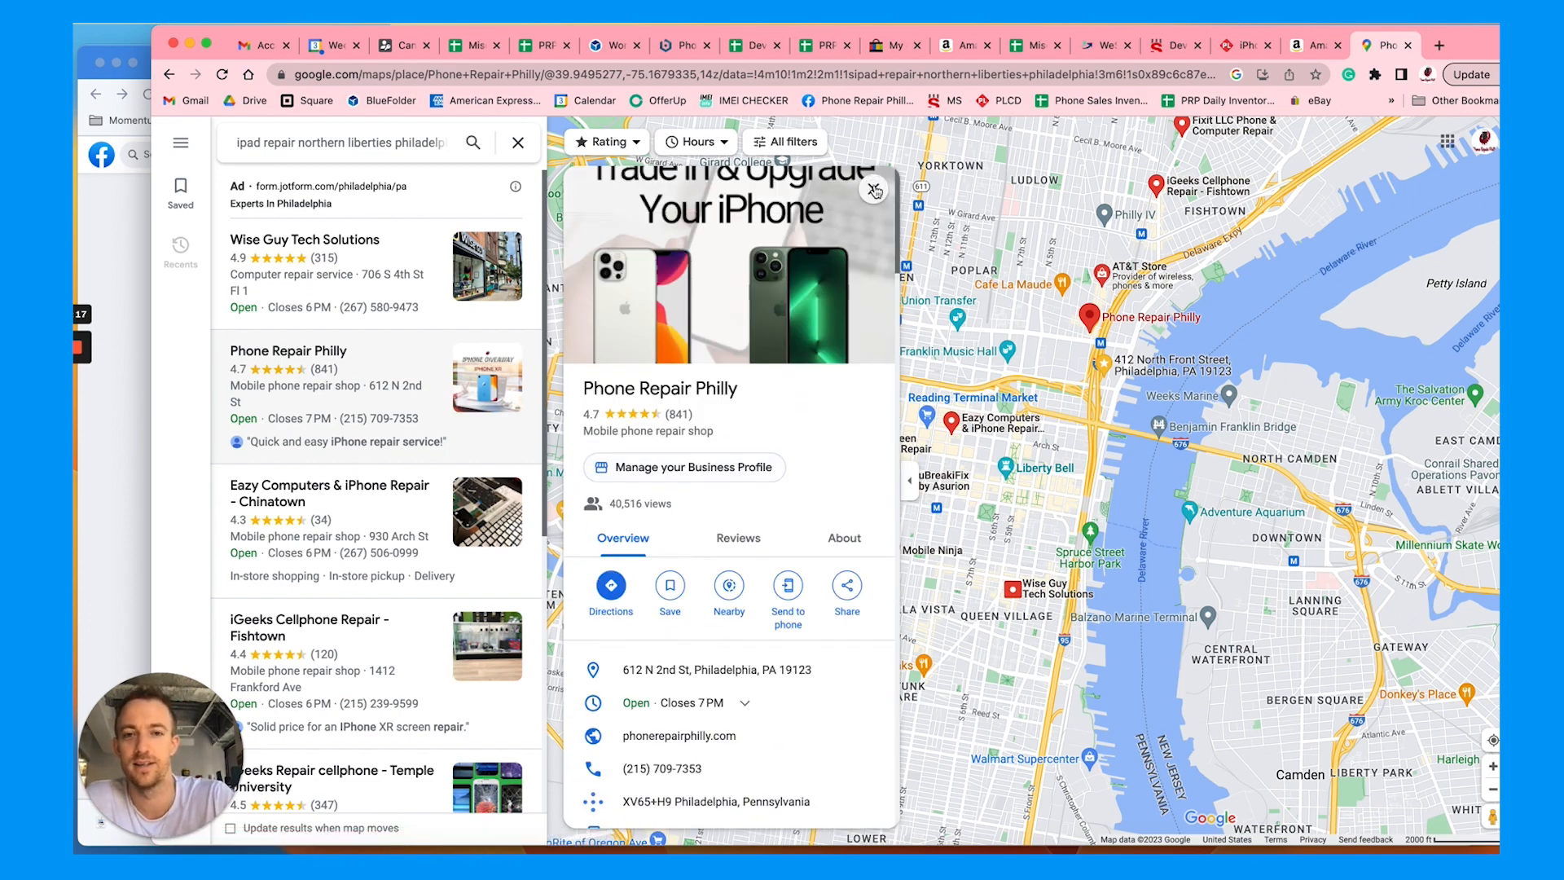
left_click(873, 190)
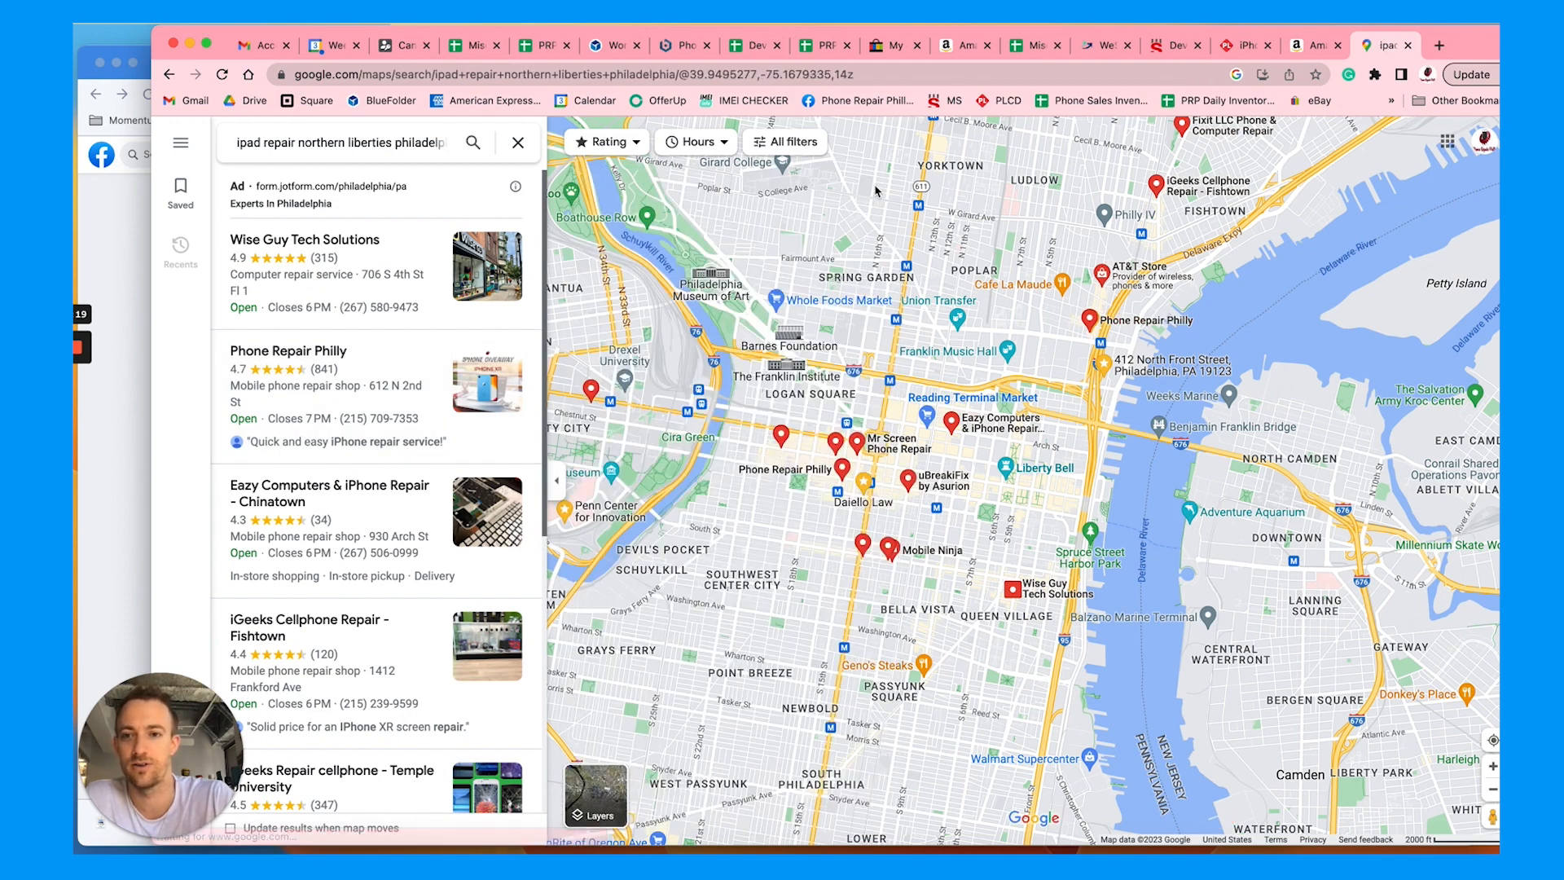
left_click(916, 206)
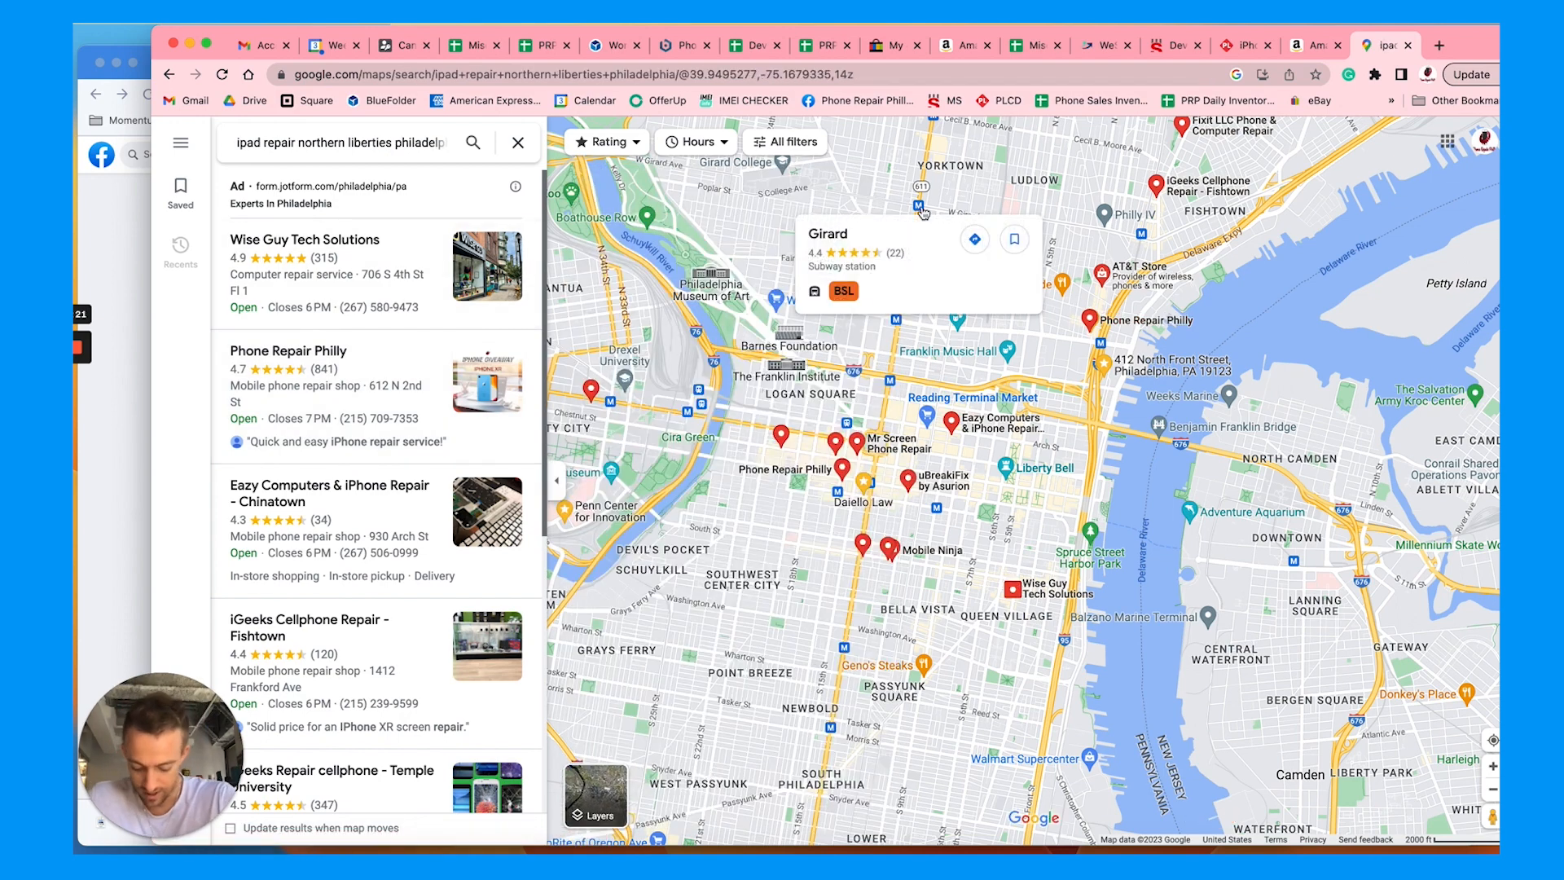